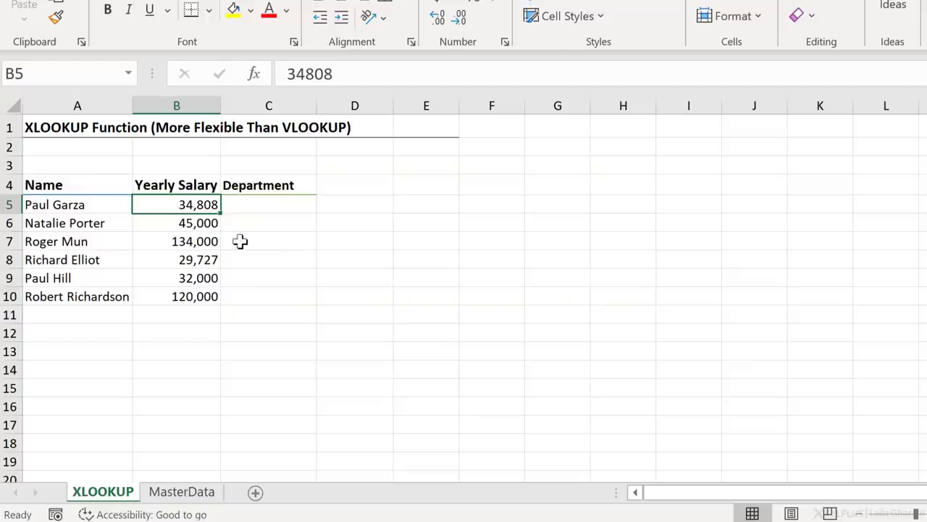
mouse_move(229, 210)
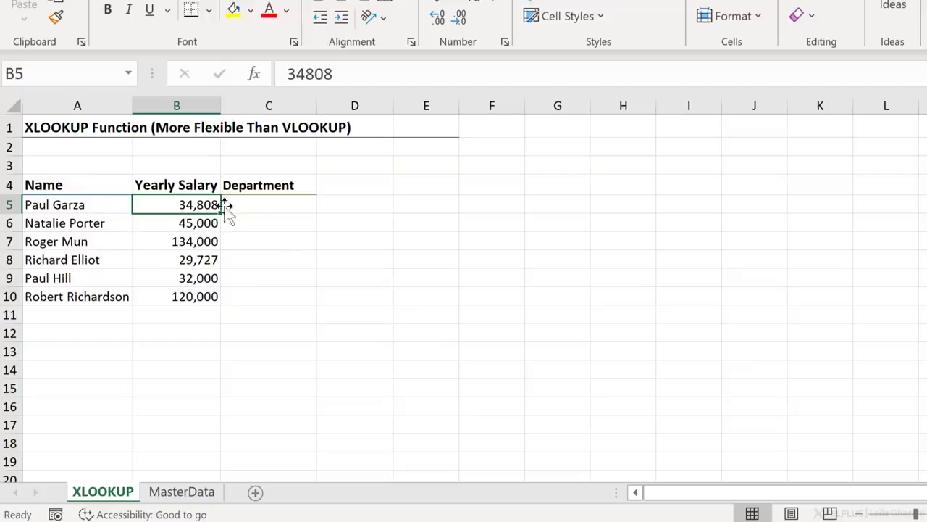
click(269, 204)
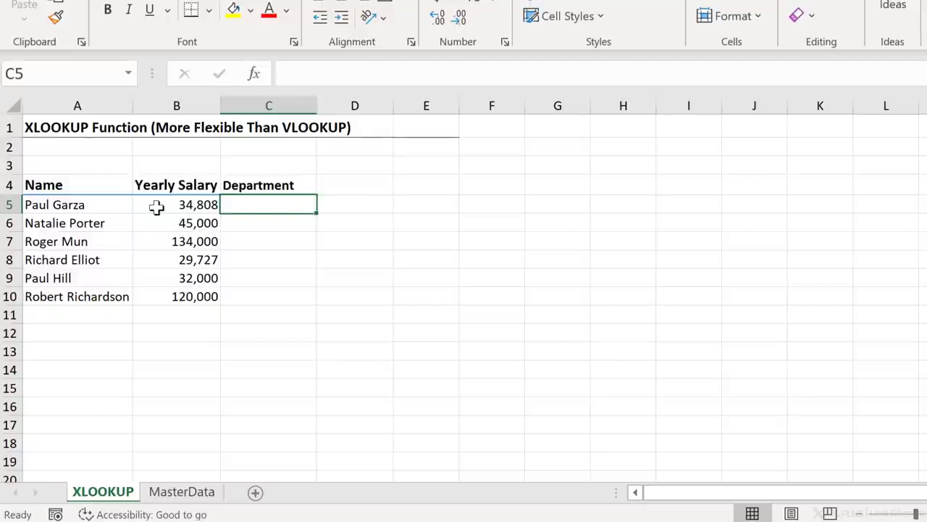
click(182, 491)
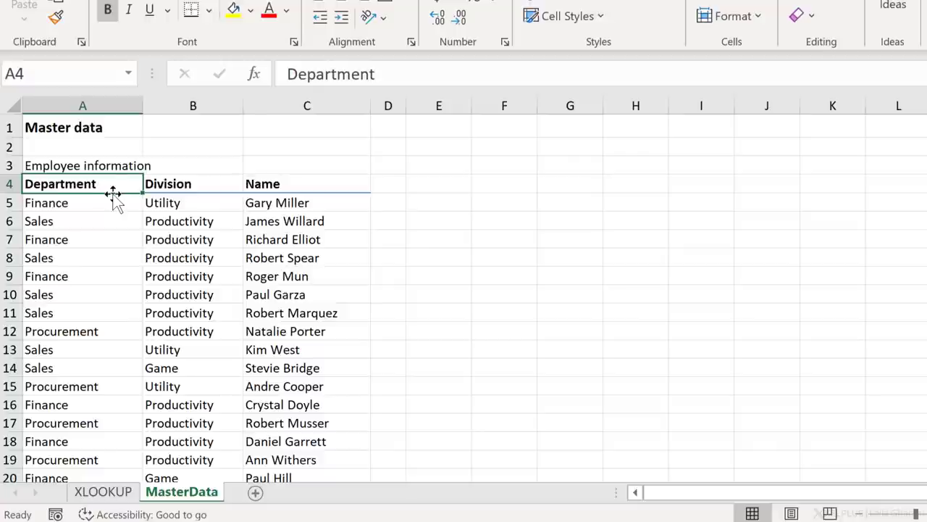
click(306, 184)
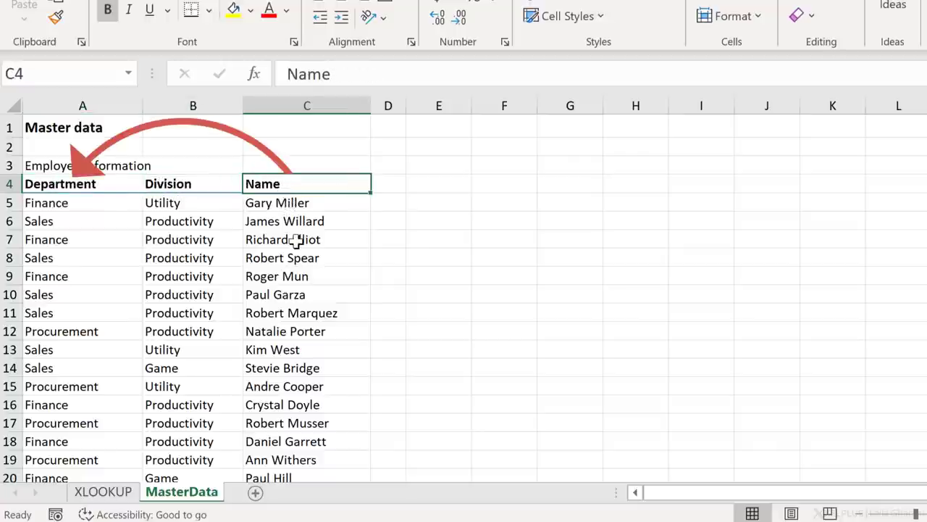
mouse_move(145, 242)
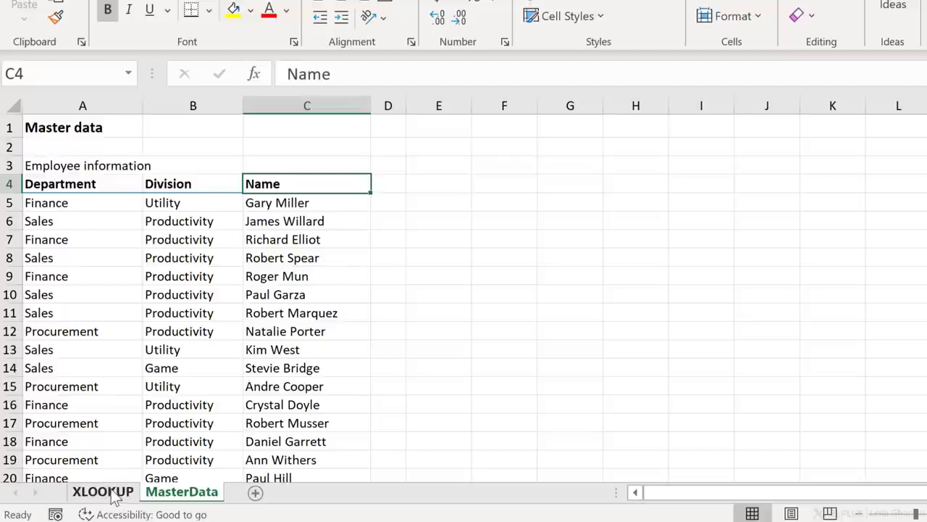
click(102, 491)
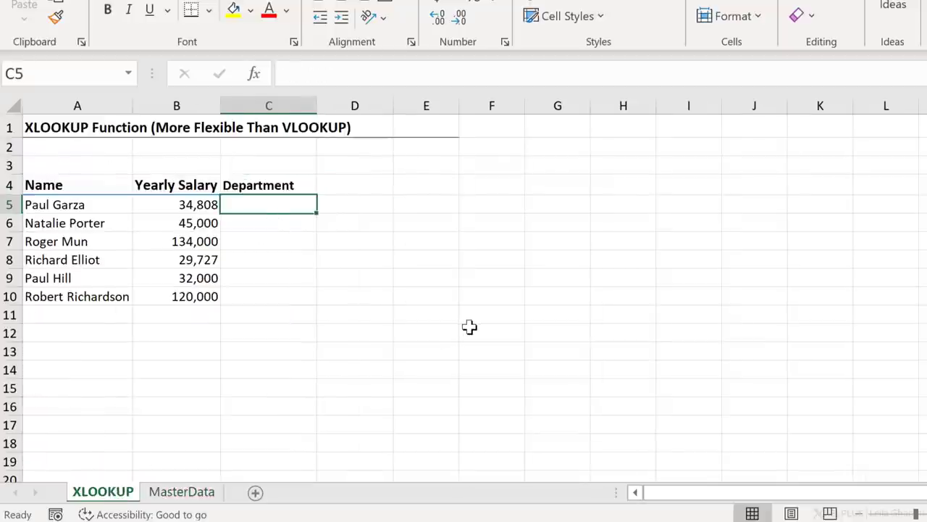
text(=XLOOKUP()
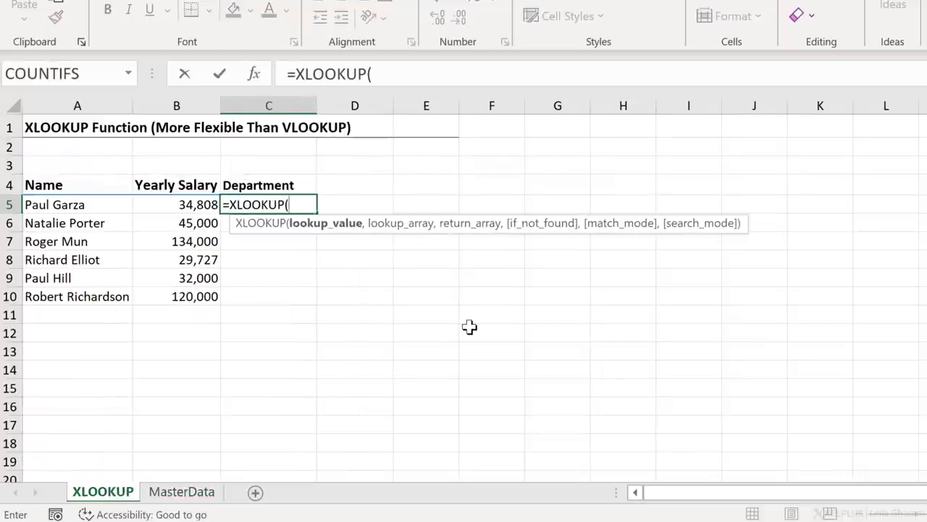
click(76, 204)
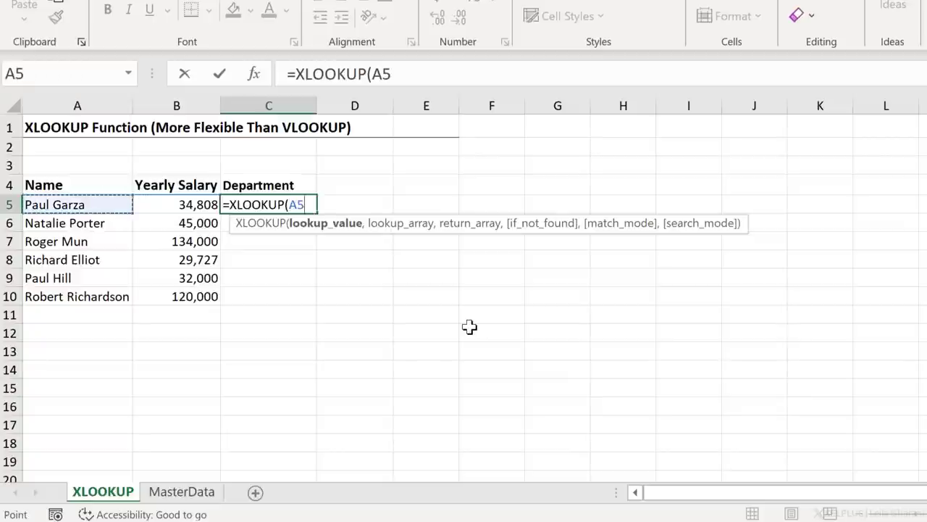
text(,)
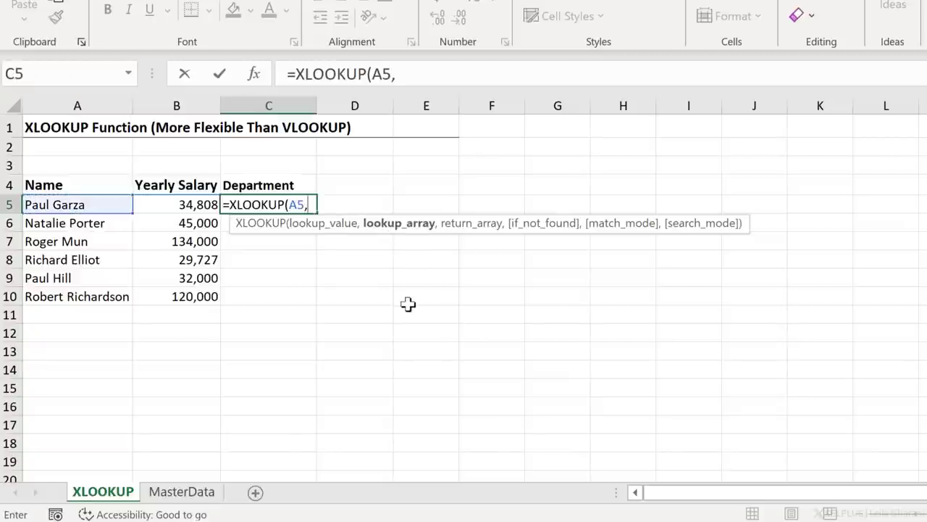
click(181, 491)
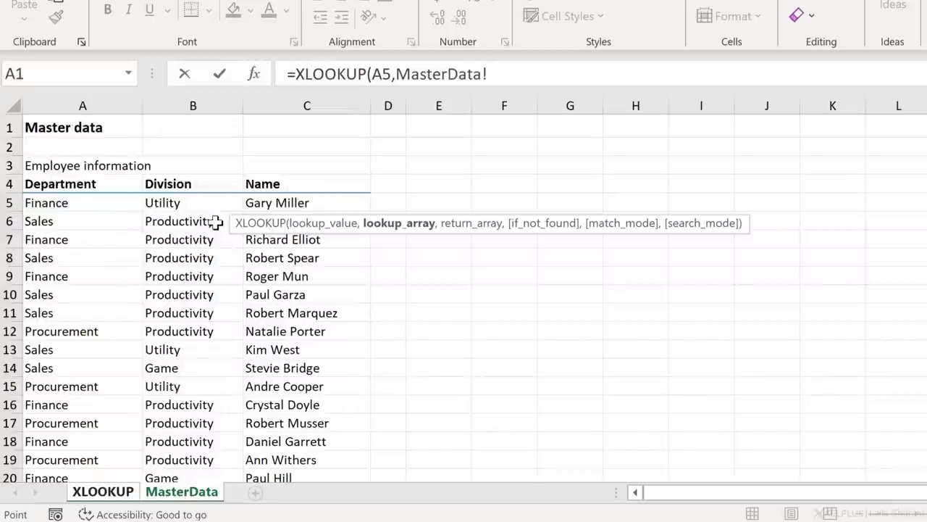
click(306, 202)
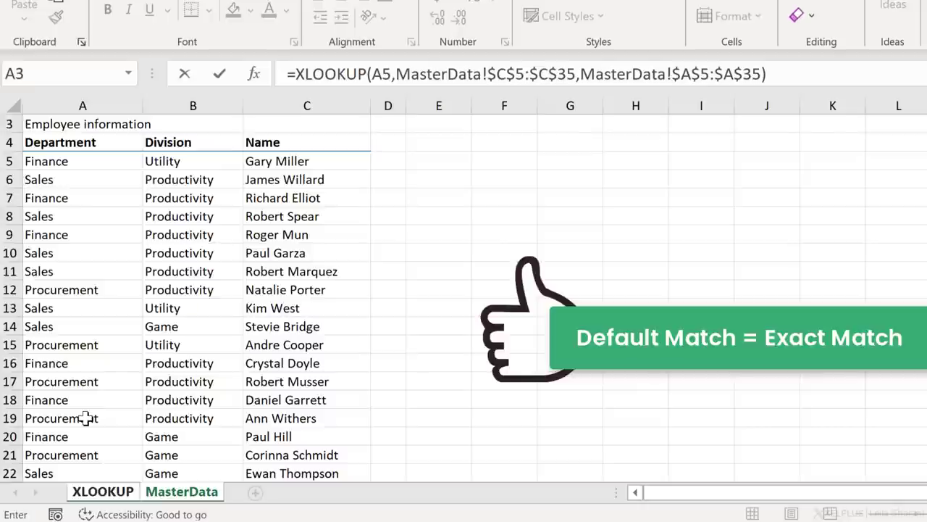
click(102, 492)
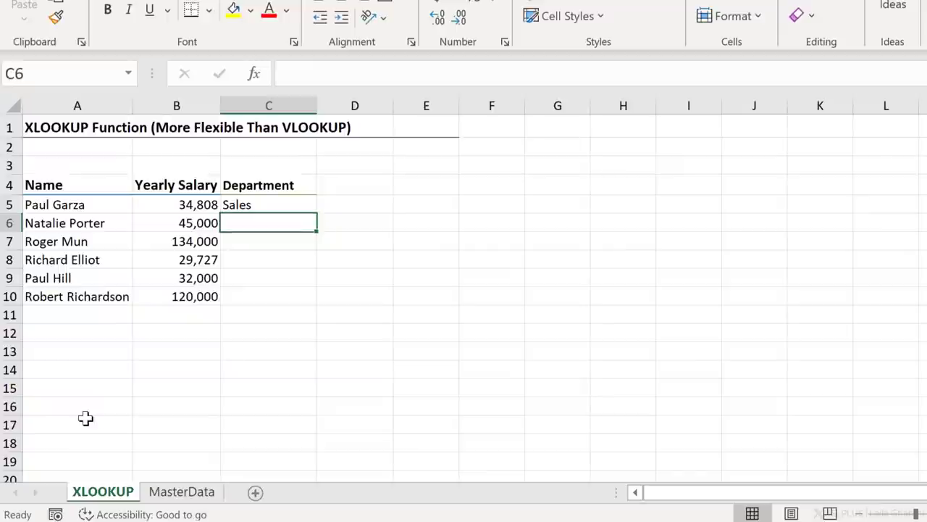
click(269, 205)
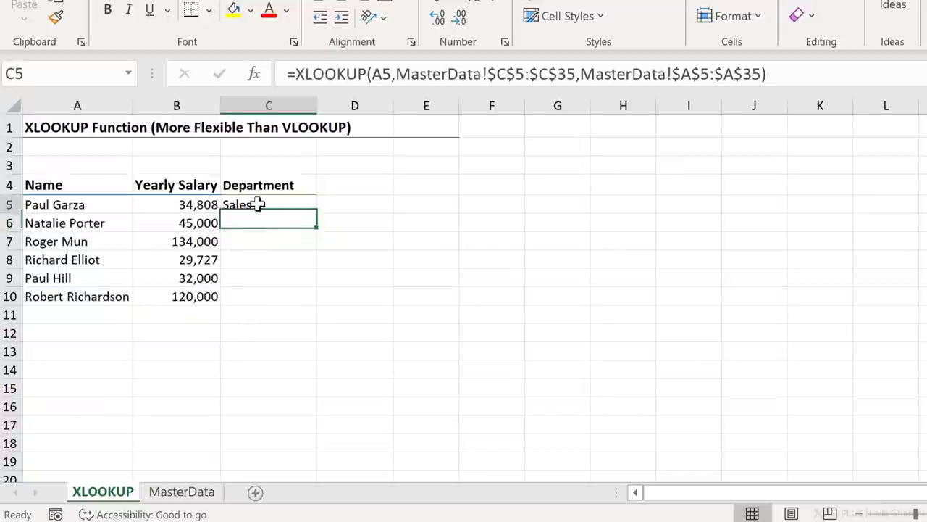
Step: Bring up the sheet listing 13 employees with Yearly Salary and PY Salary
drag(268, 213, 269, 296)
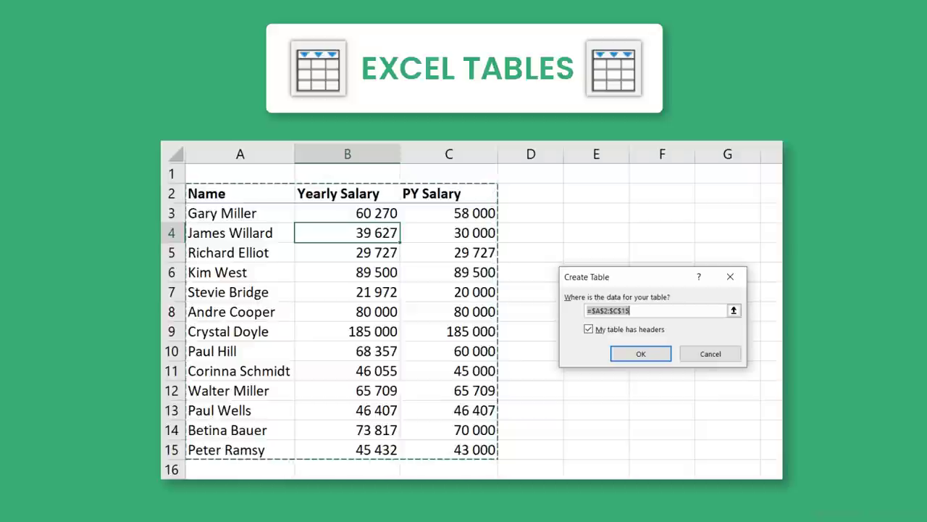
click(641, 354)
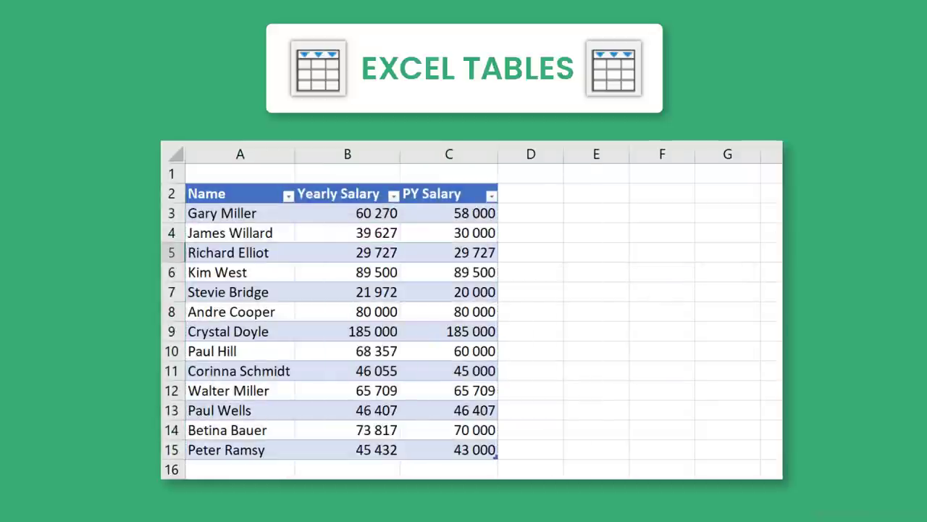
text(Dif)
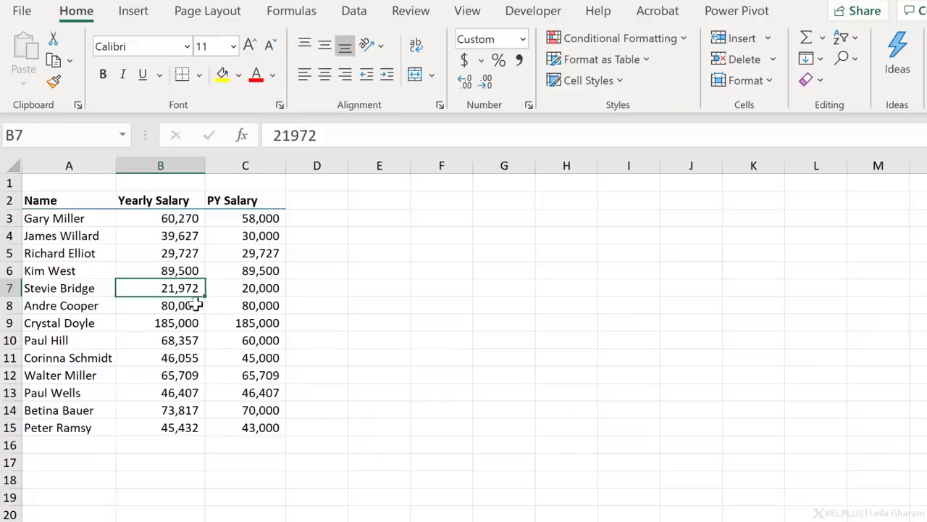
mouse_move(193, 325)
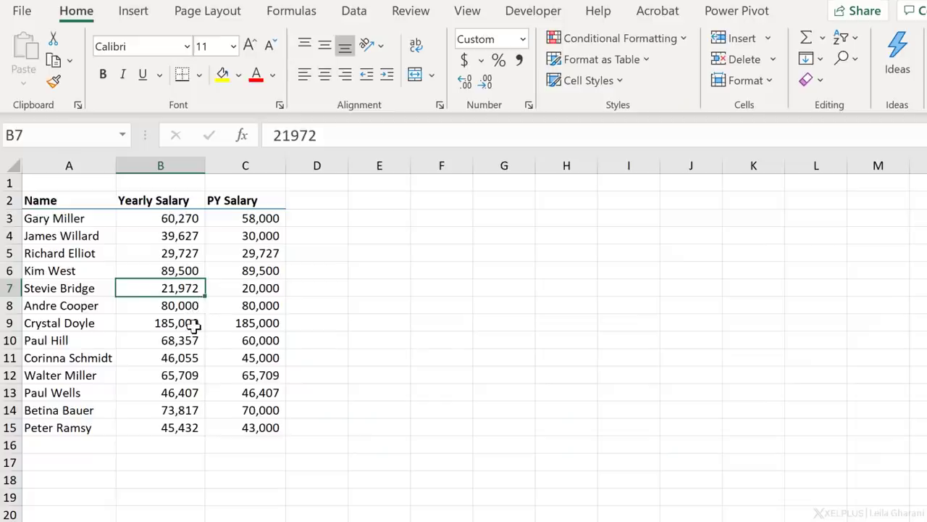
Step: Convert the salary list into a table with headers, briefly trying a totals row
click(133, 10)
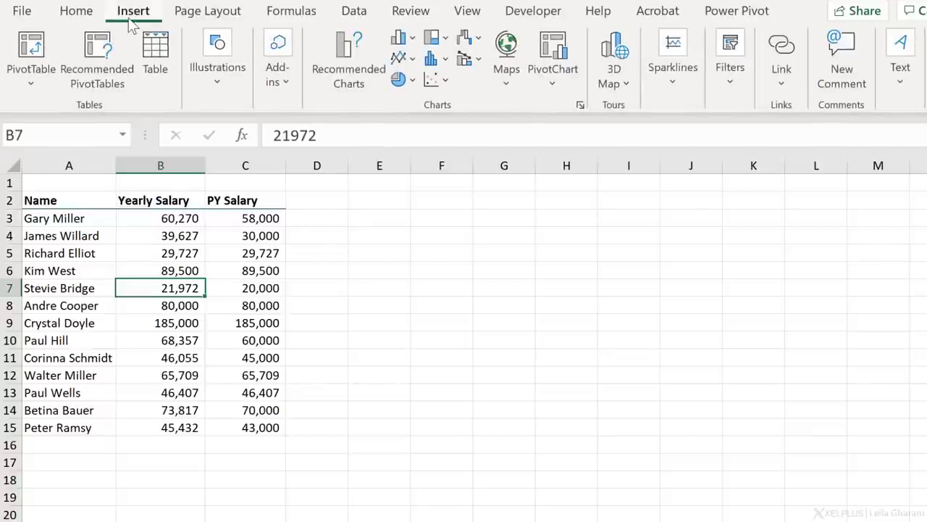
mouse_move(199, 282)
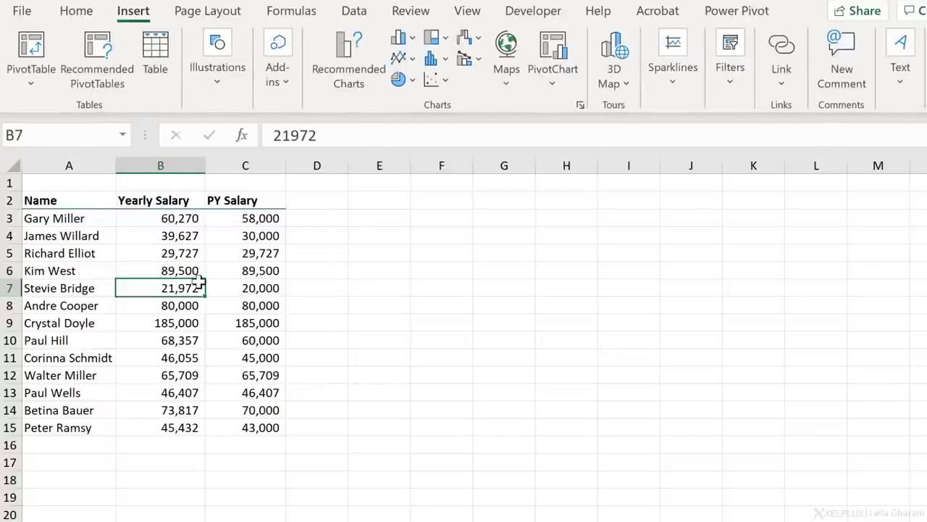
click(155, 51)
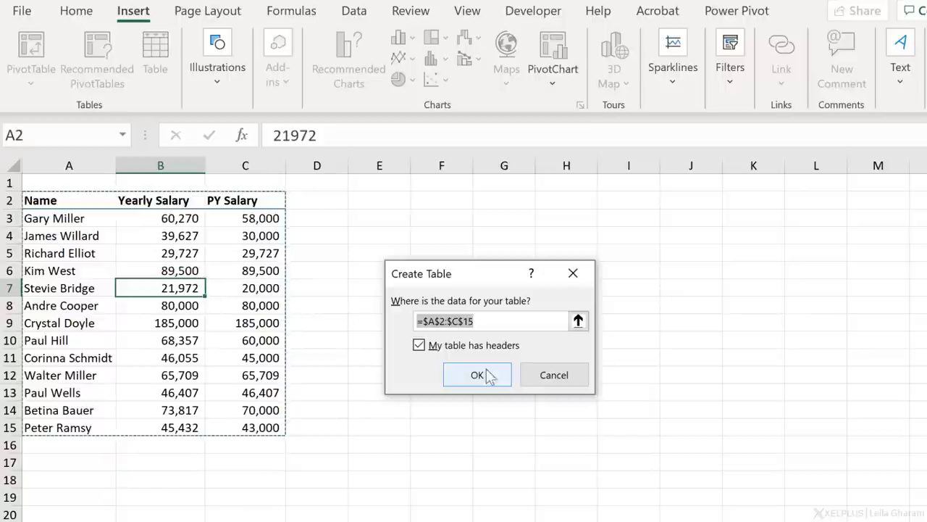
click(477, 374)
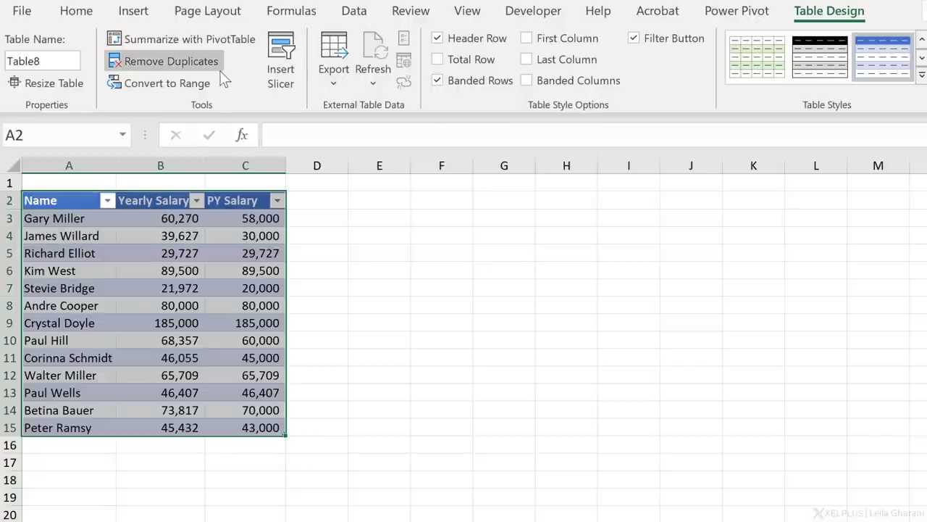
mouse_move(41, 60)
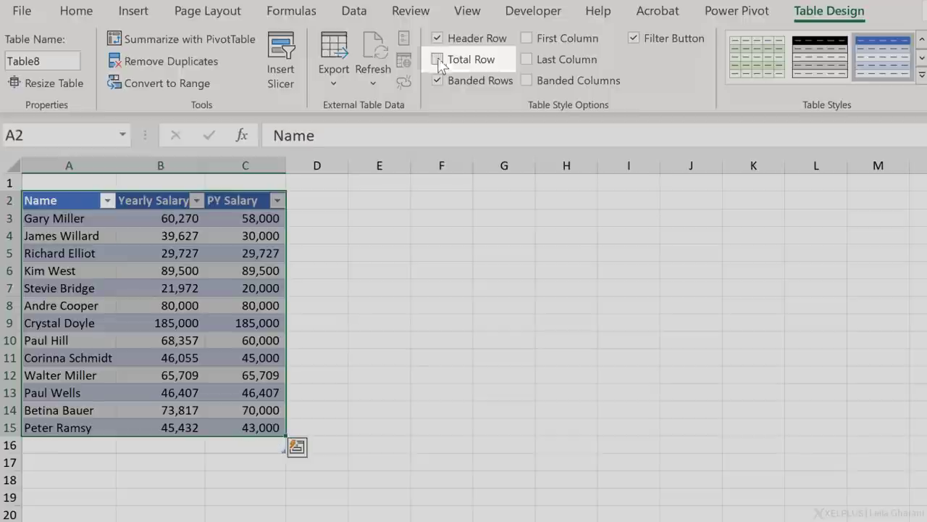
click(438, 59)
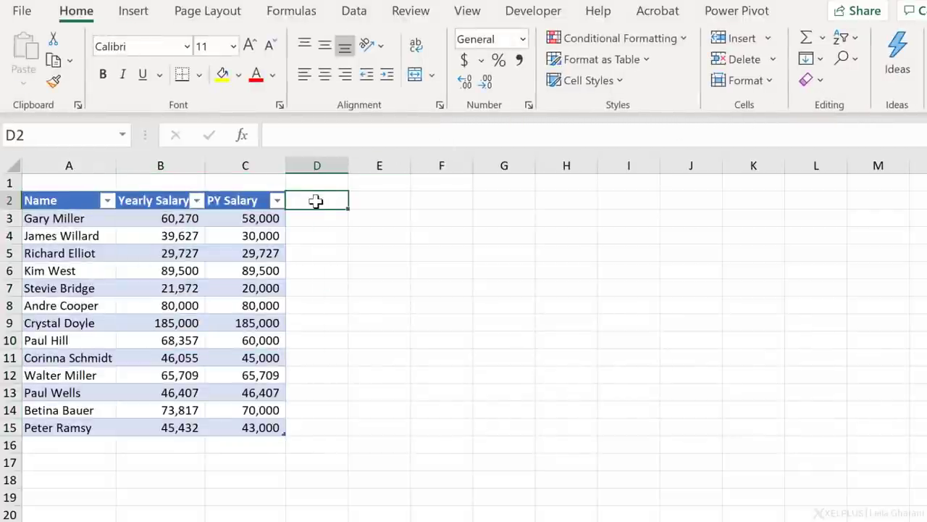
mouse_move(421, 262)
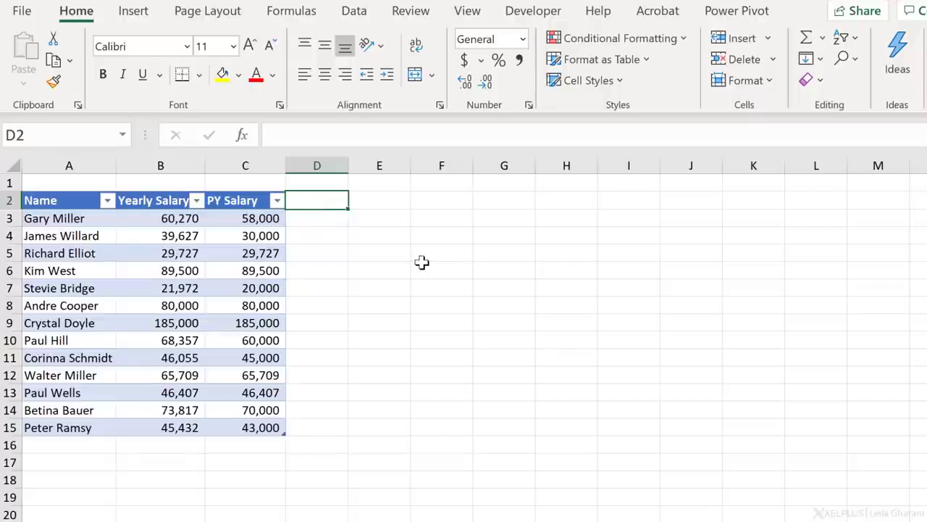
Step: Add a Dif column calculating Yearly Salary minus PY Salary for every row
text(D)
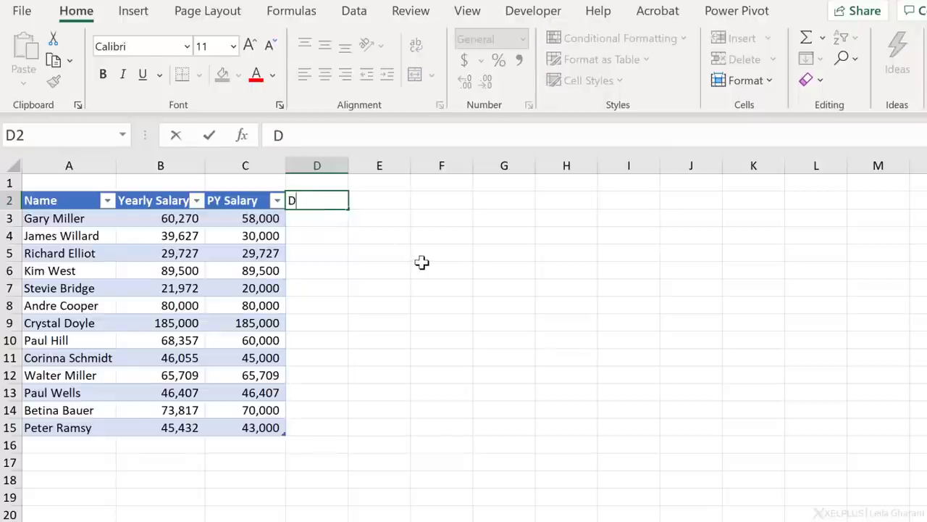
text(Dif)
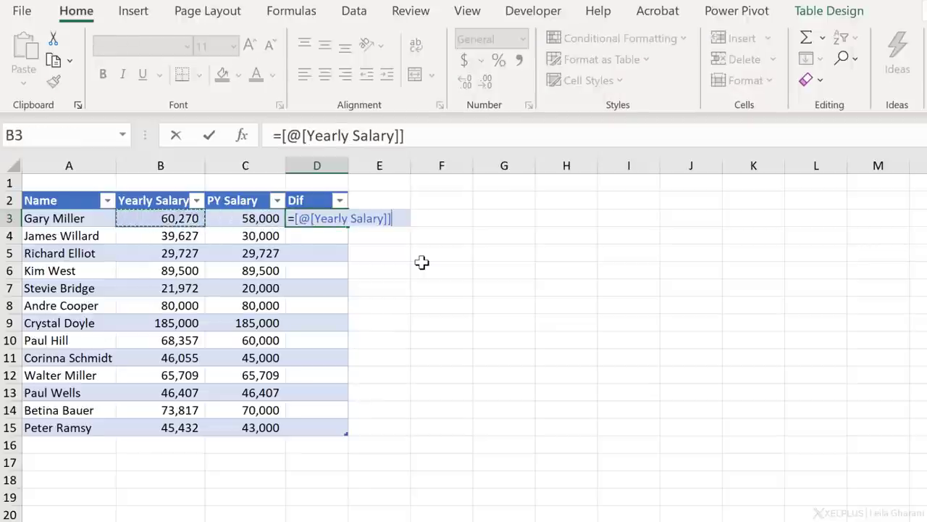
text(-)
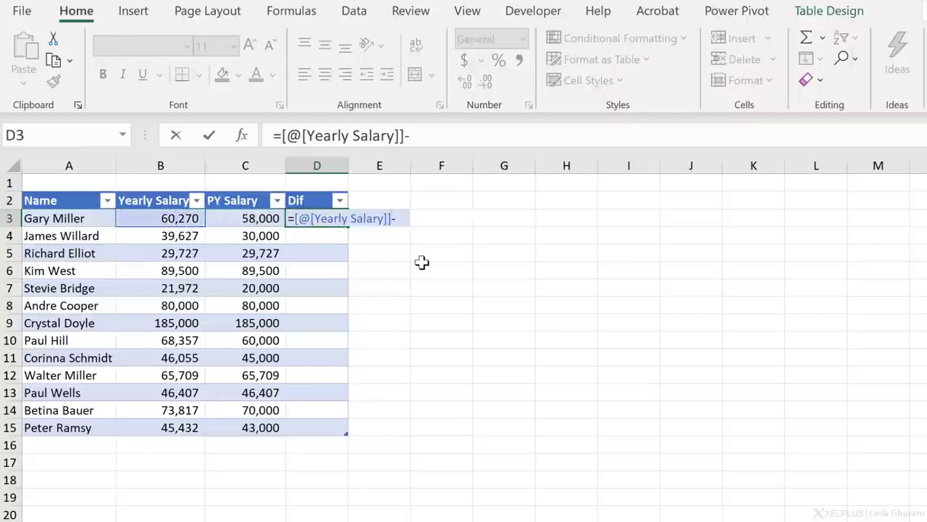
click(260, 218)
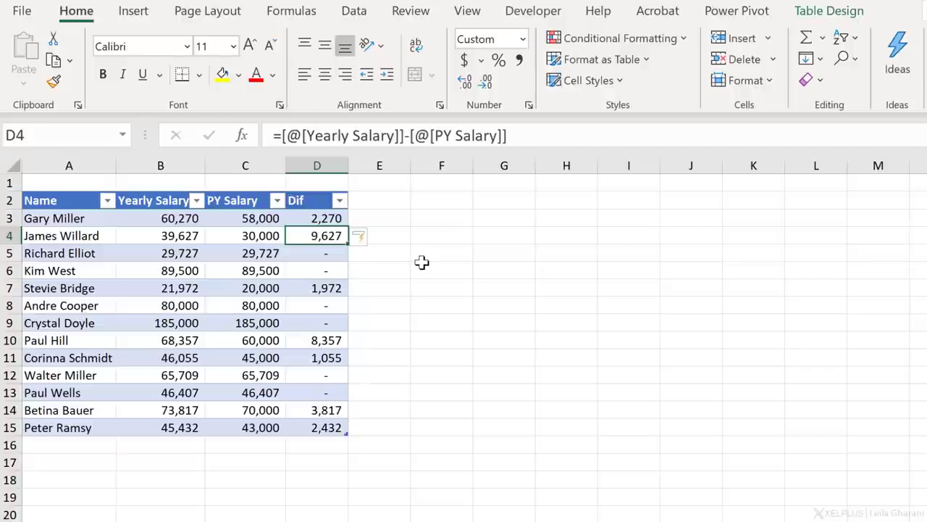
mouse_move(434, 218)
text(=)
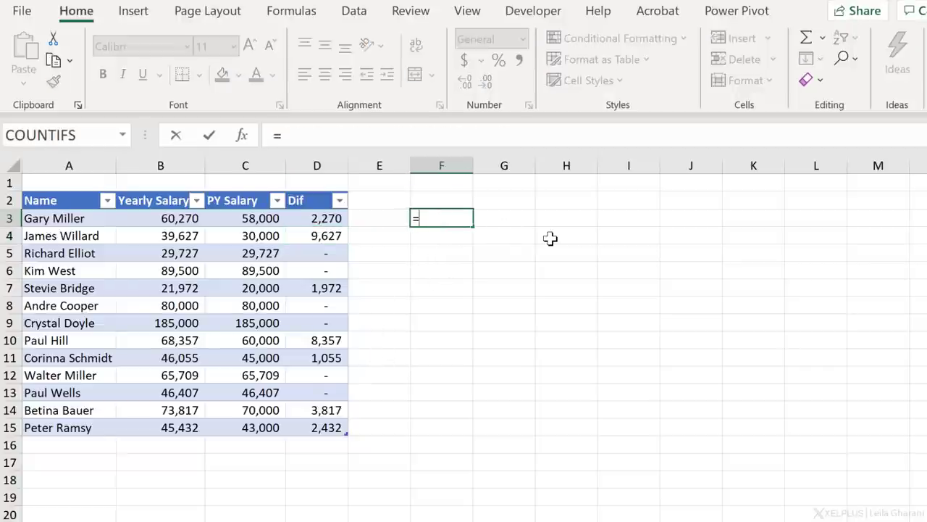
Step: Count names with COUNTA in F3, then add row Lili with salary 4,500
text(counta)
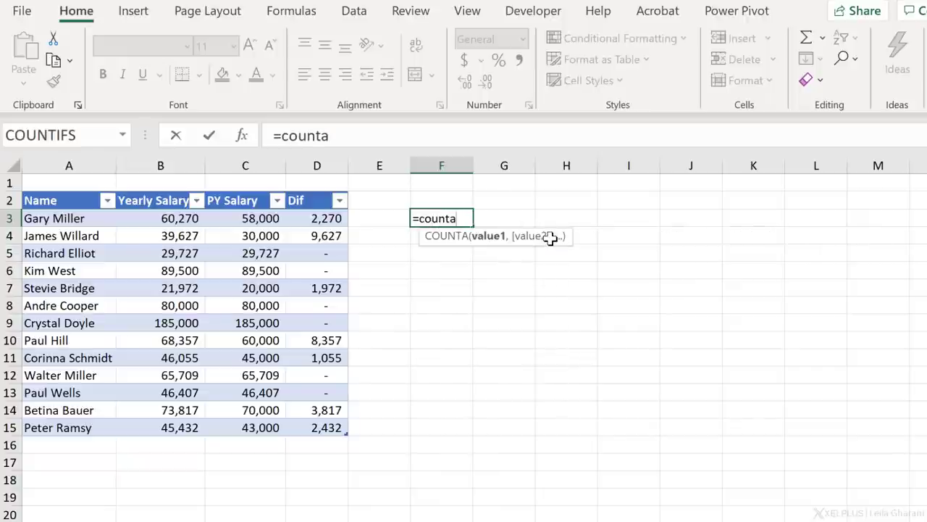
text(()
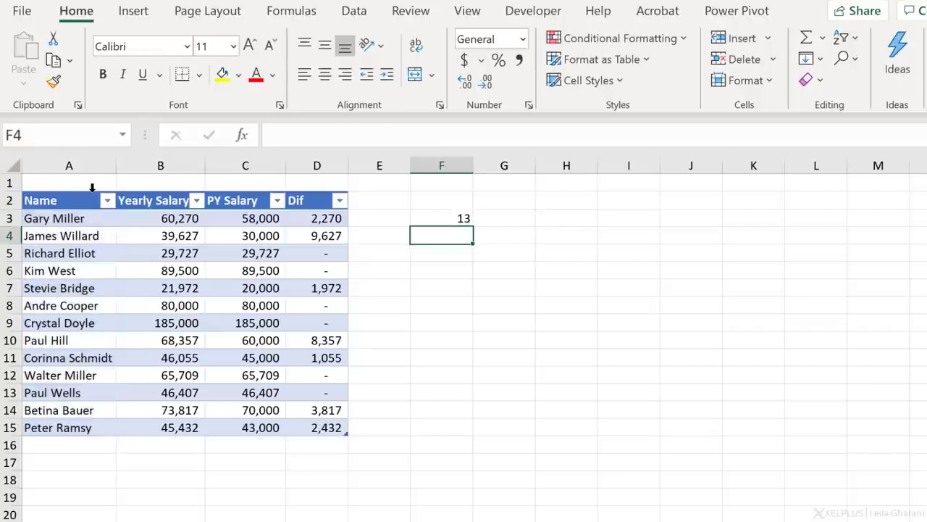
click(69, 445)
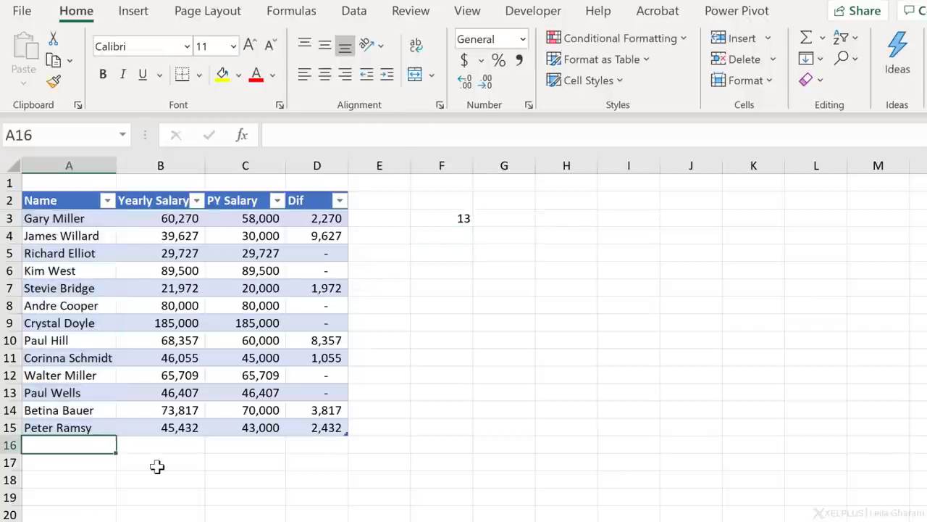
text(Lili)
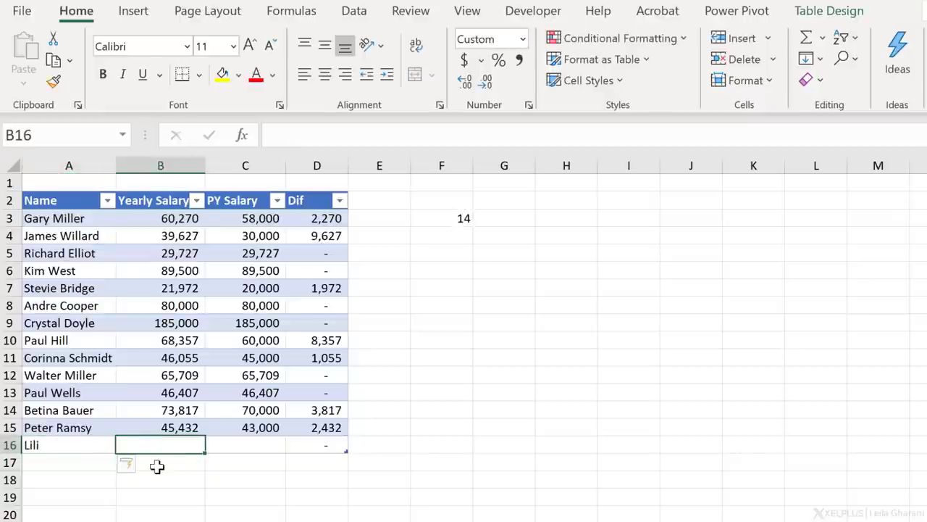
click(441, 218)
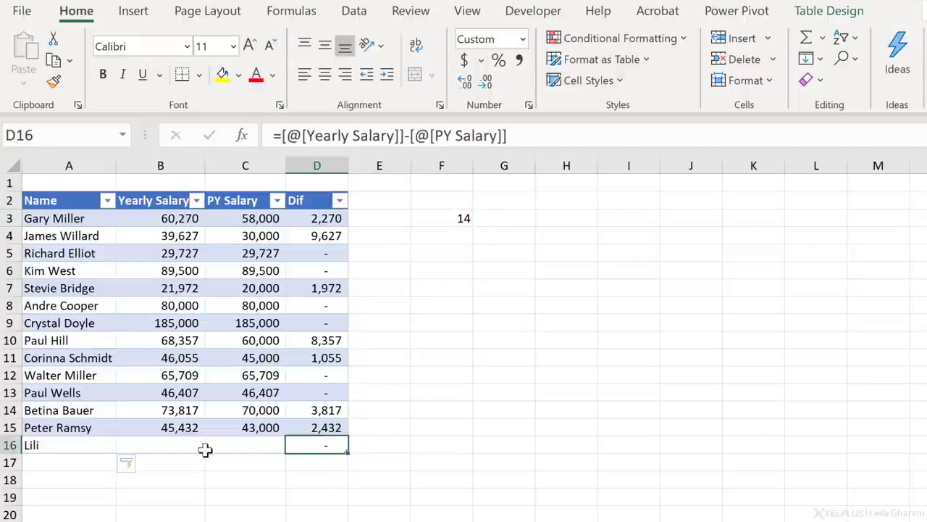
text(4500)
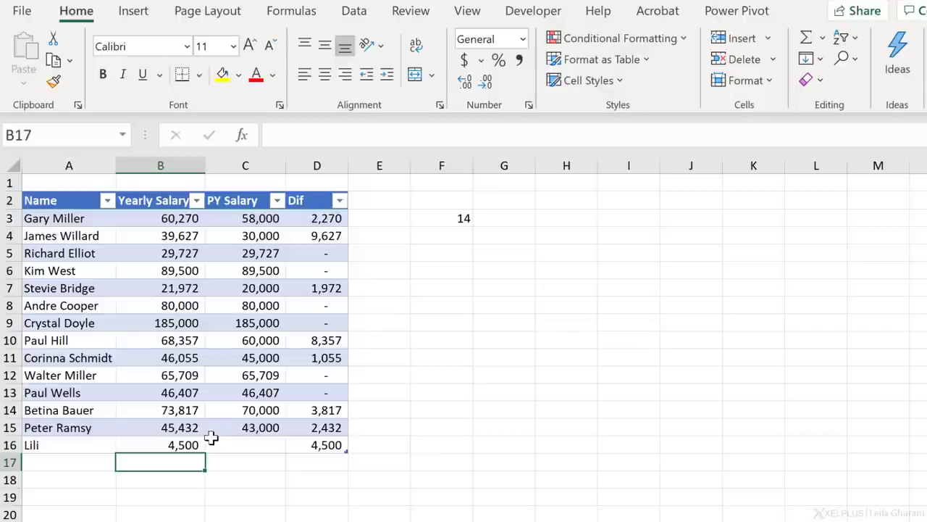
mouse_move(311, 401)
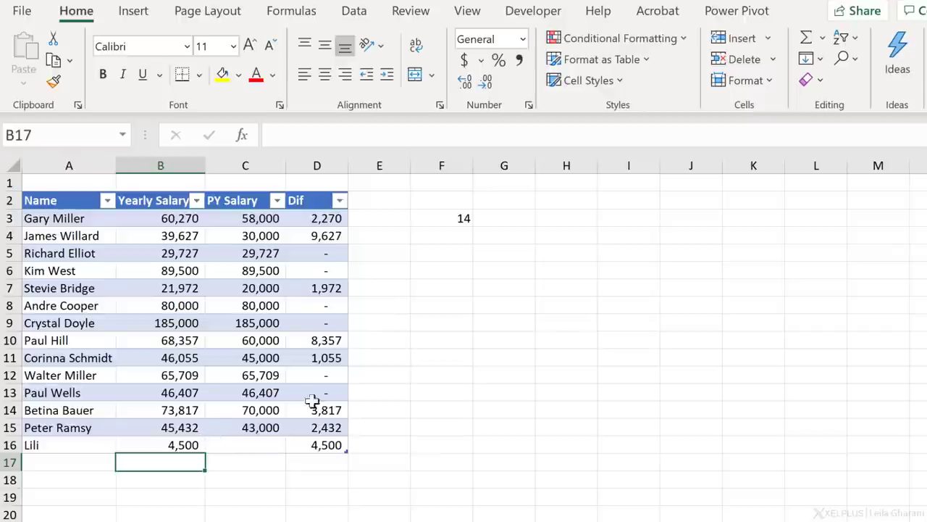
mouse_move(368, 435)
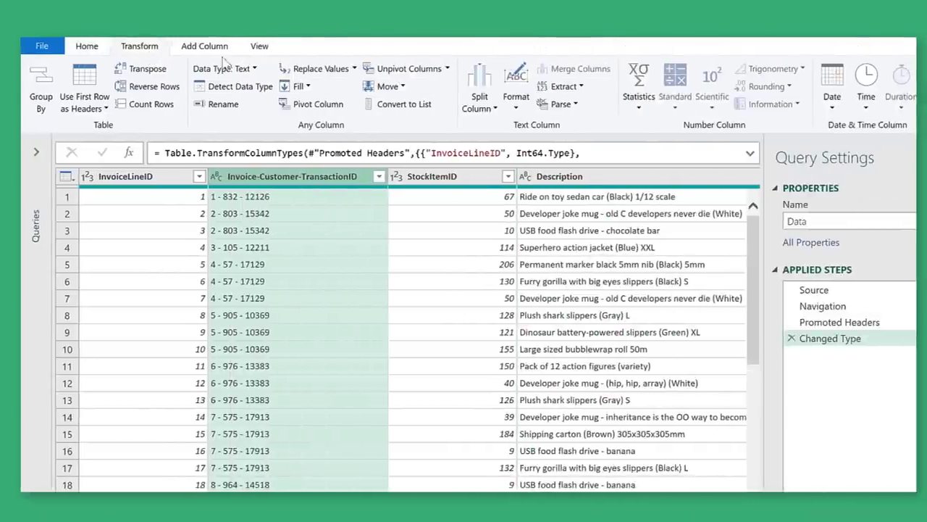
Step: Show the Extract options for the Invoice-Customer-TransactionID column
click(562, 86)
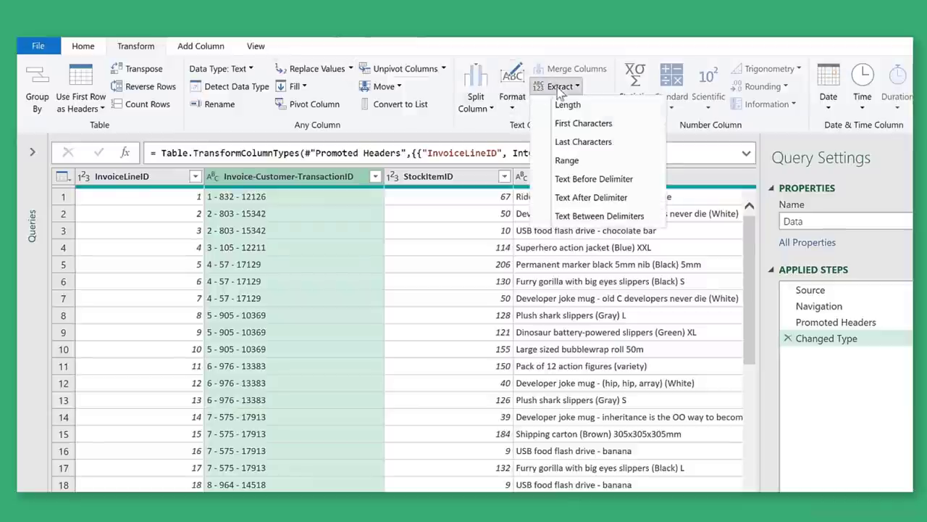
click(600, 215)
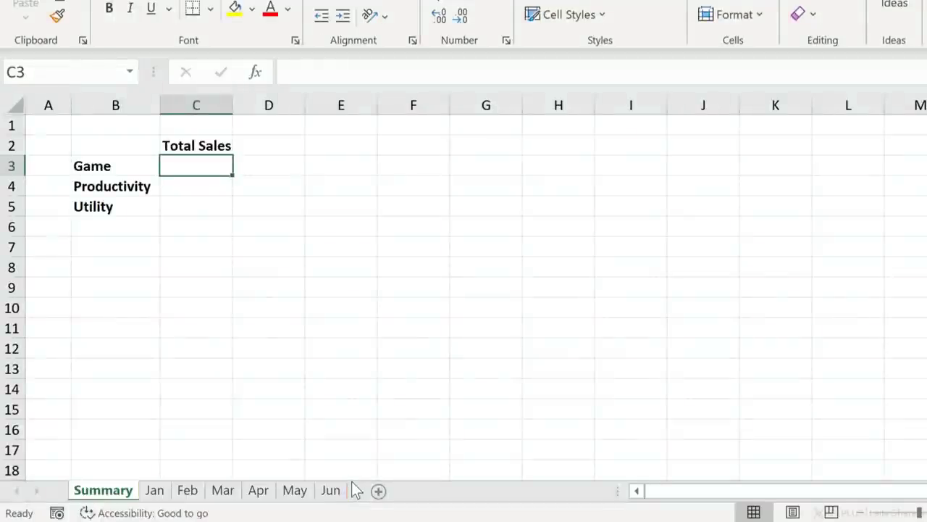
click(155, 490)
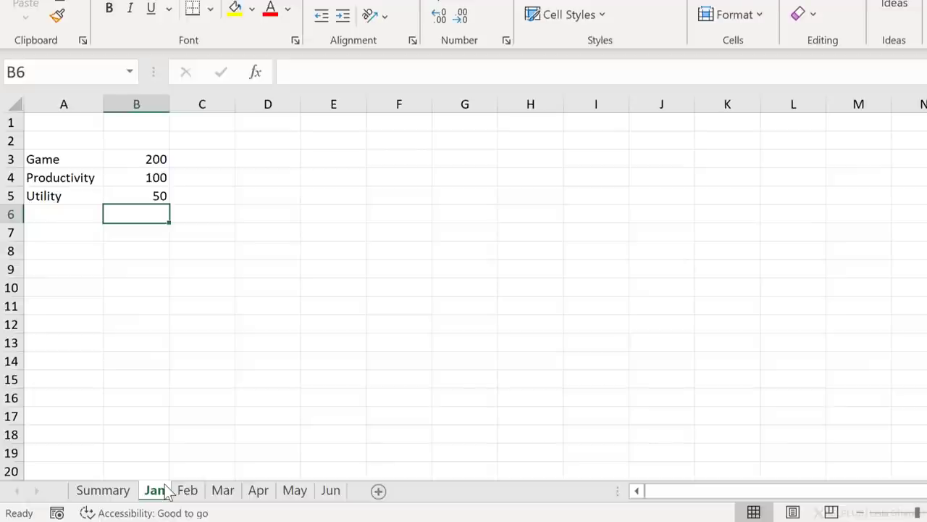
click(187, 490)
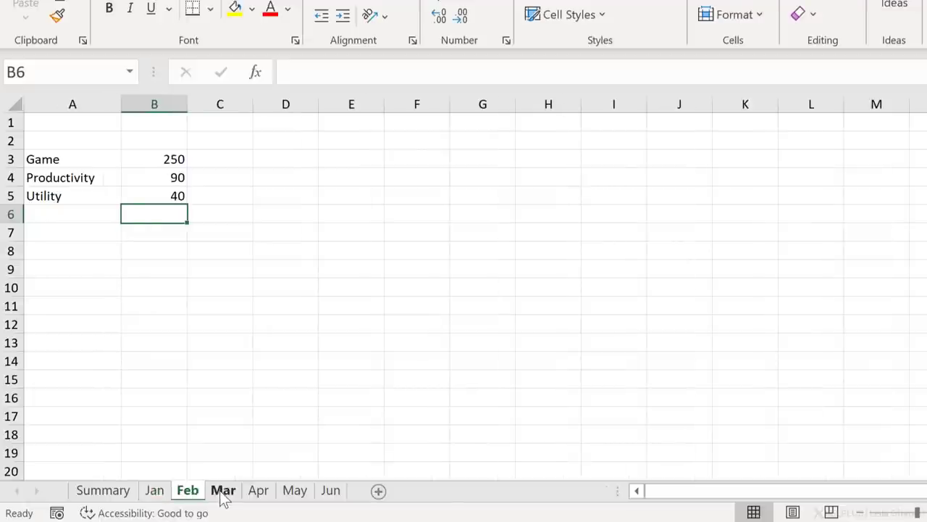
click(103, 490)
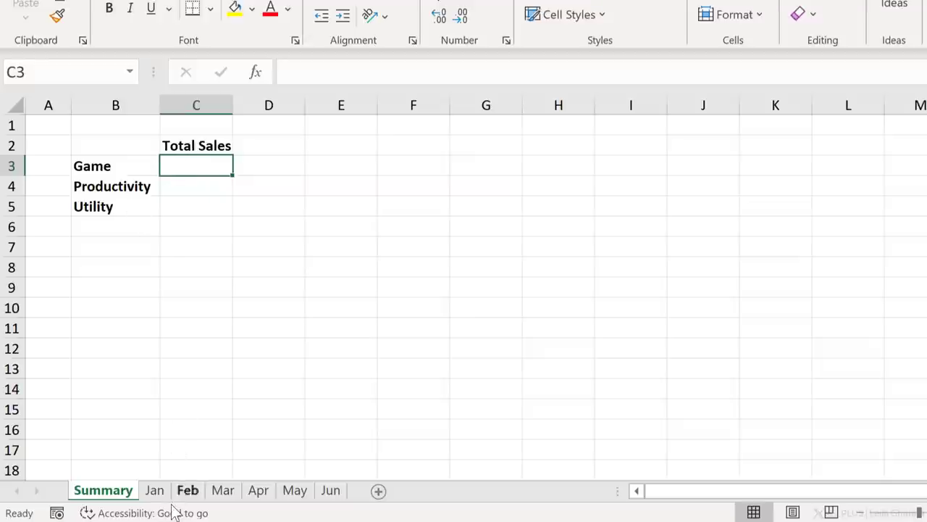
click(154, 489)
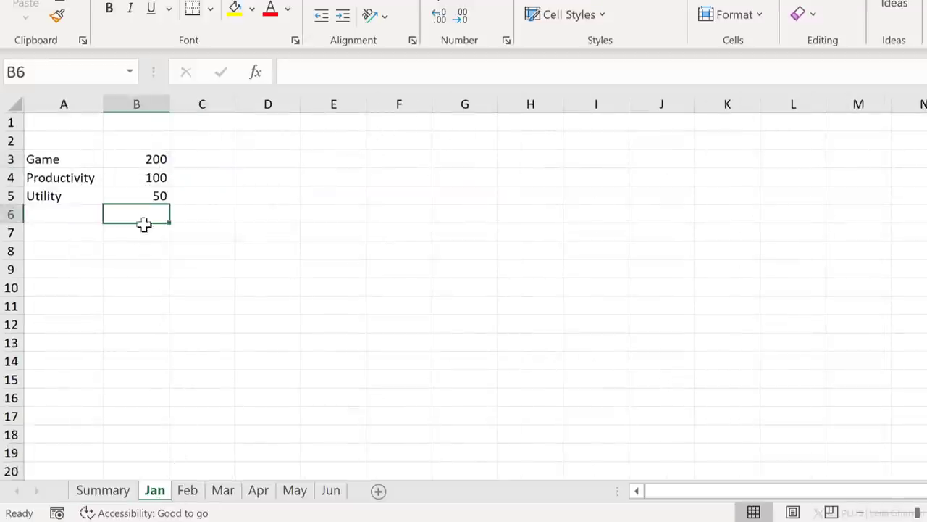
click(223, 490)
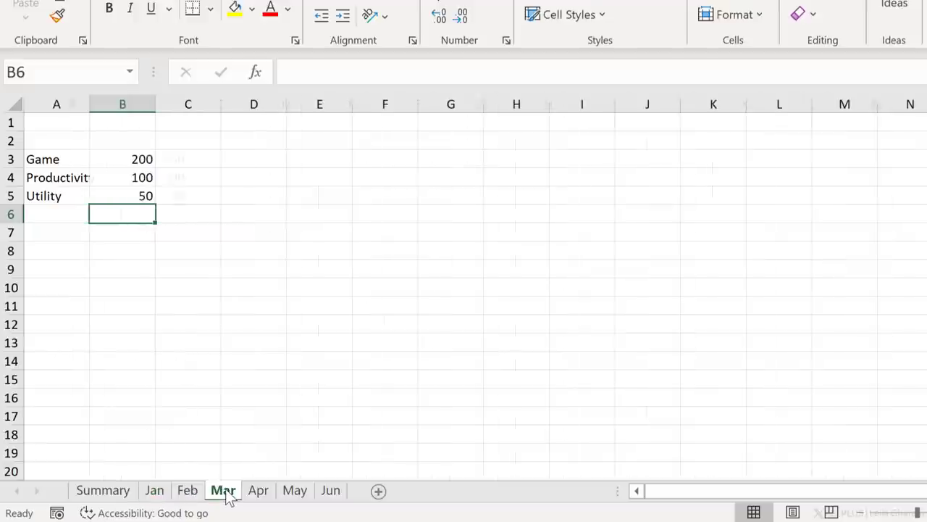
click(294, 491)
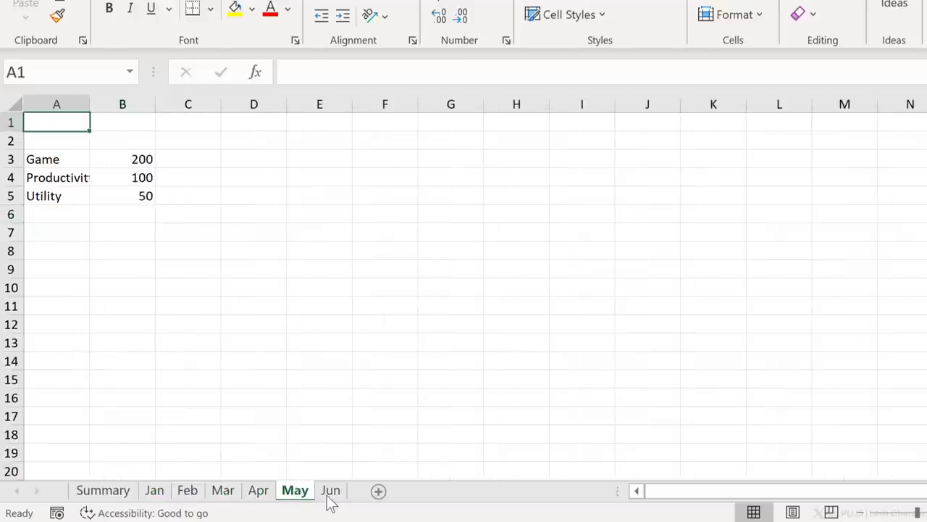
click(331, 490)
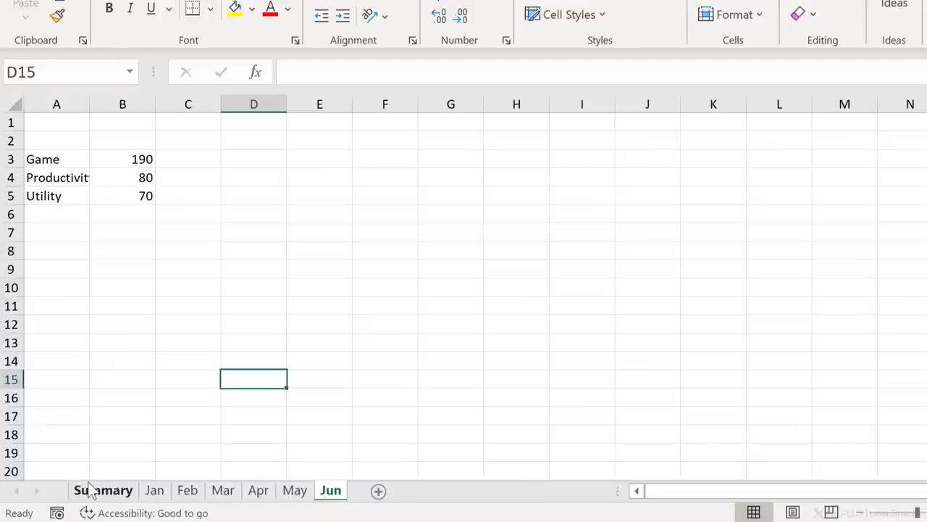
click(103, 489)
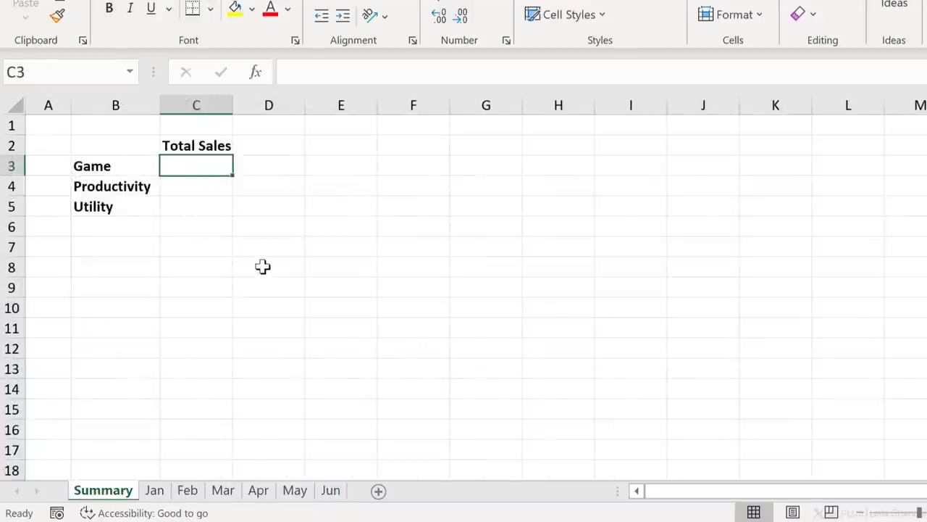
Step: Enter =SUM(Jan:Jun!B3) and fill down, giving totals 1300, 550 and 320
text(=sum)
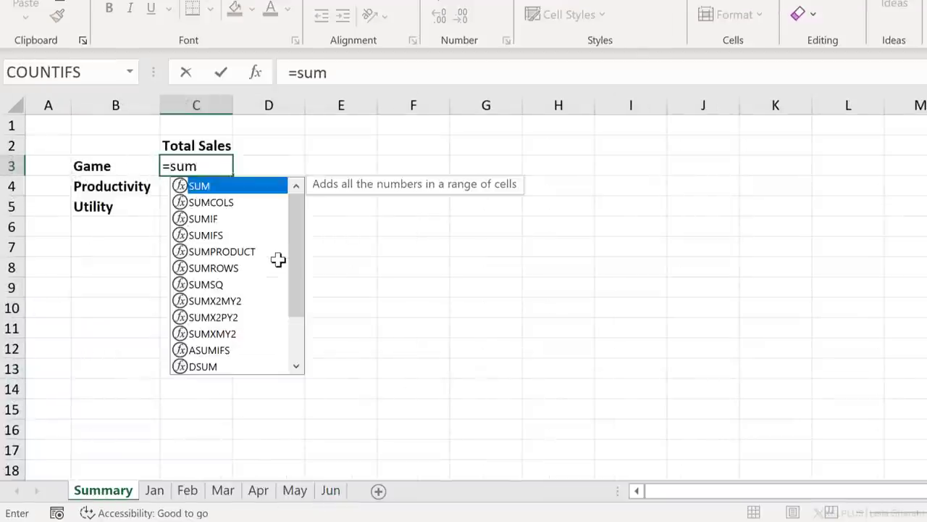
text(()
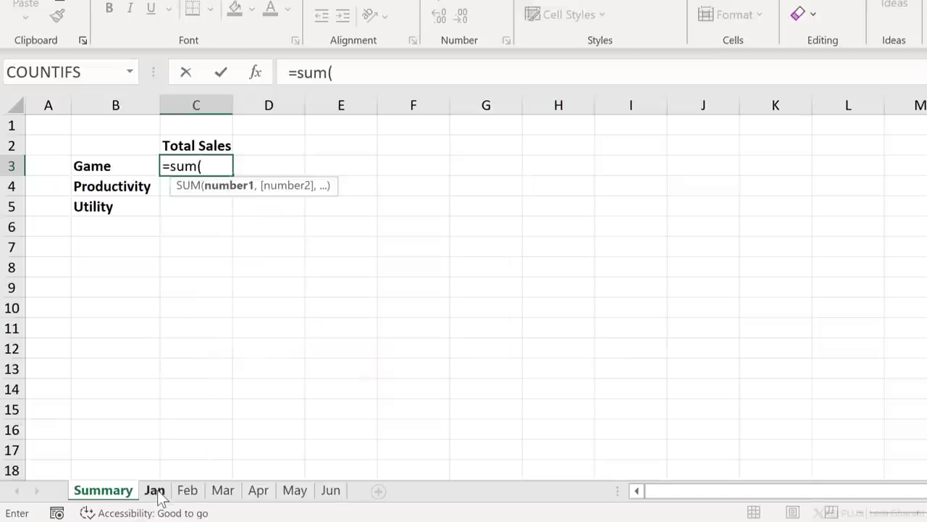
click(155, 490)
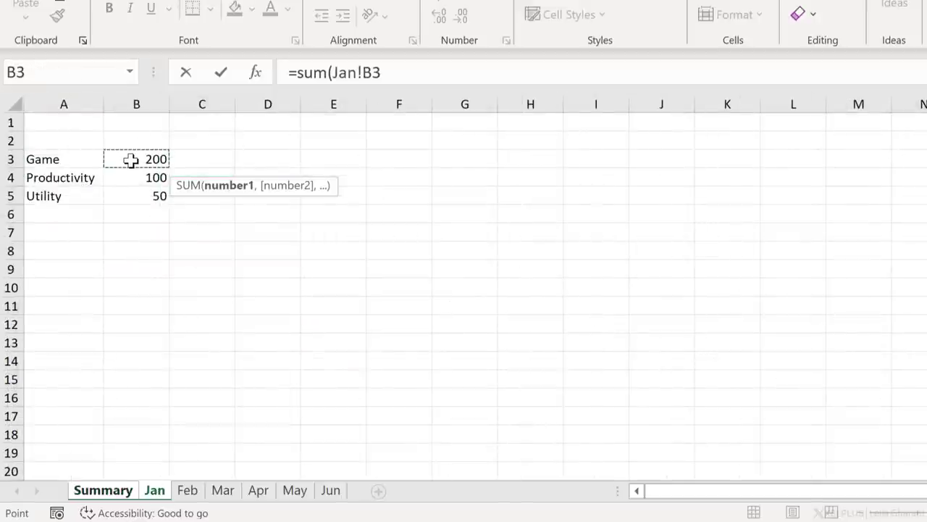
key(shift)
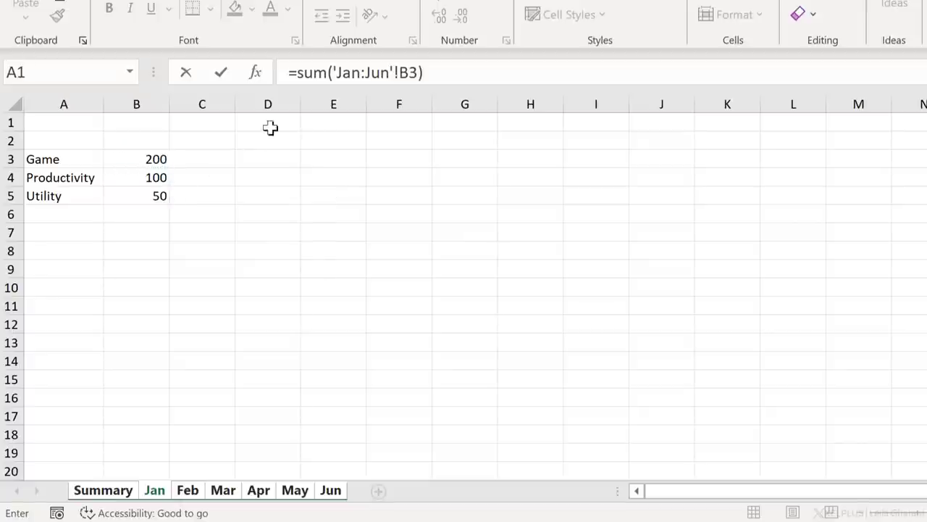
mouse_move(375, 89)
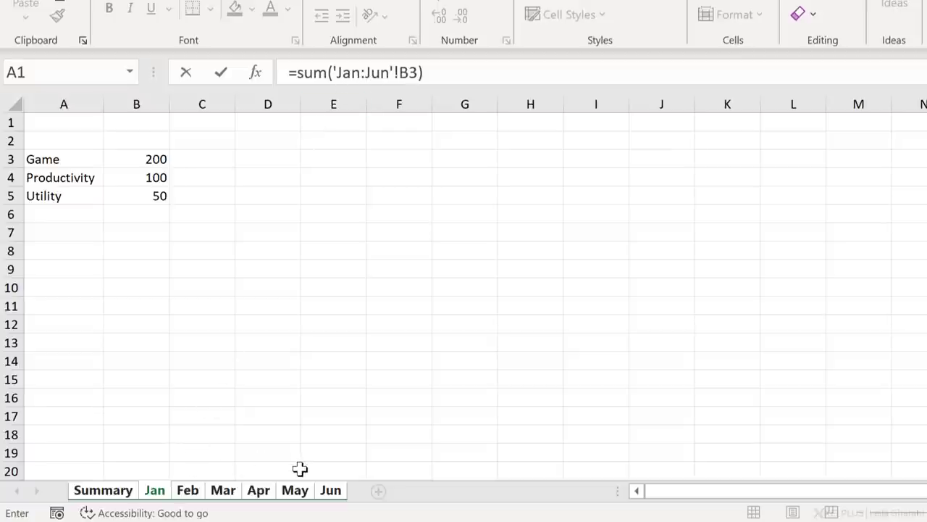
mouse_move(431, 311)
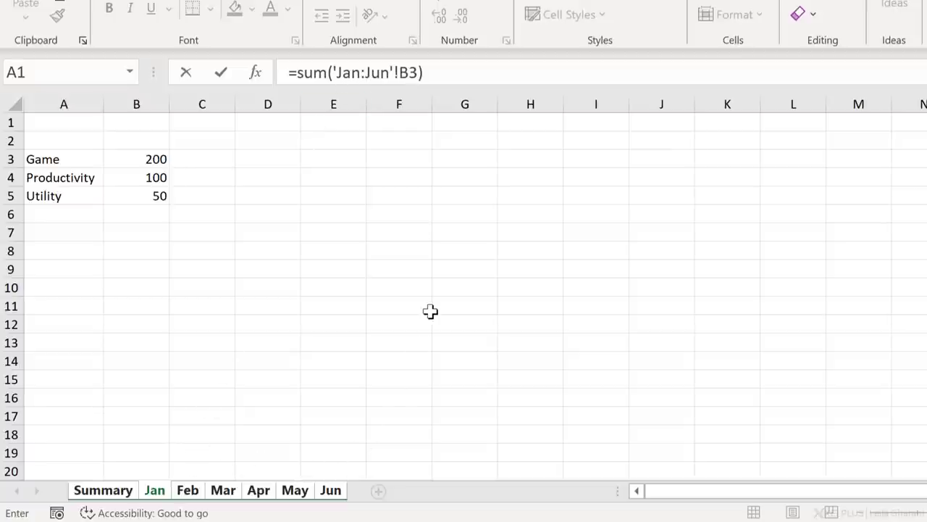
click(103, 490)
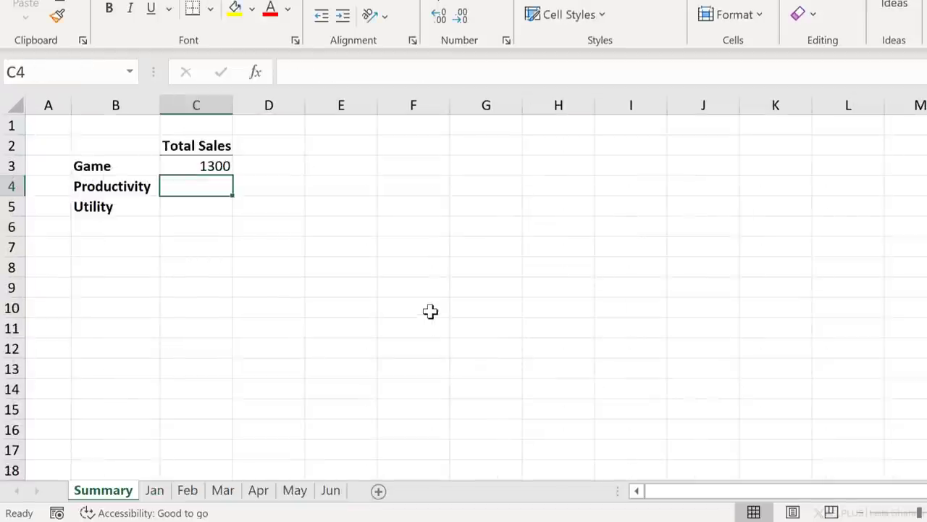
click(196, 165)
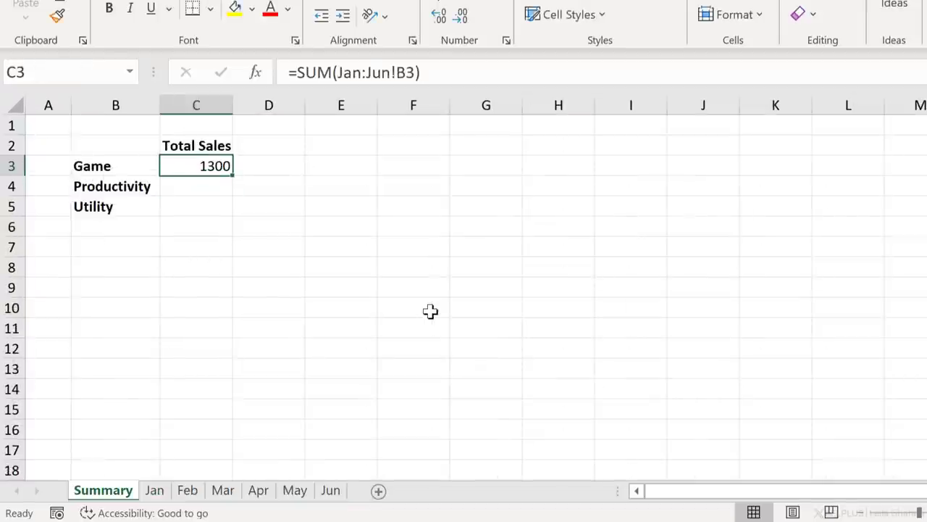
mouse_move(252, 382)
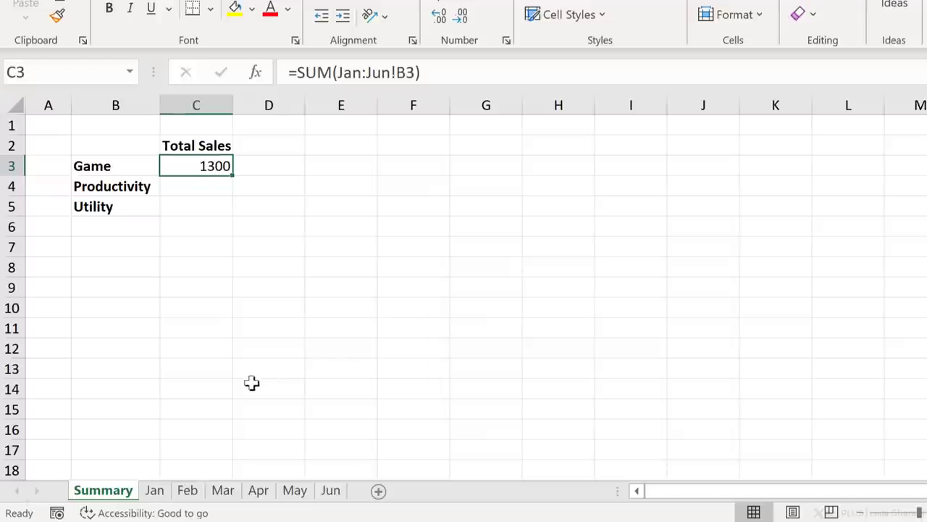
mouse_move(252, 491)
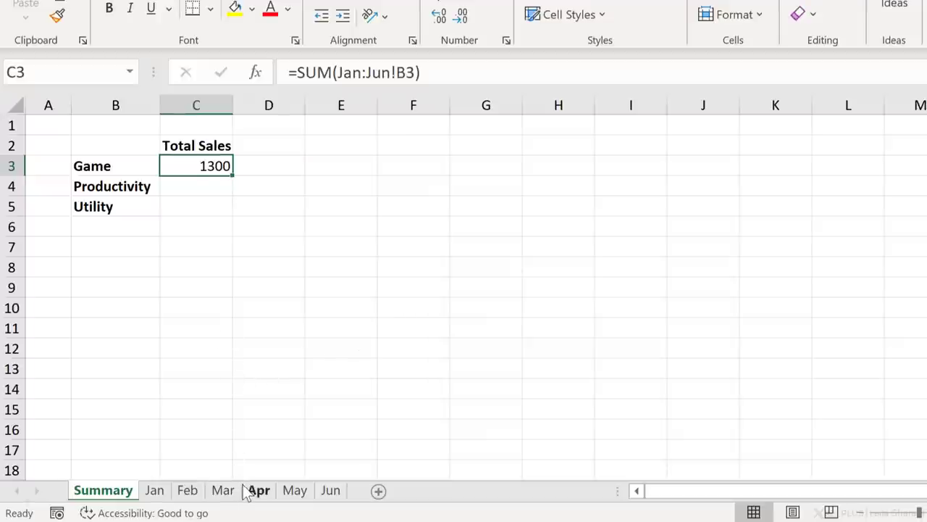
mouse_move(220, 242)
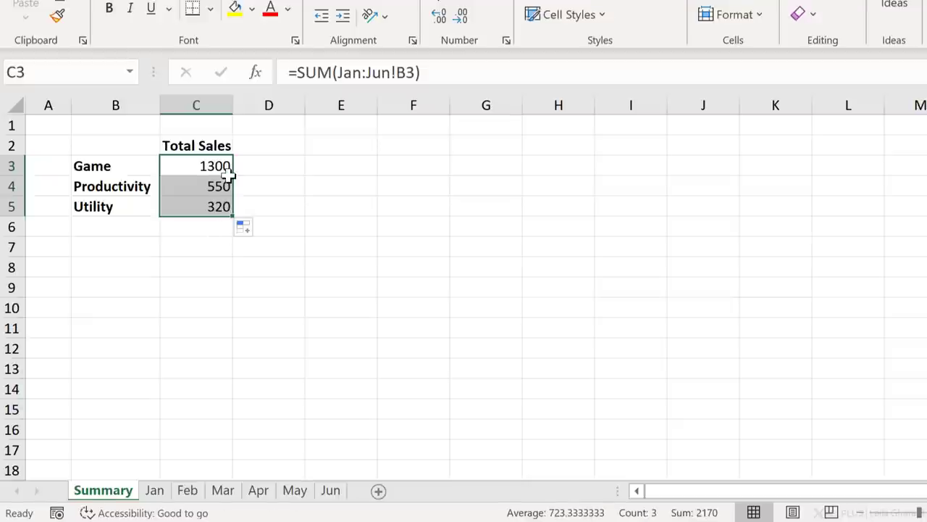
click(196, 206)
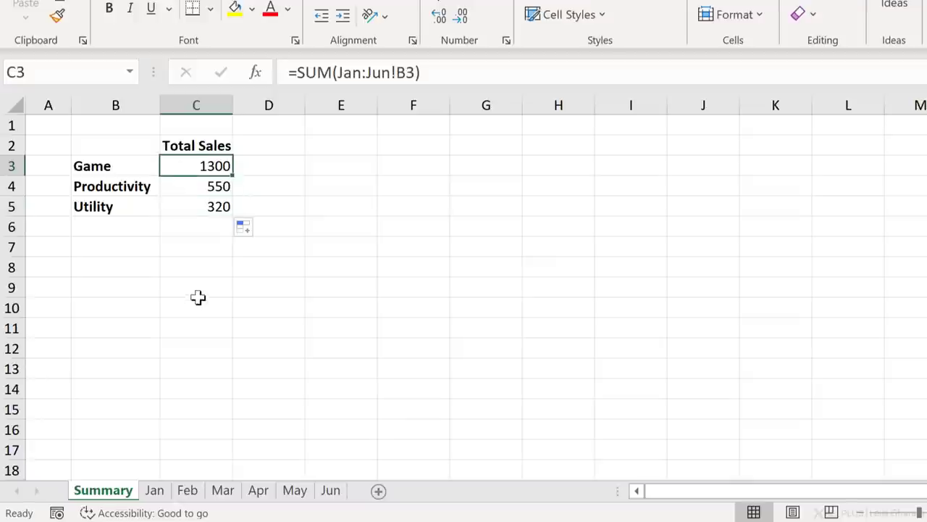
Step: Change Game sales in Mar's B3 to 1000, then view the Summary totals
click(222, 489)
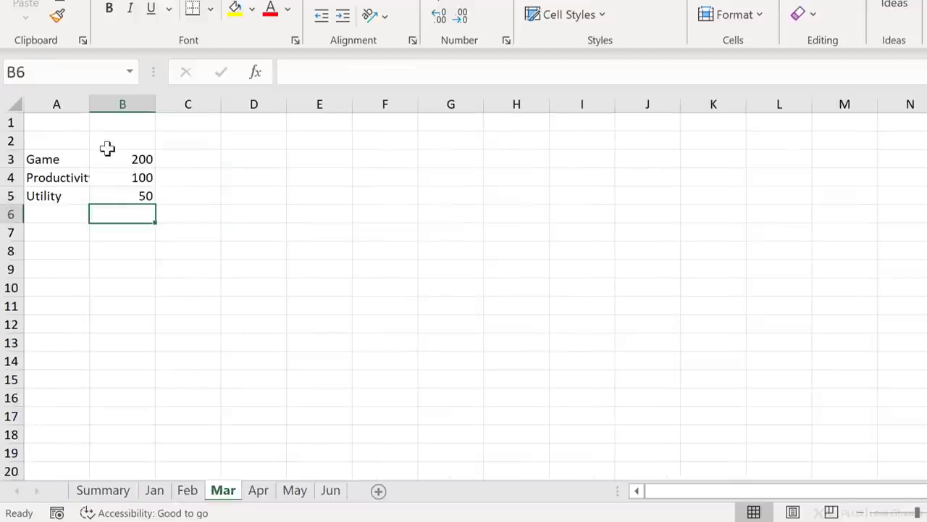
text(1000)
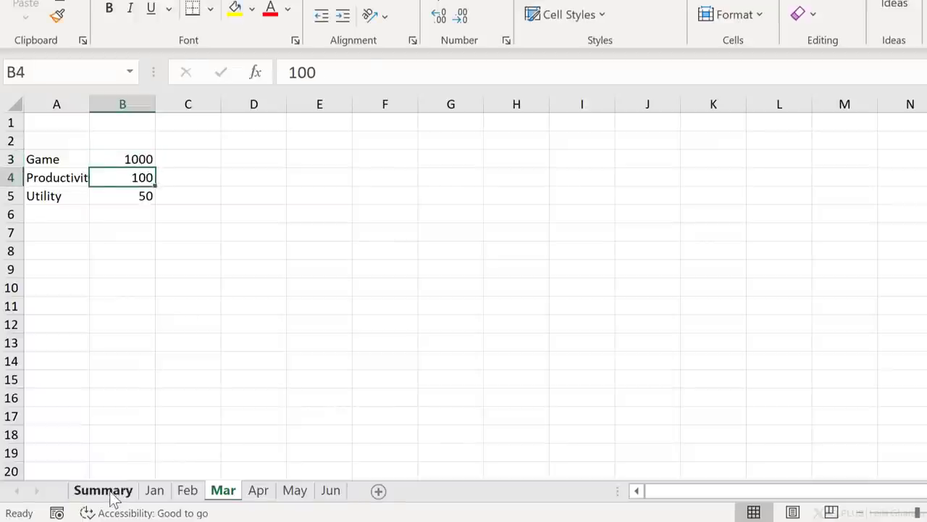
click(103, 490)
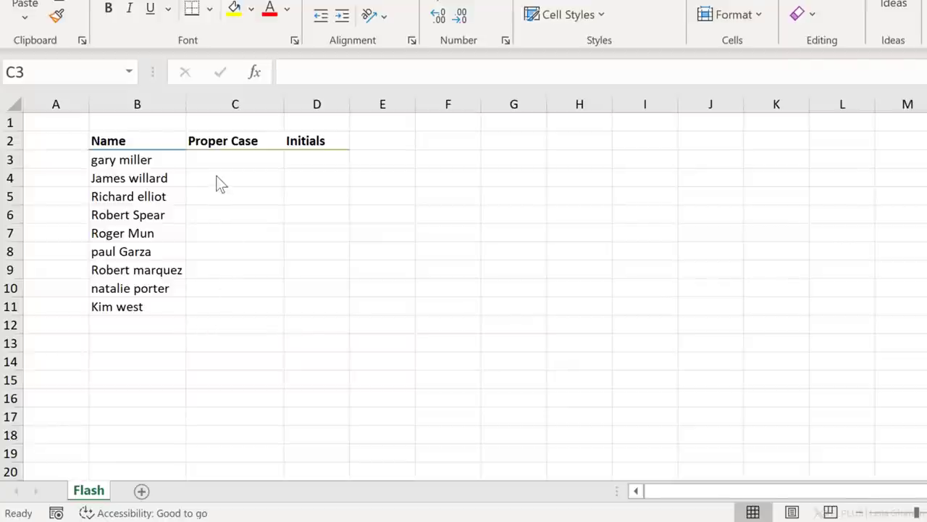
mouse_move(227, 327)
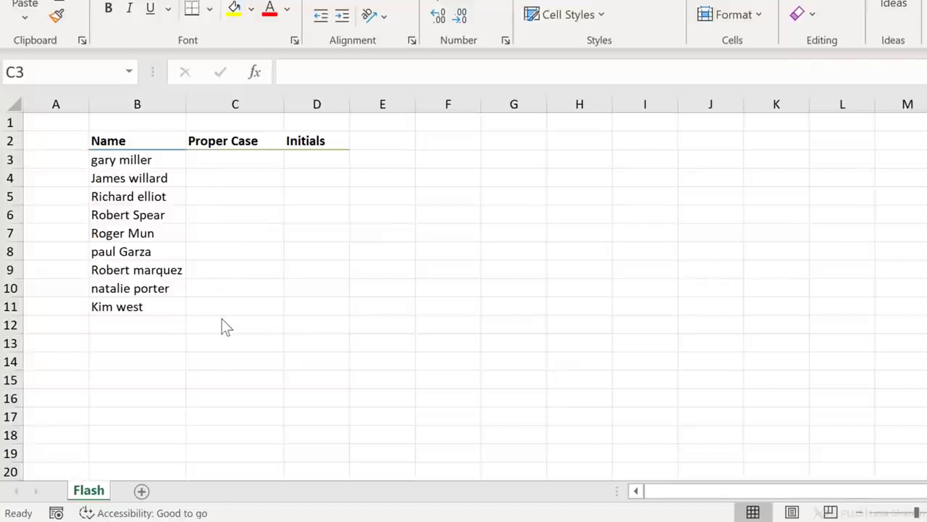
click(235, 160)
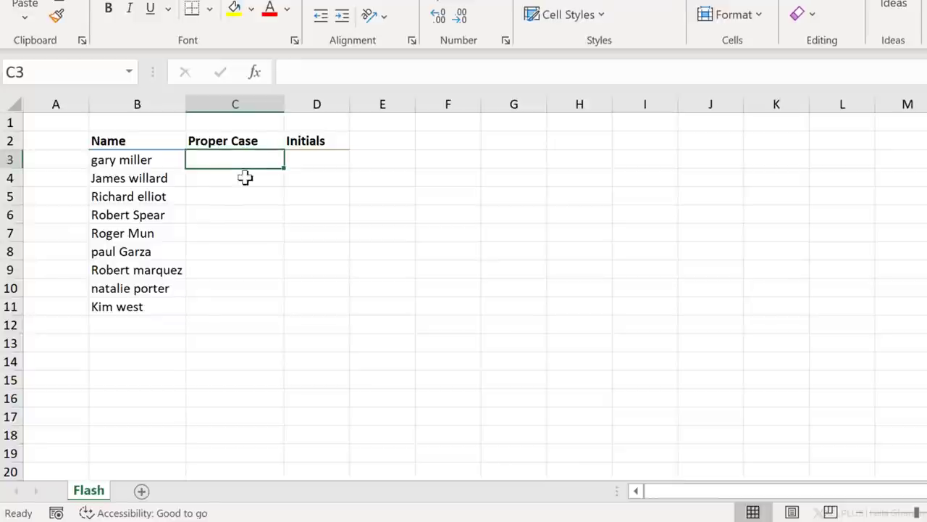
mouse_move(158, 189)
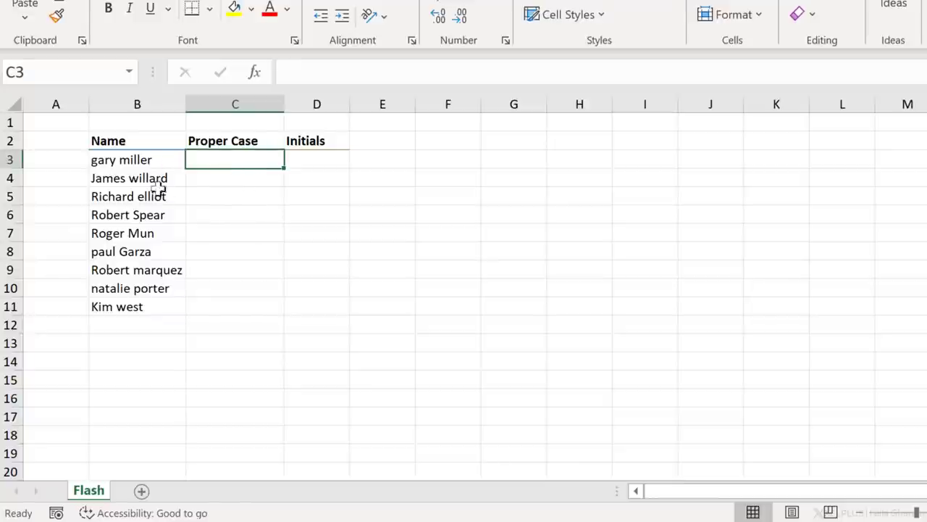
mouse_move(237, 179)
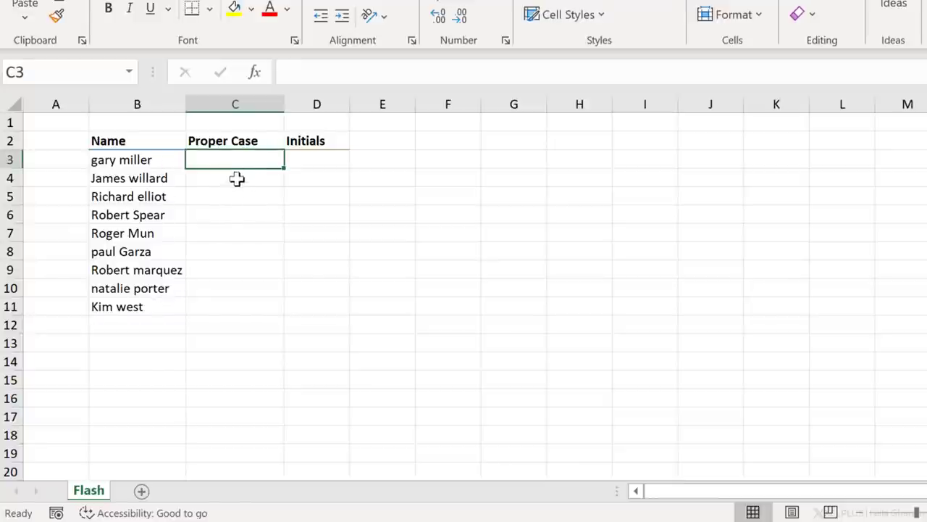
mouse_move(240, 190)
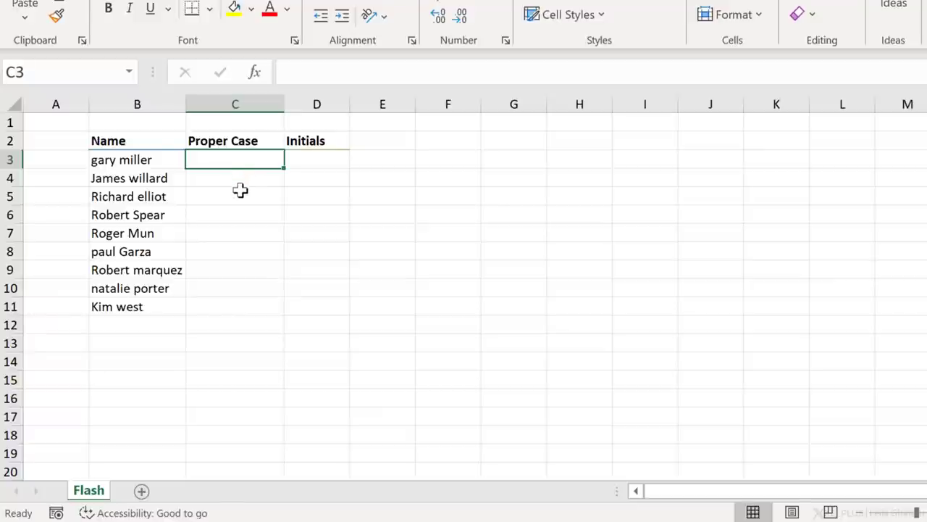
mouse_move(256, 192)
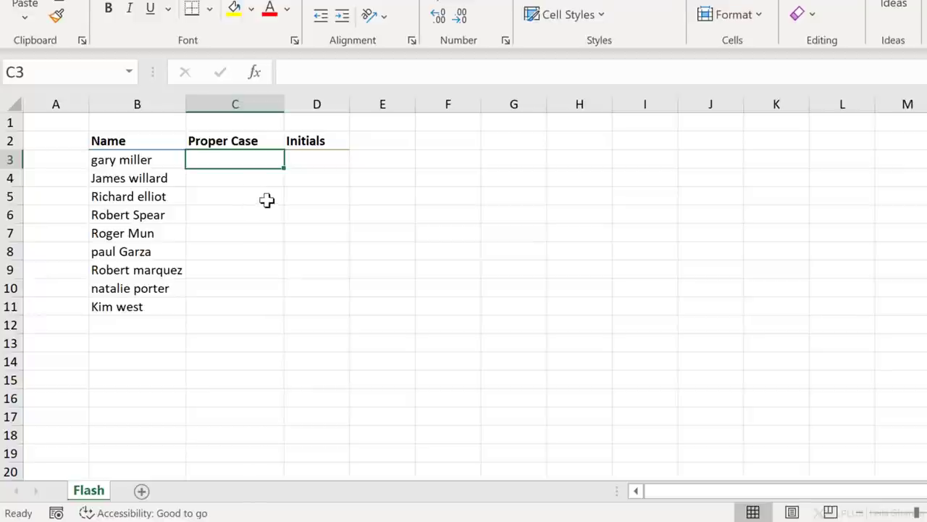
text(Gar)
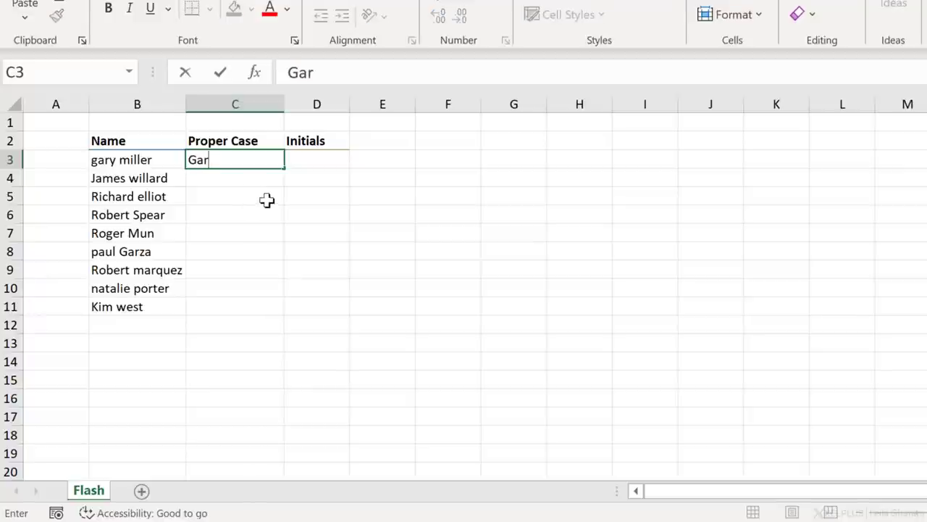
text(y Miller)
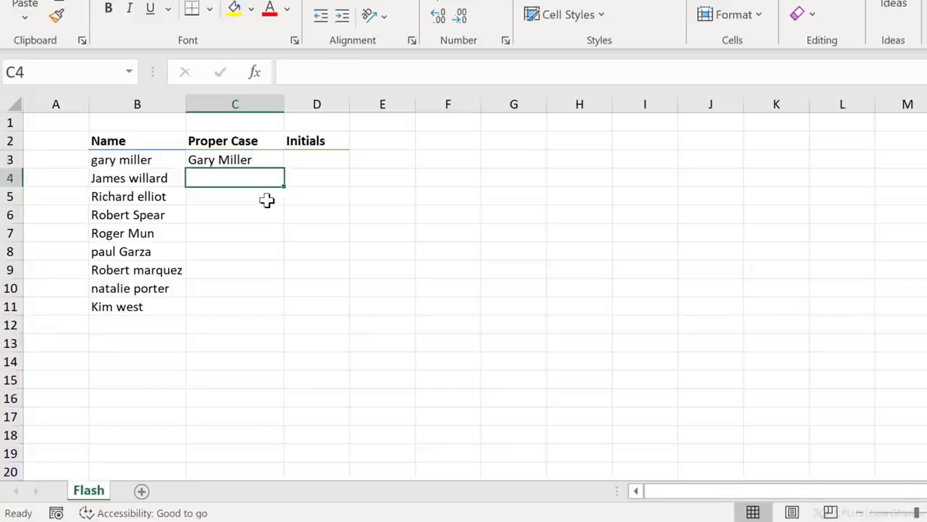
text(James Willard)
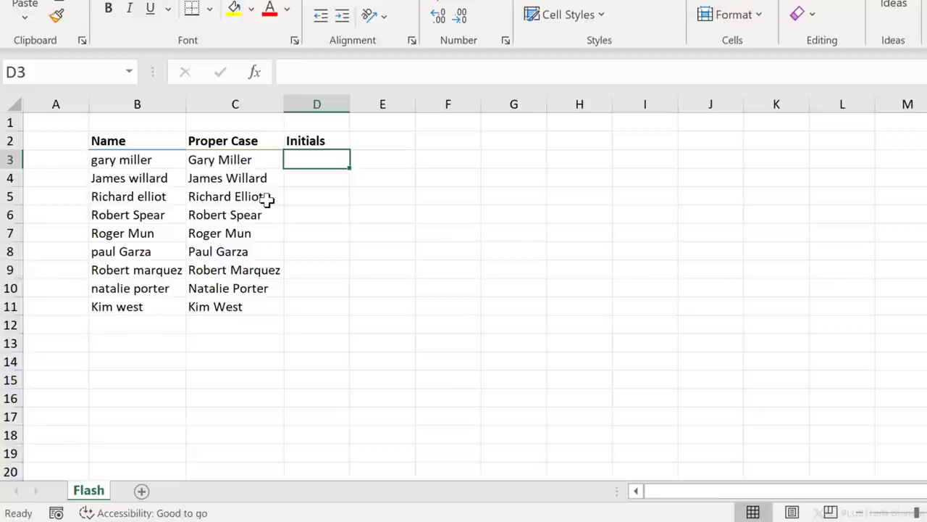
Step: Type initials GM, JW and RE into D3:D5 as the Flash Fill pattern
text(GM)
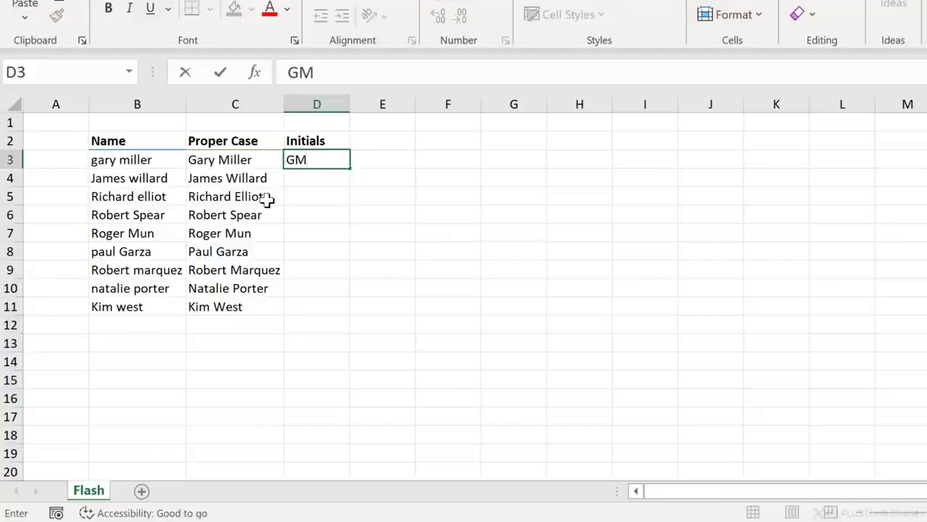
text(JW)
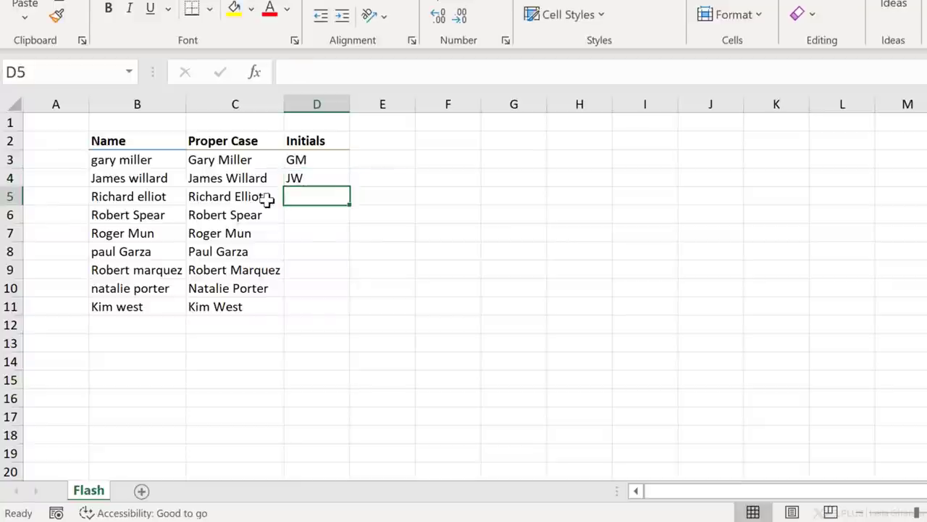
text(RE)
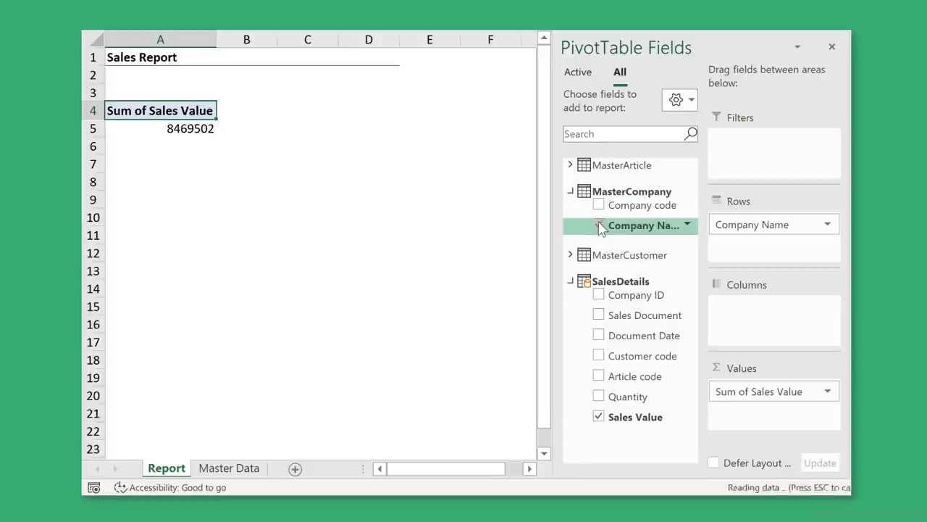
Step: Add Company Name from MasterCompany to the pivot's Rows
click(599, 225)
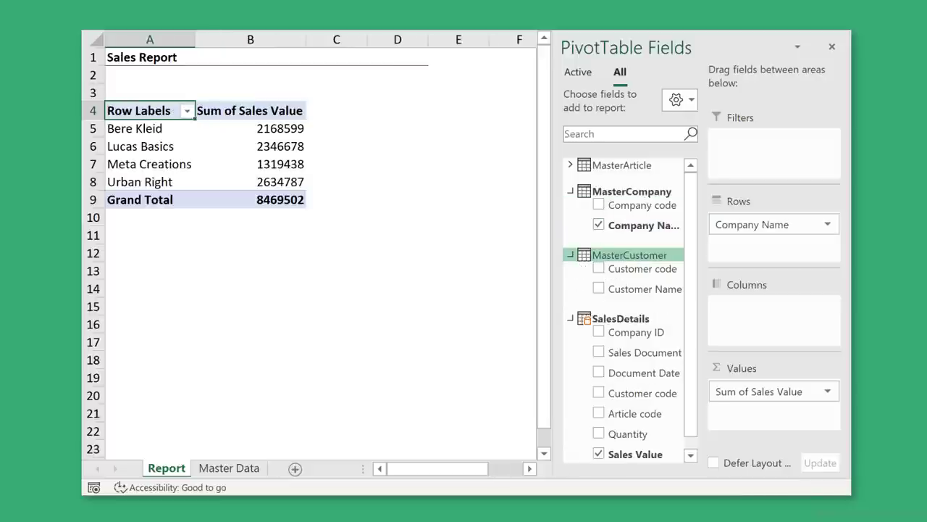
click(149, 513)
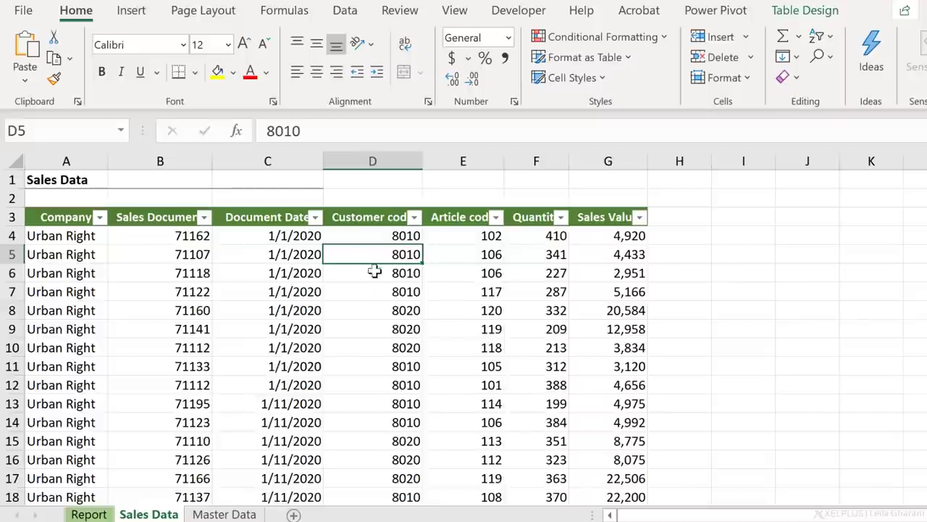
mouse_move(360, 303)
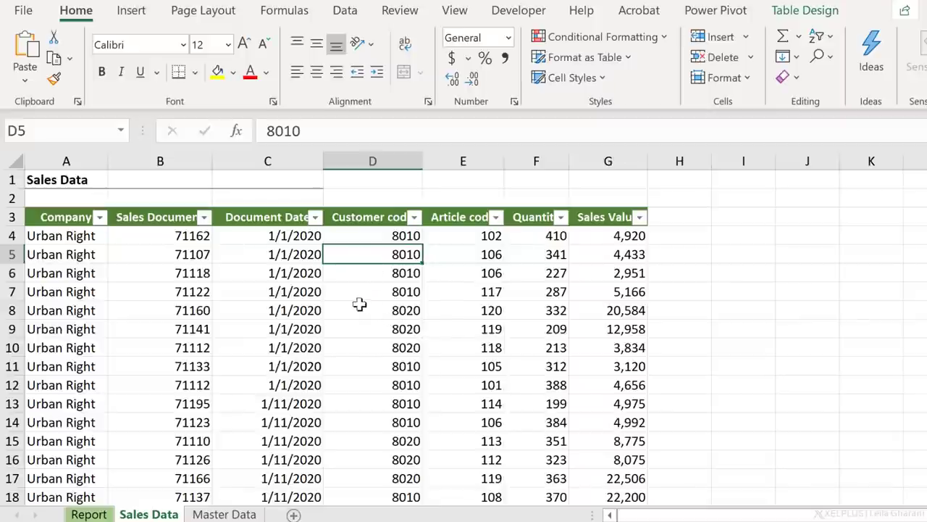
mouse_move(281, 447)
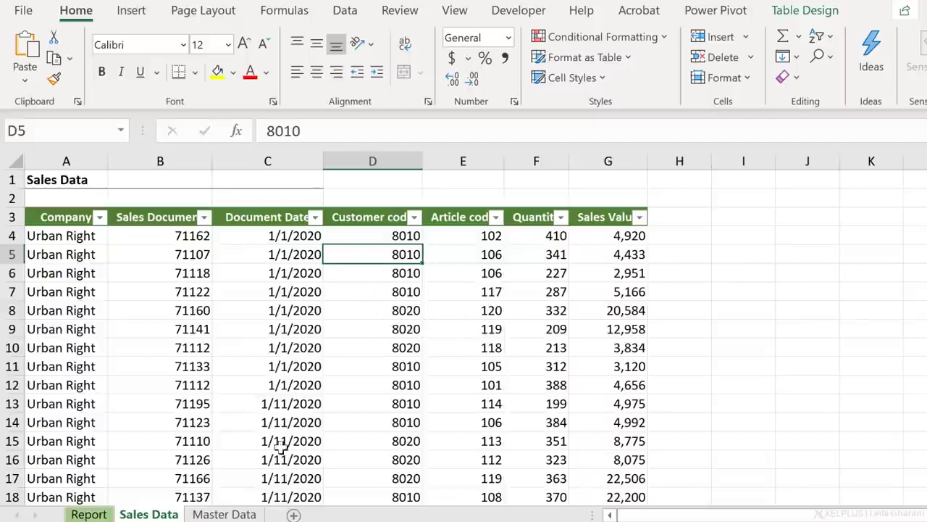
Step: Switch to the Master Data sheet and inspect the article and customer tables
click(223, 513)
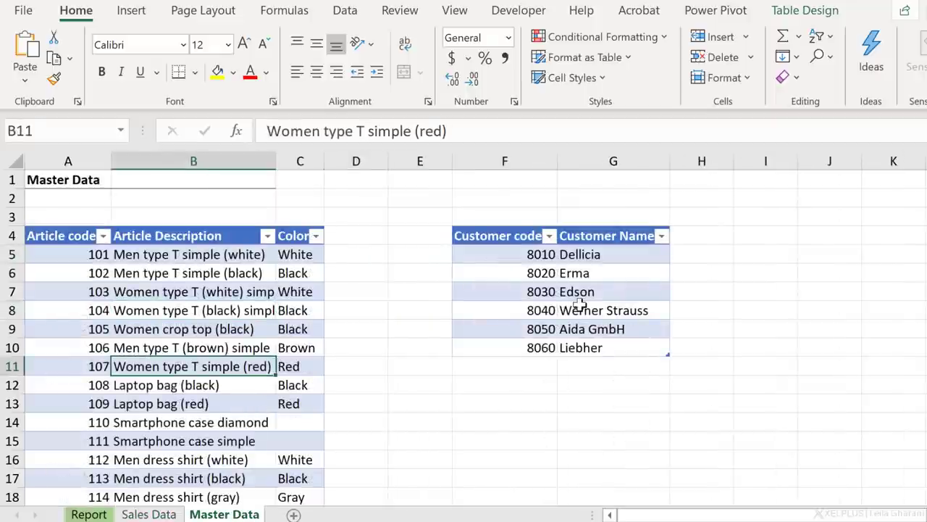
click(603, 310)
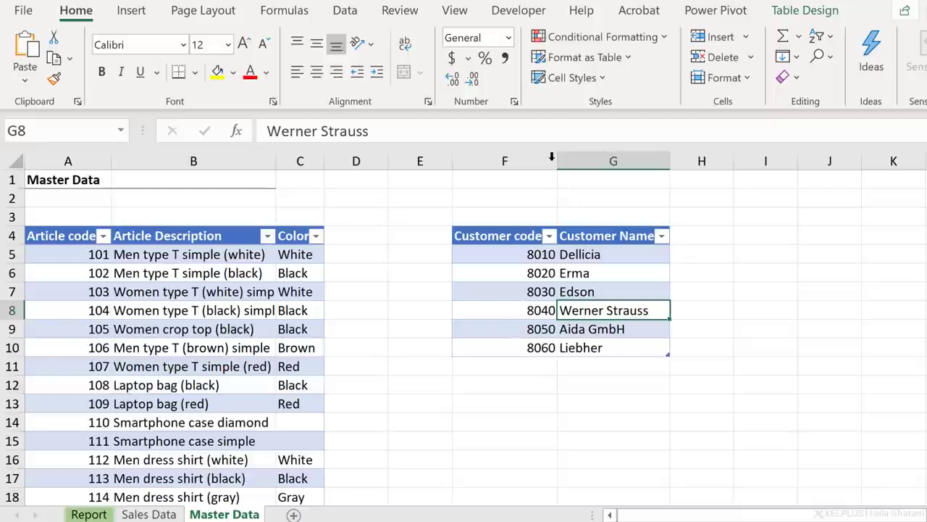
click(345, 10)
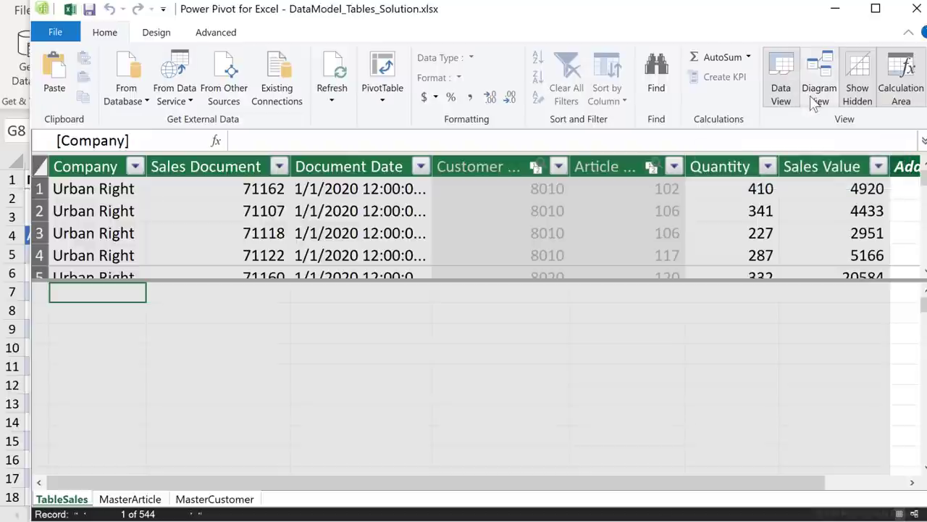
Step: Switch Power Pivot to Diagram View to show the data model tables
click(819, 73)
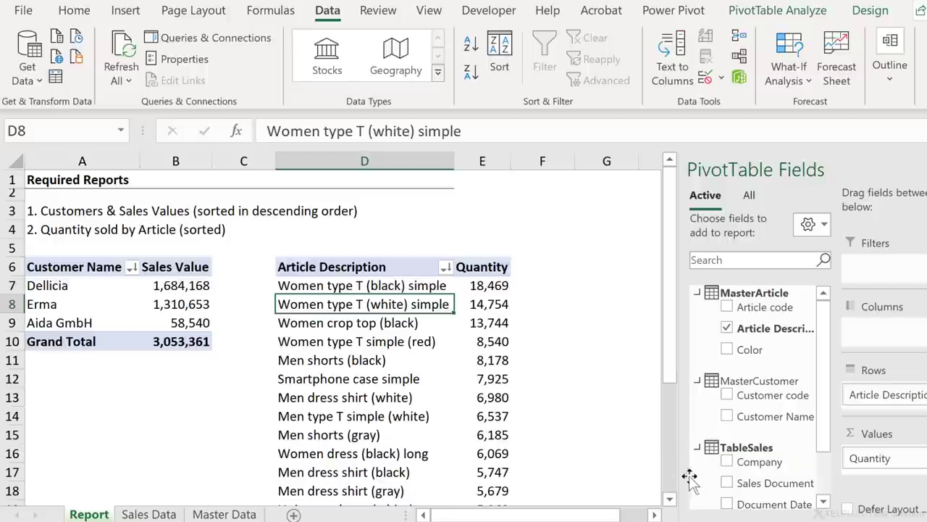
mouse_move(685, 478)
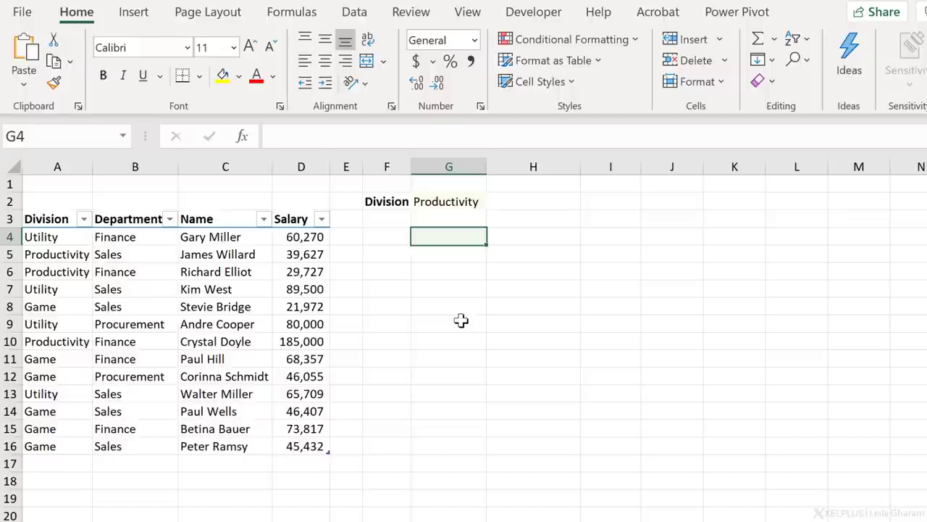
mouse_move(468, 251)
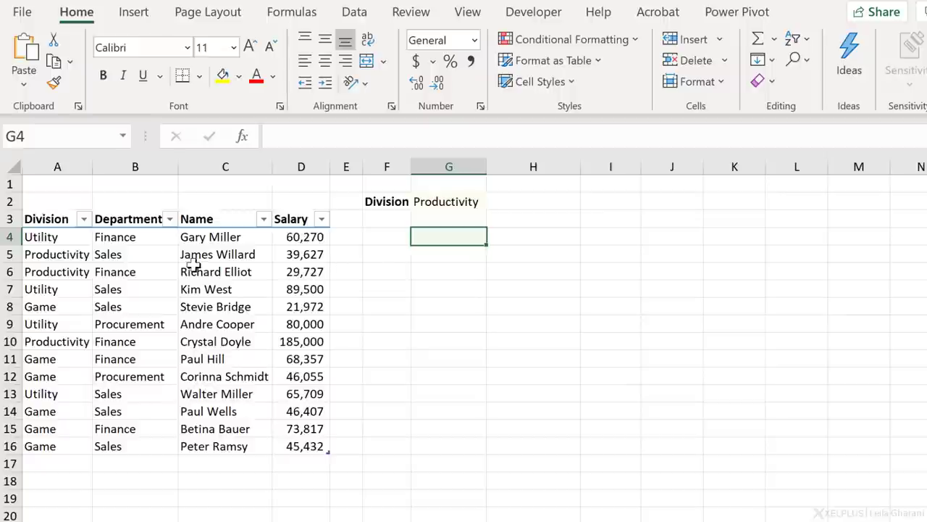
mouse_move(344, 236)
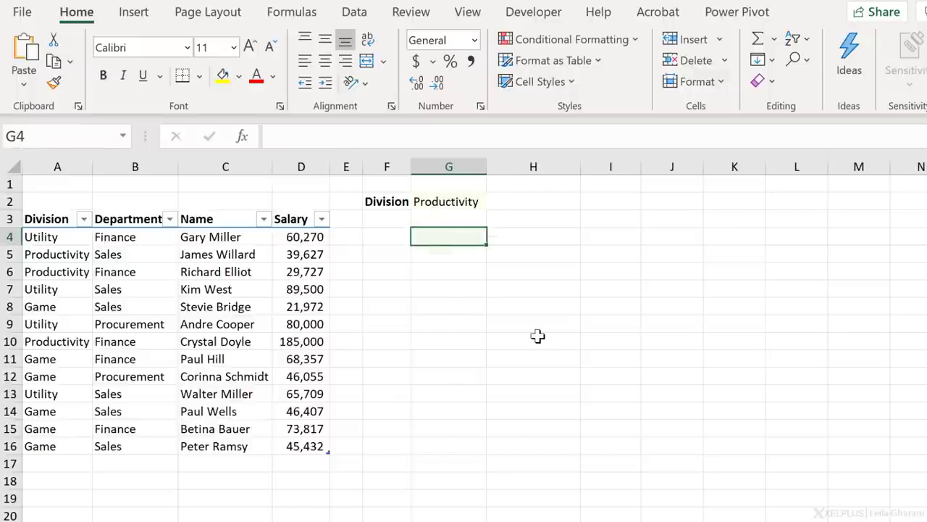
Step: Enter =FILTER(TSalary[[Department]:[Salary]],TSalary[Division]=G2) in G4, then select headers B3:D3
text(=filter()
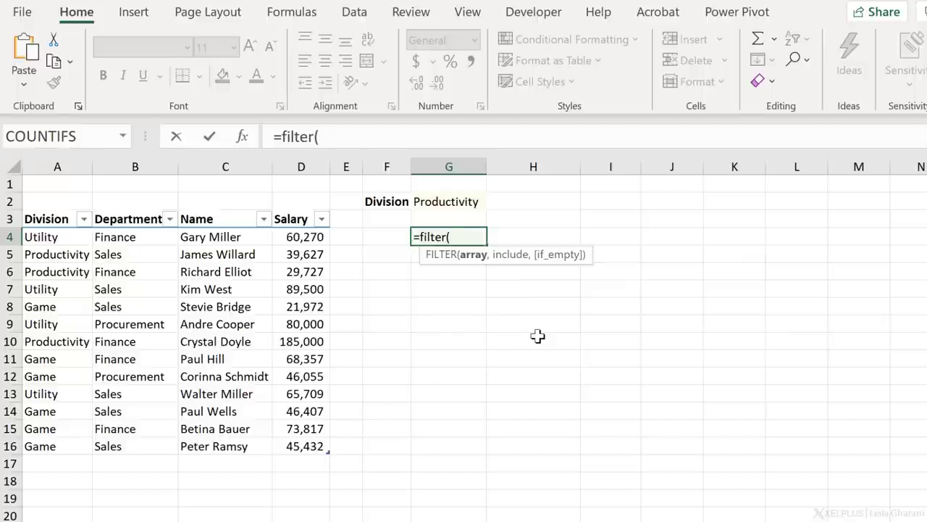
mouse_move(537, 335)
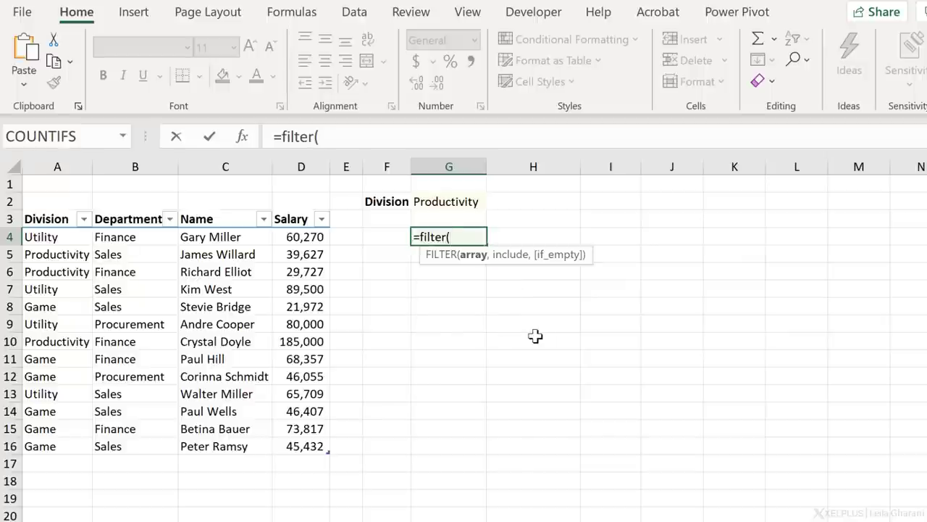
mouse_move(516, 278)
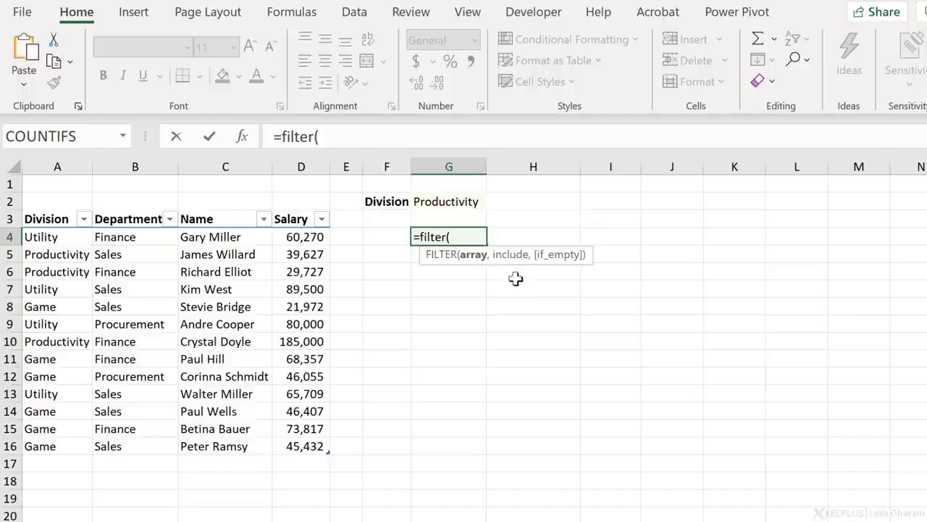
mouse_move(493, 281)
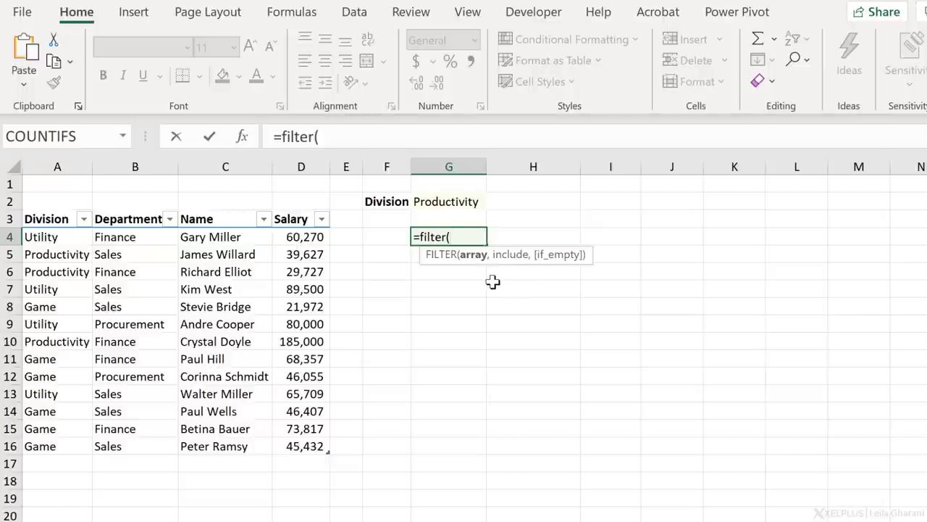
mouse_move(132, 209)
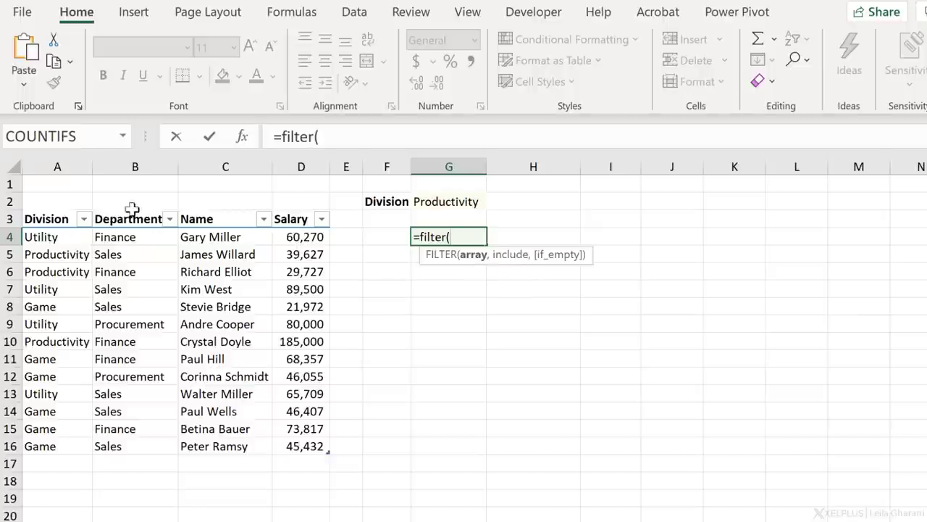
click(128, 218)
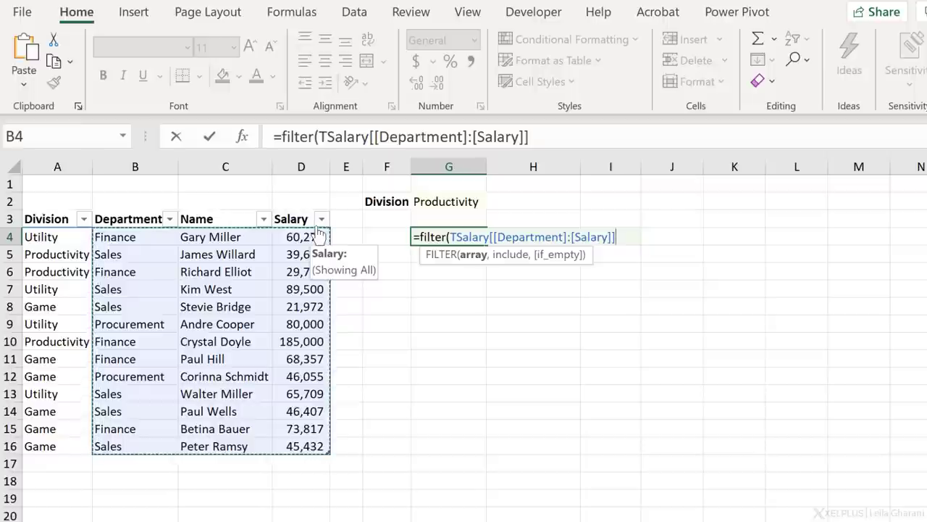
text(,TSalary[Division)
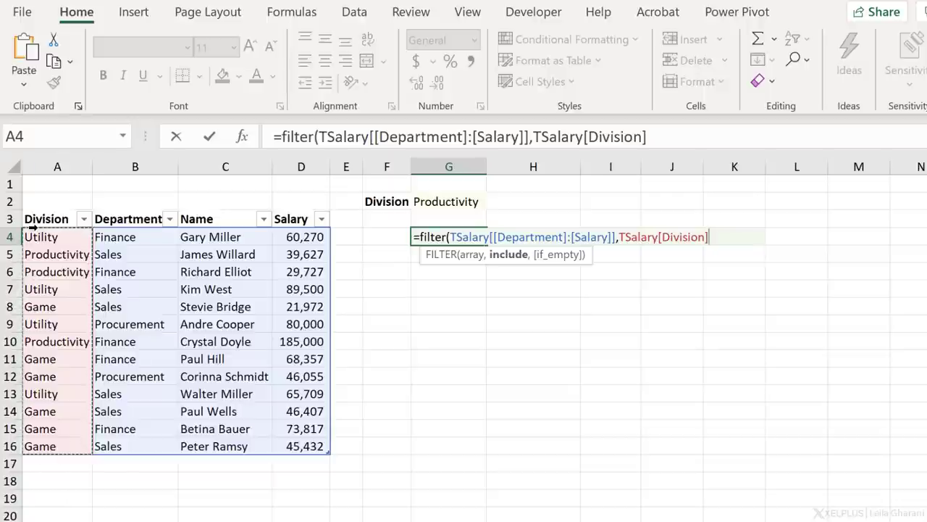
text(=)
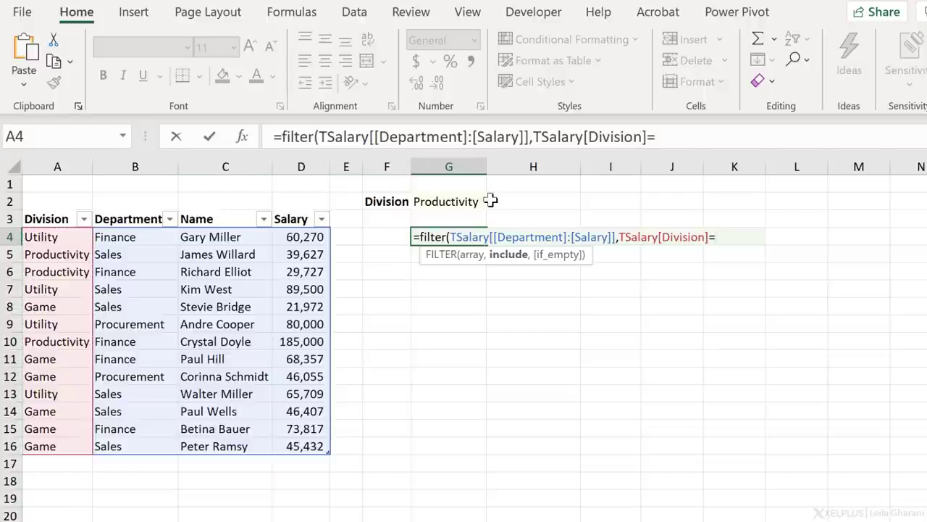
click(448, 202)
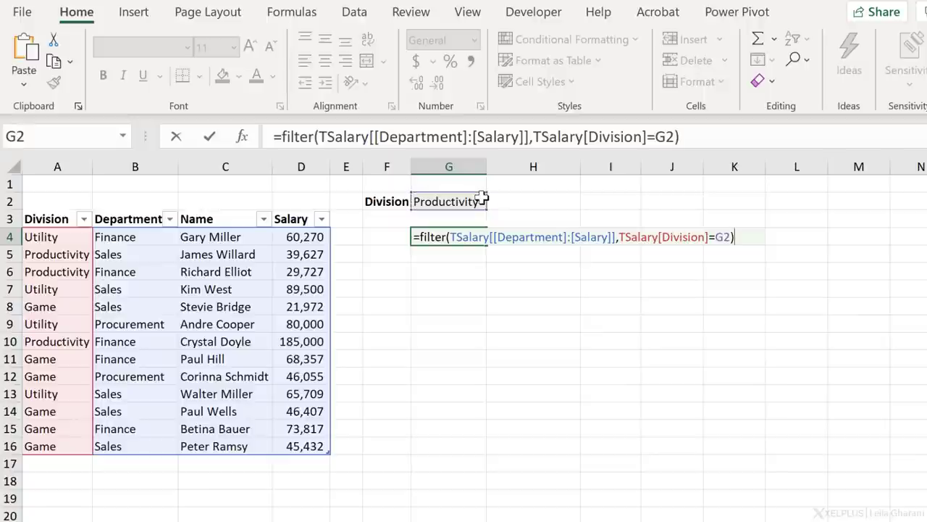
key(Enter)
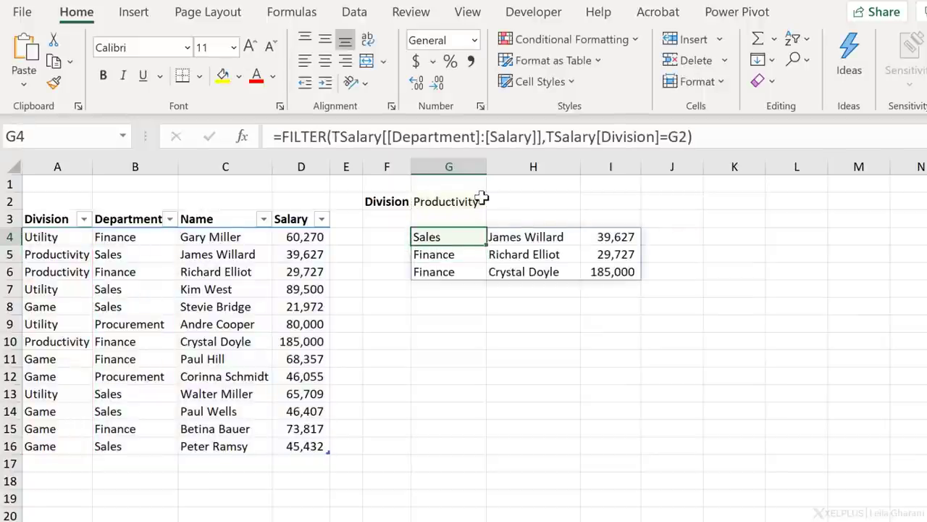
mouse_move(472, 237)
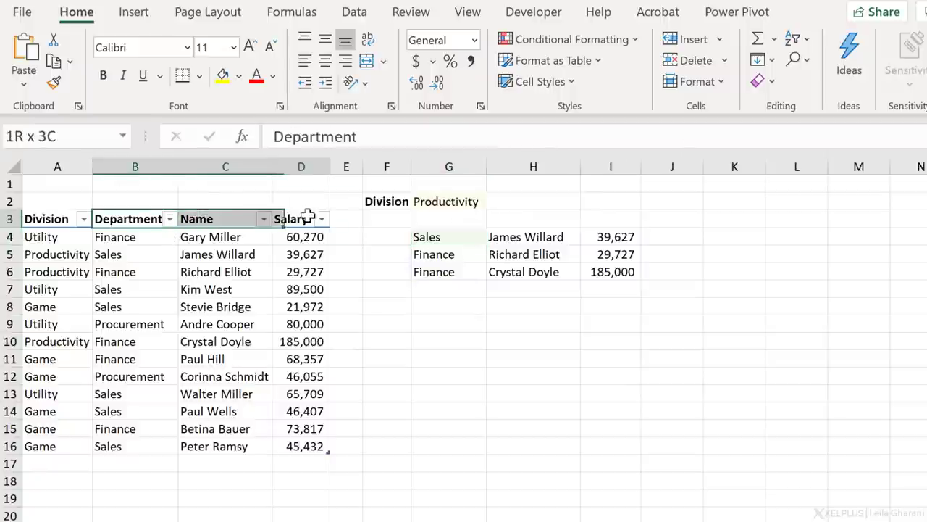
click(449, 219)
text(=G4#)
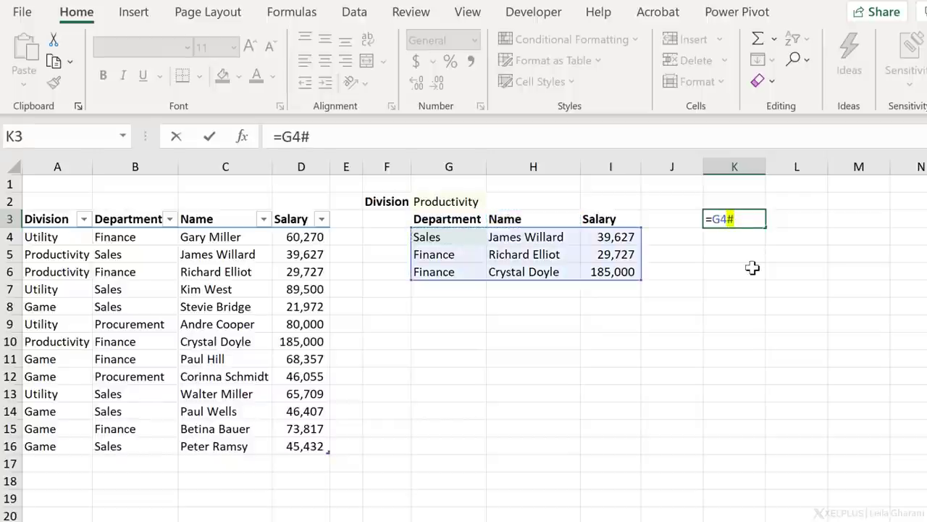
Step: Confirm =G4# in K4 to mirror the spill, then switch the division to Game
key(Enter)
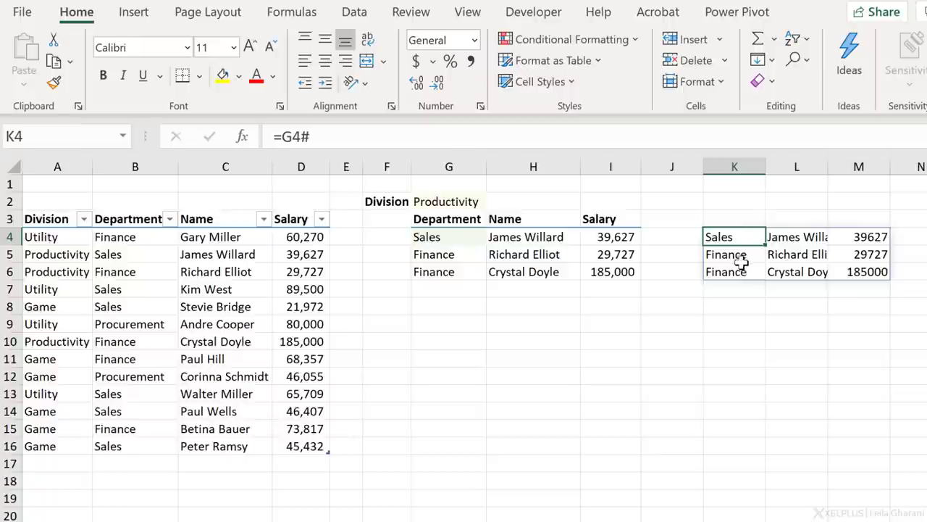
mouse_move(529, 373)
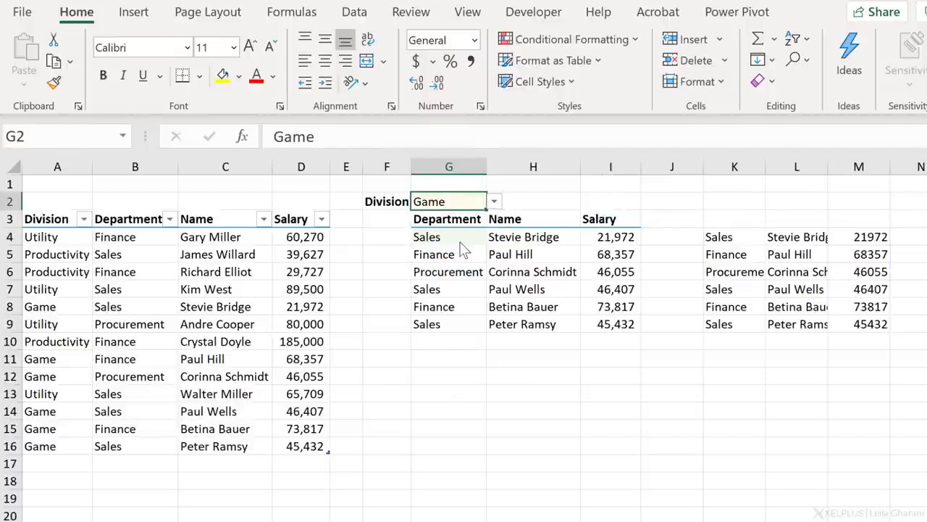
click(734, 237)
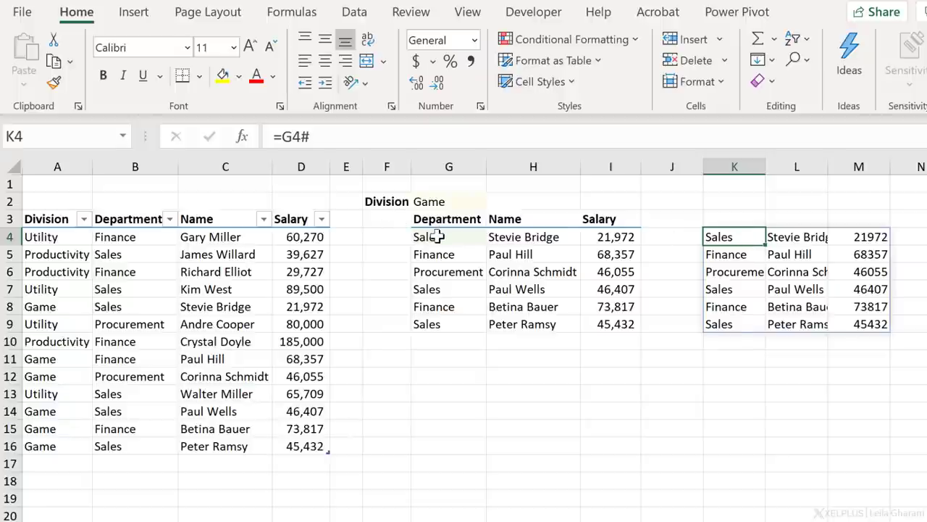
click(301, 167)
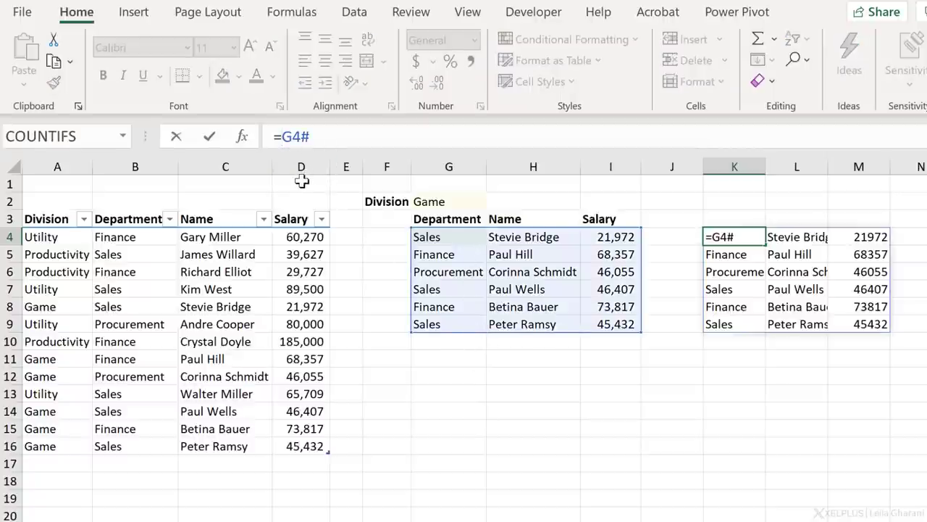
Step: Enter =INDEX(G4#,,3) in K4 to return the filtered Salary column
text(index()
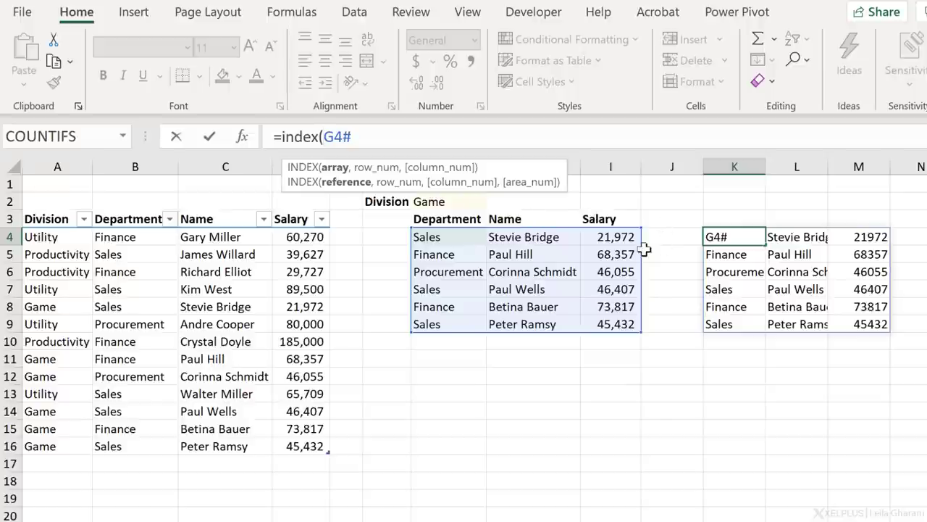
mouse_move(648, 239)
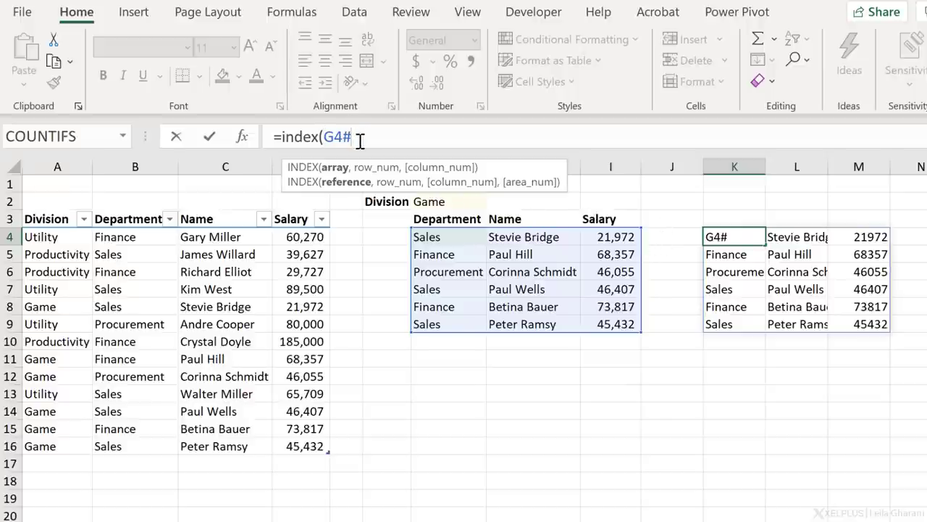
text(,,)
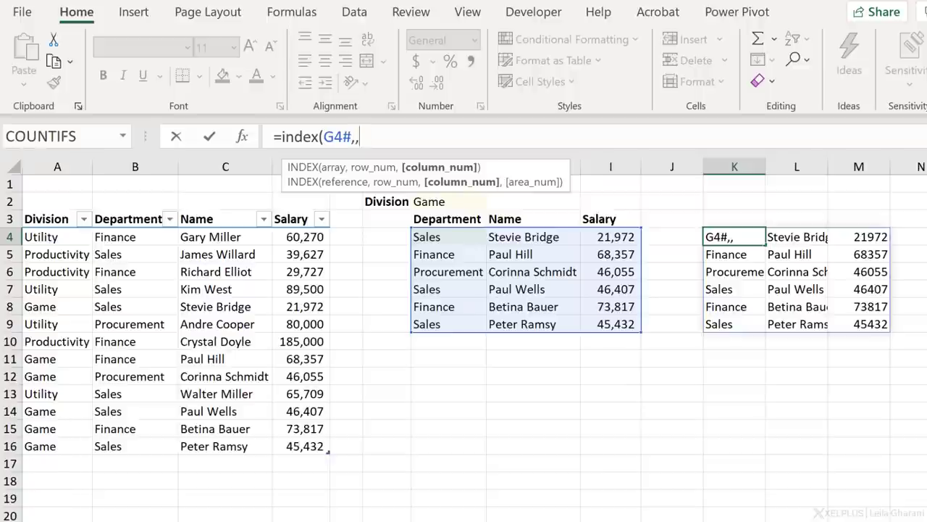
text(3)
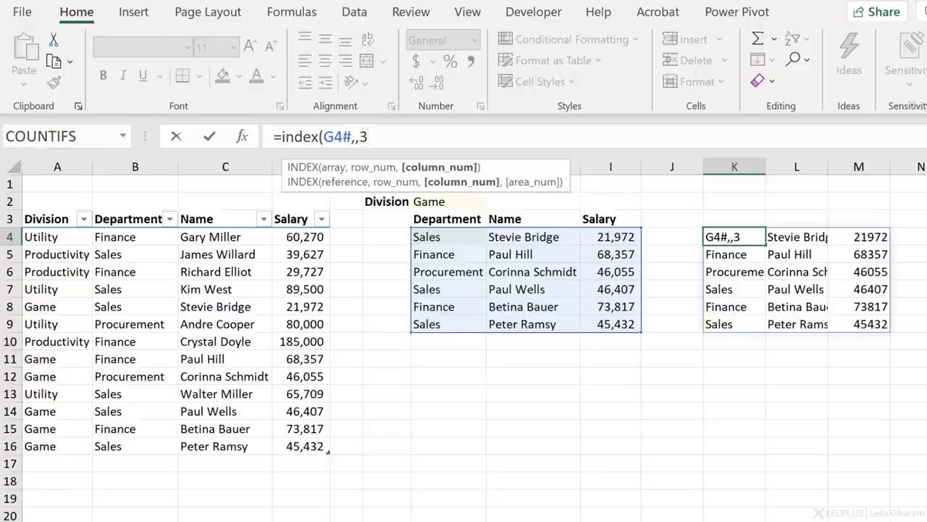
text())
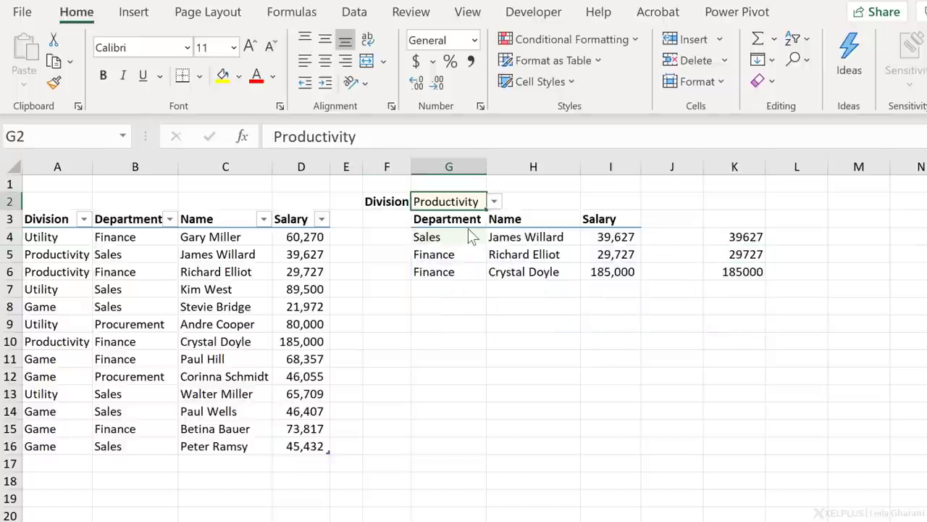
Step: Wrap the K4 formula in SUM and switch the division to Game
click(735, 237)
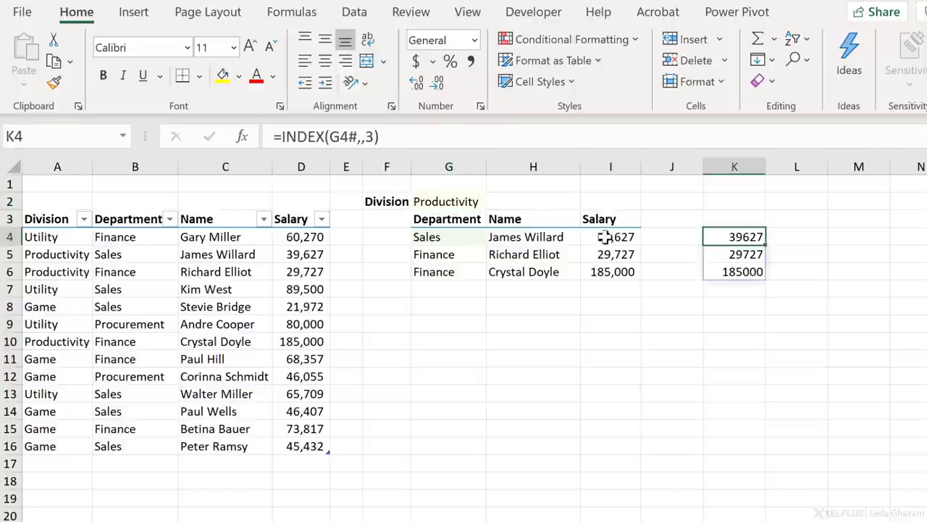
double_click(733, 237)
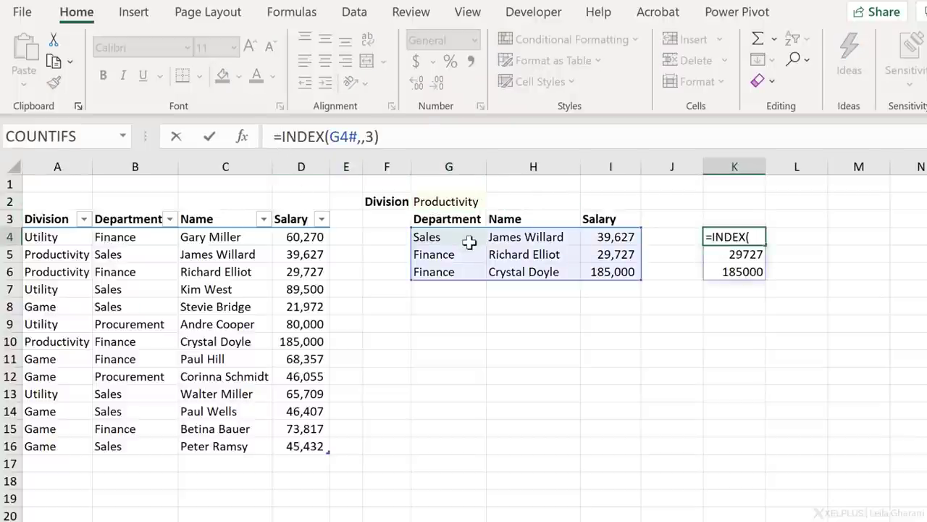
text(sum()
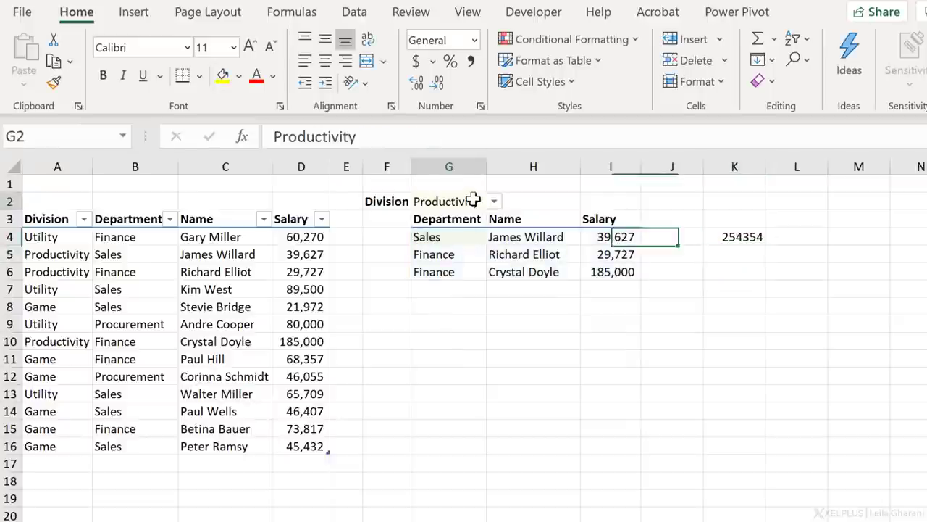
click(493, 201)
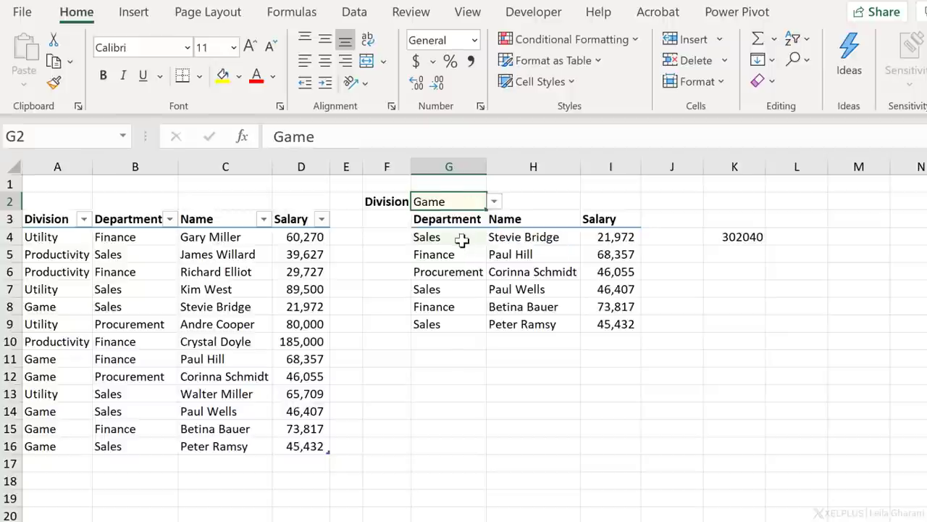
mouse_move(452, 201)
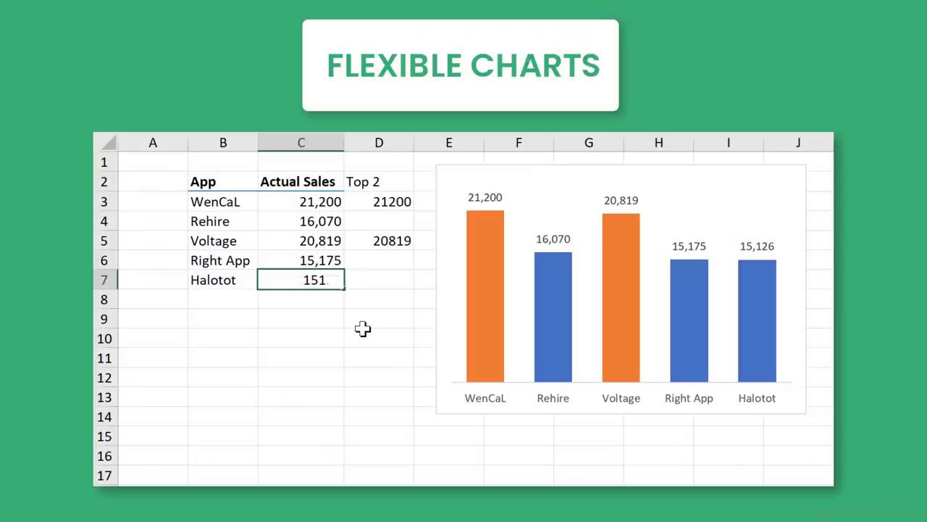
Step: Enter the sales value 21000 in the App and Actual Sales table
text(21000)
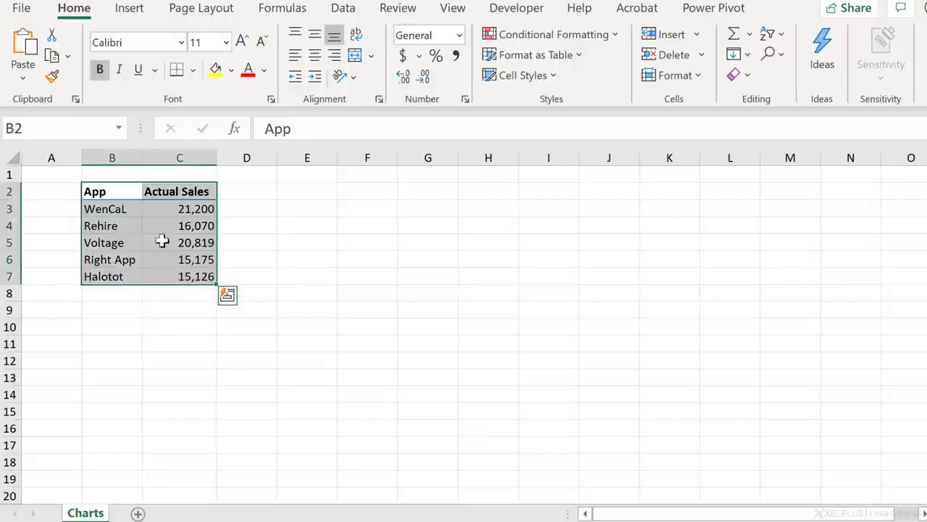
Step: Insert a clustered column chart of Actual Sales, then select cell D3
click(129, 8)
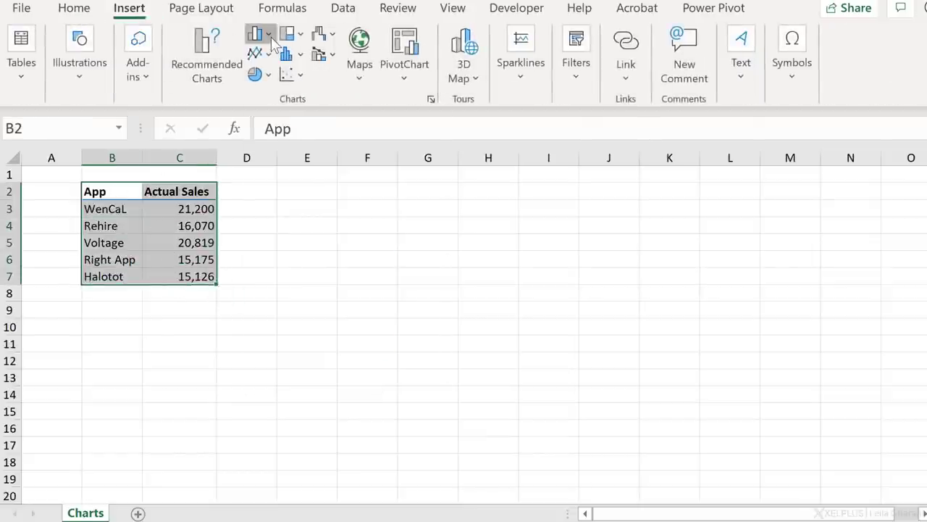
click(256, 33)
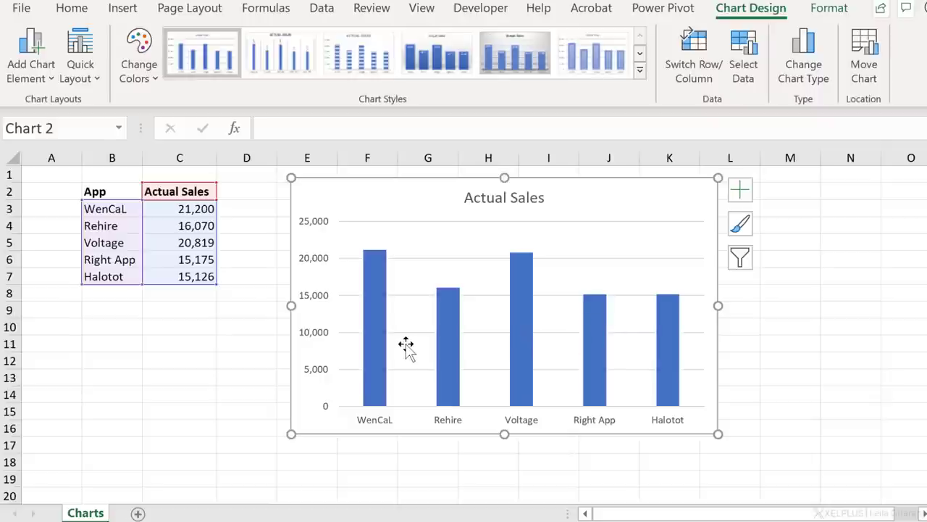
mouse_move(389, 350)
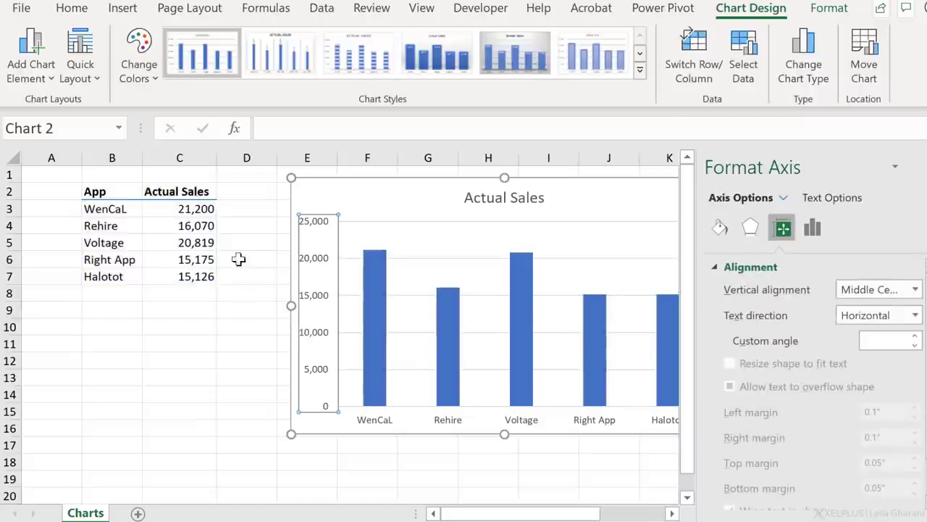
click(246, 209)
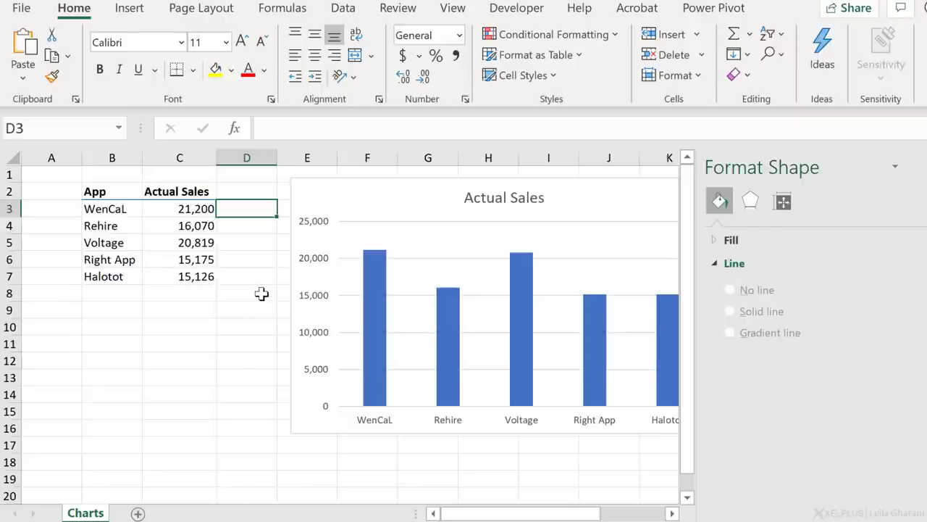
Step: Build =IF(C3>=LARGE($C$3:$C$7,2),C3,...) in D3 to keep the top-2 sales
text(=)
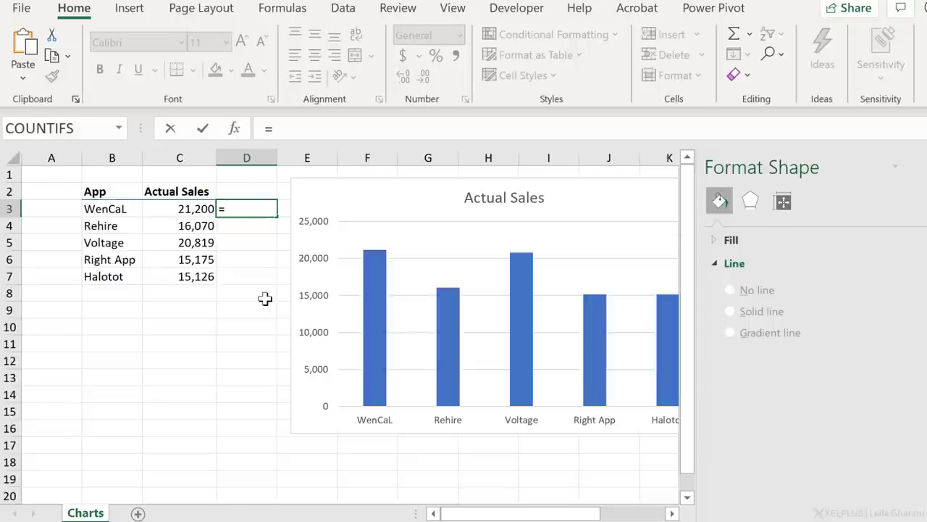
text(if()
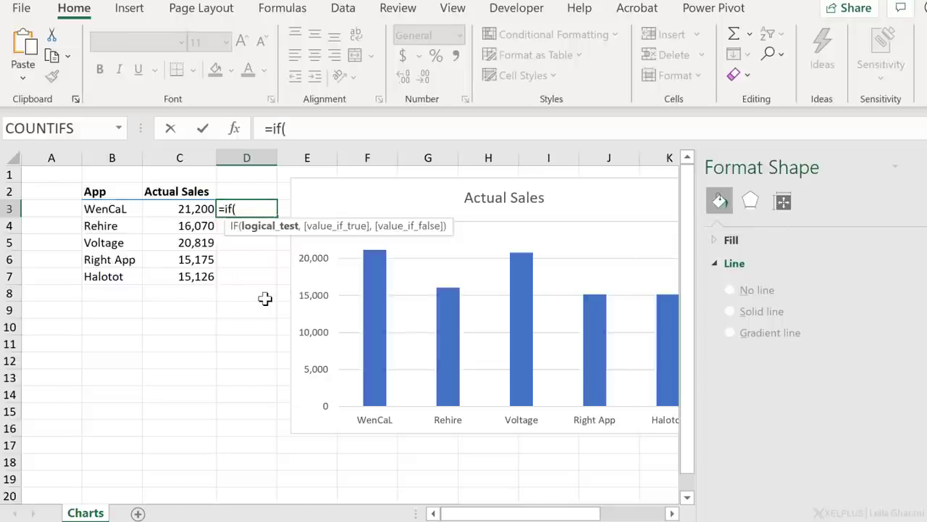
click(179, 208)
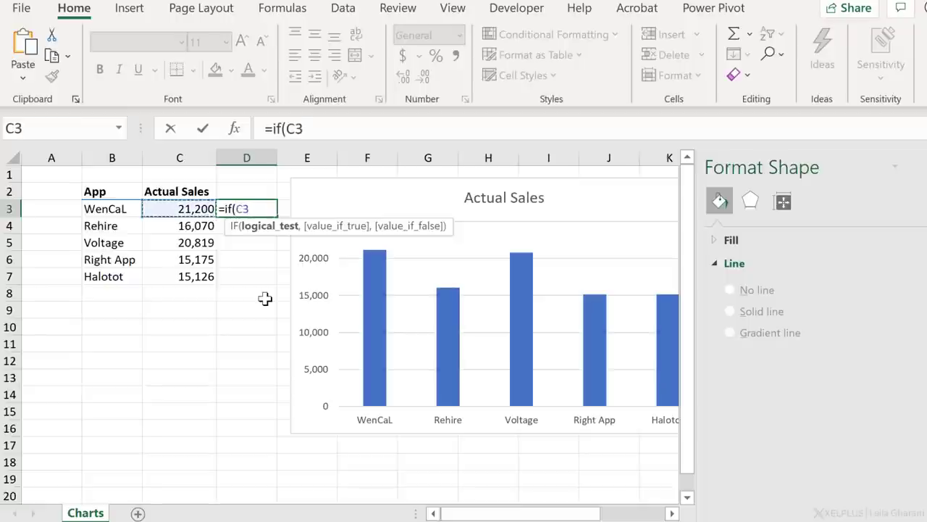
text(>)
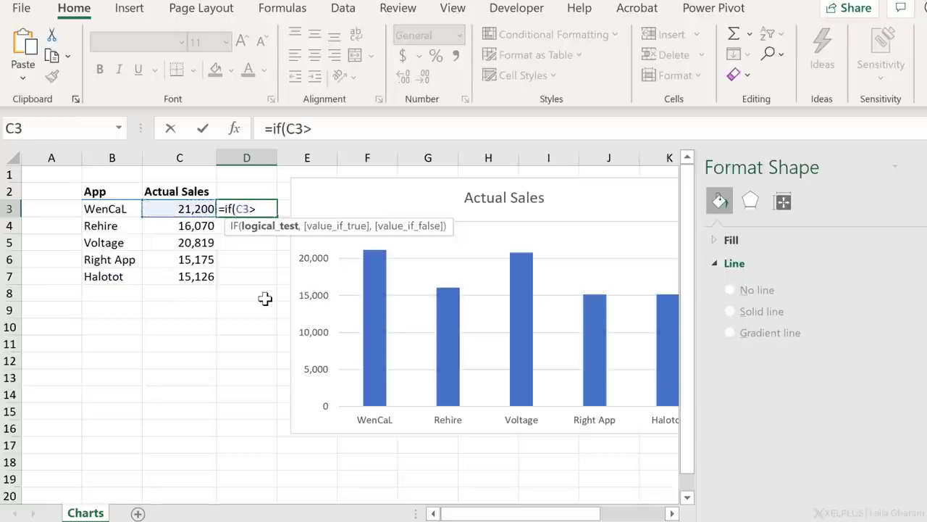
text(=large)
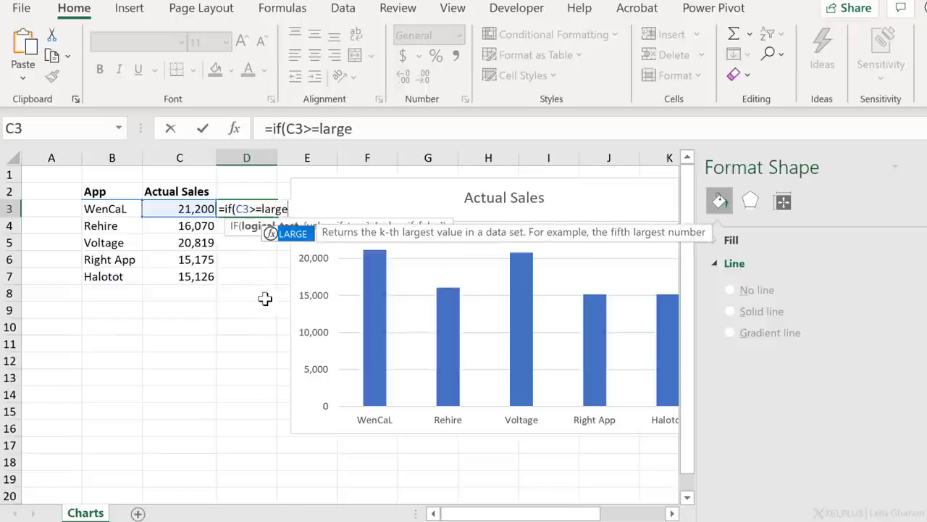
text((C3)
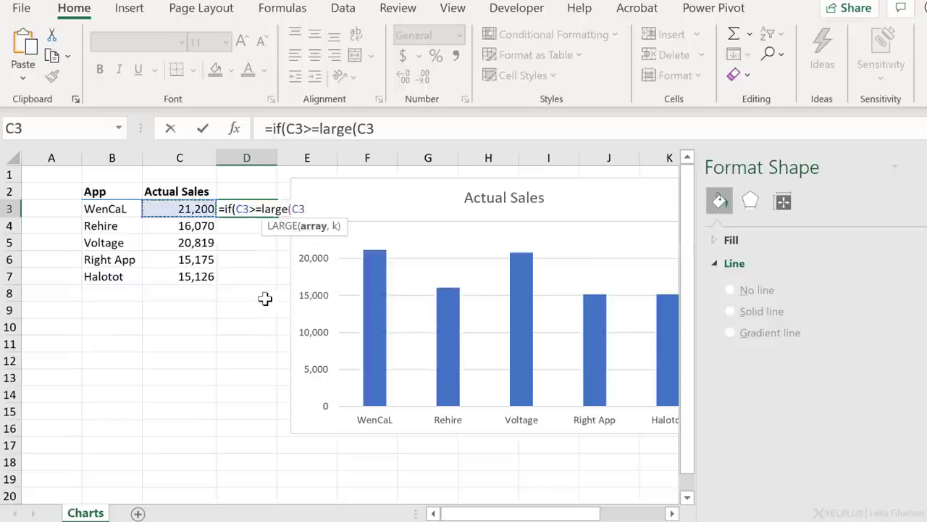
drag(179, 208, 180, 276)
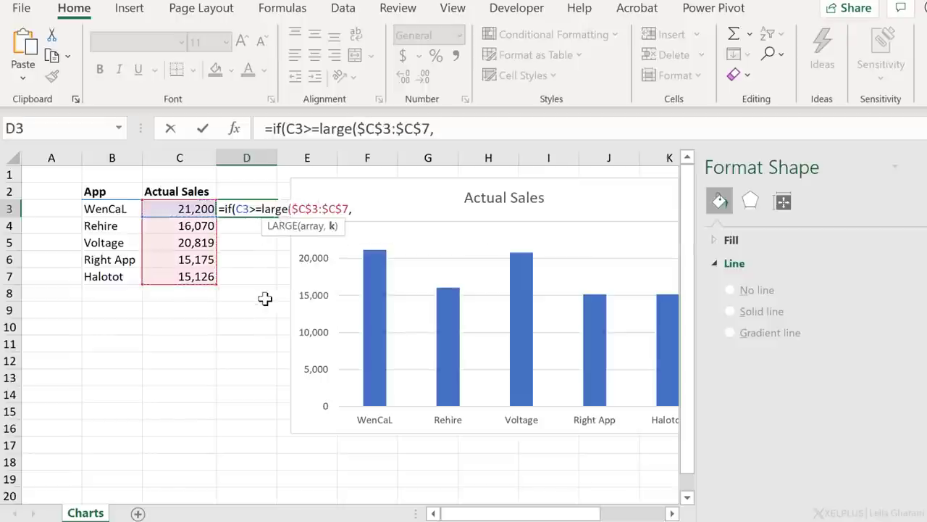
text(2))
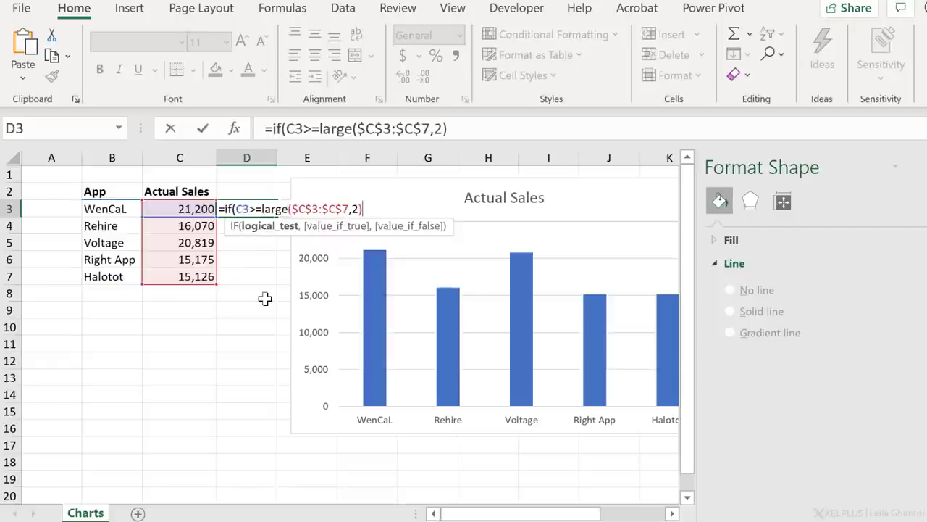
text(,)
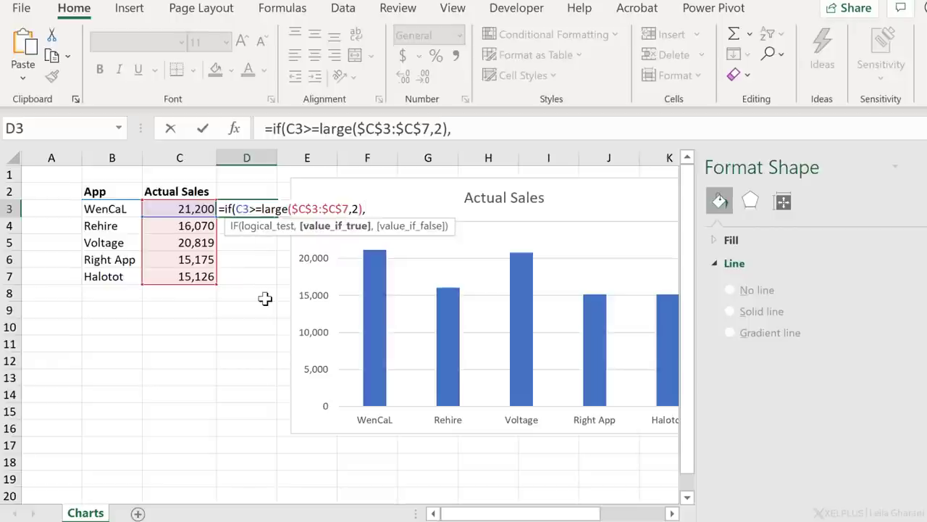
text(C3,""))
click(247, 191)
text(Top 2)
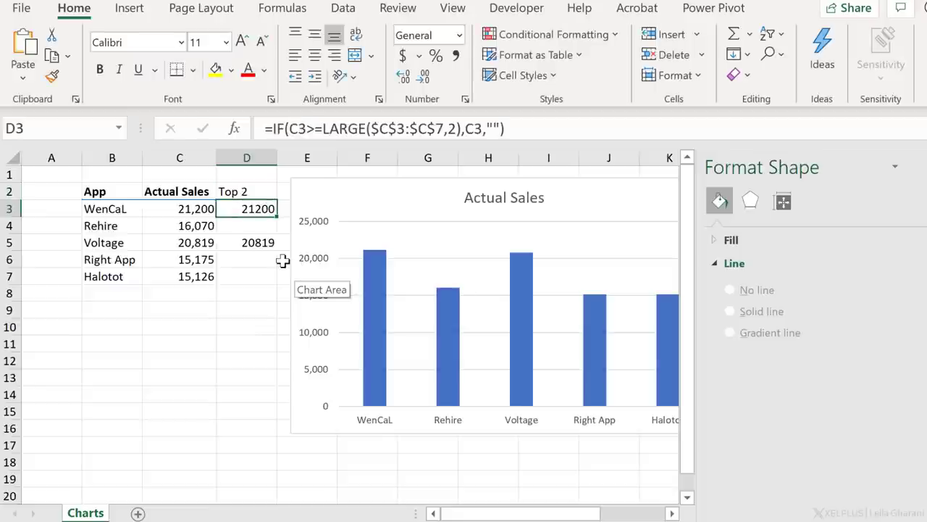
Step: Add the Top 2 series with 100% overlap, data labels, and an 80% gap width
click(504, 290)
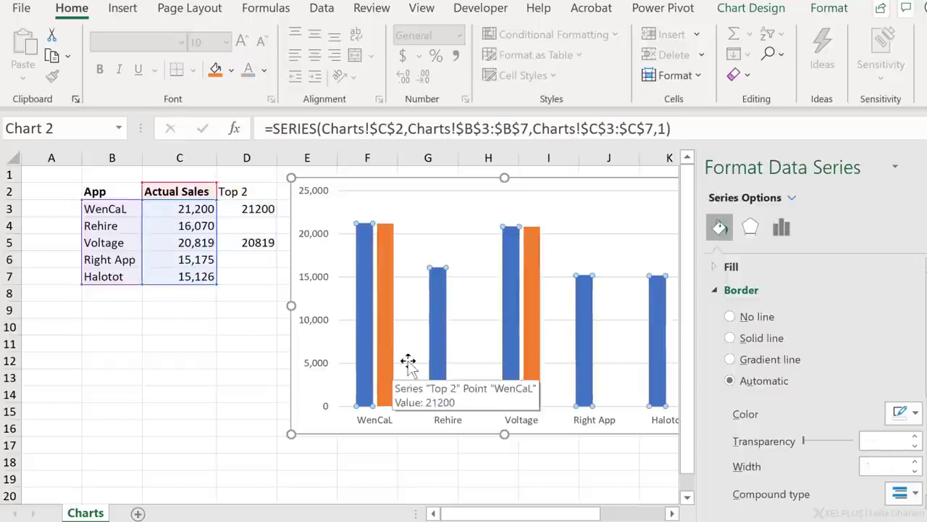
click(781, 226)
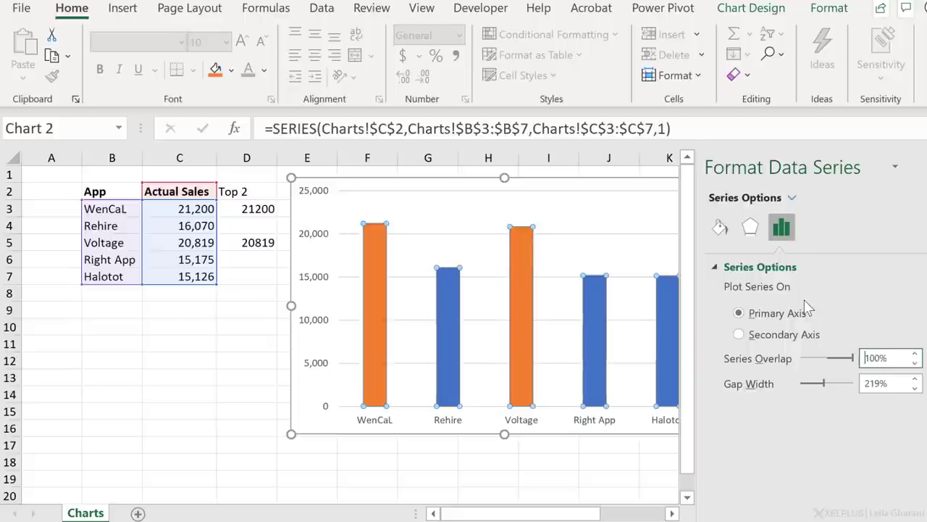
mouse_move(457, 272)
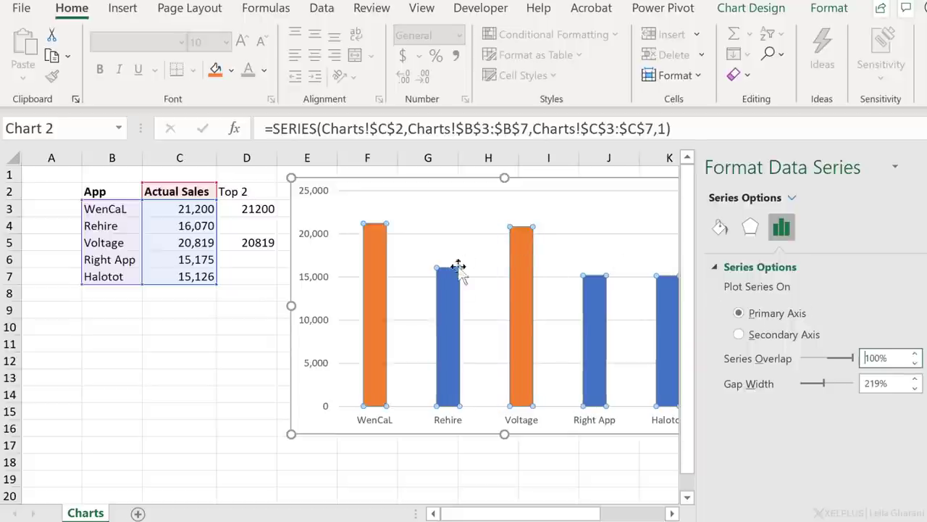
right_click(458, 268)
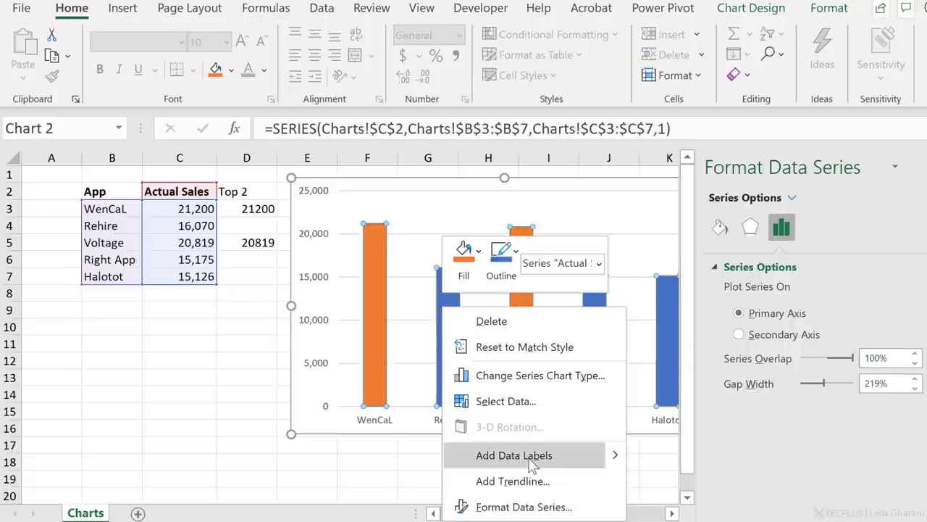
click(514, 455)
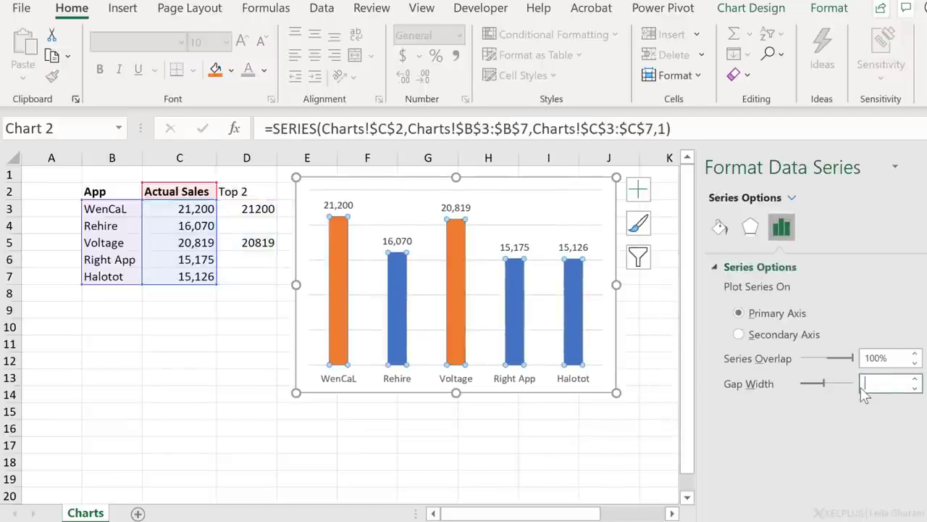
text(80%)
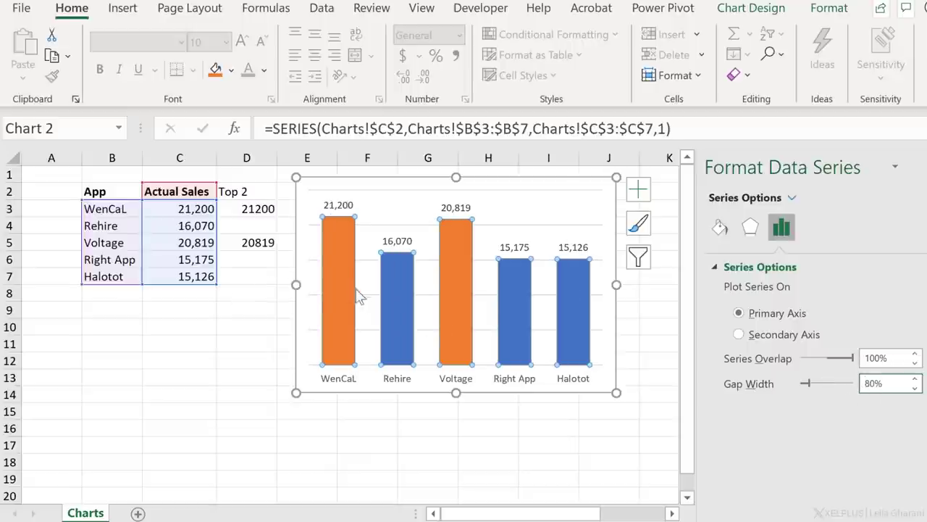
click(355, 297)
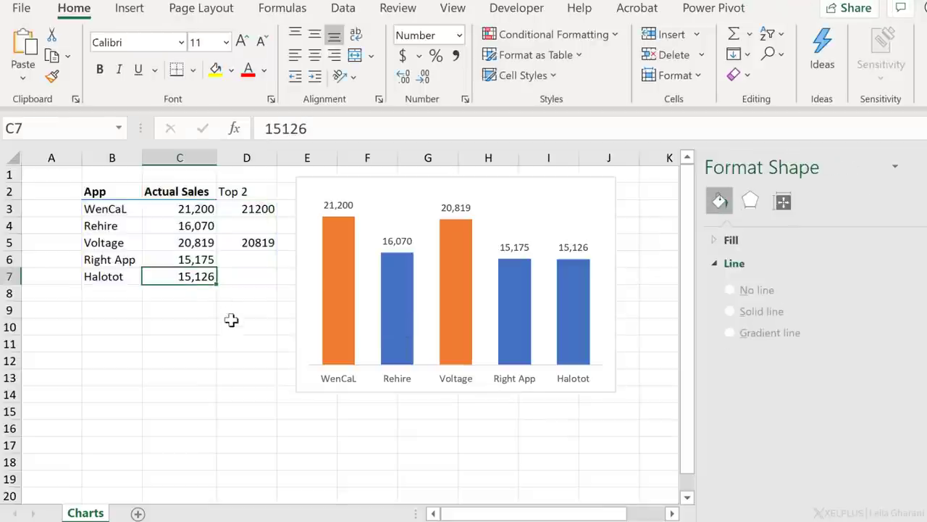
Step: Change Halotot's sales in C7 to 21,000
text(2100)
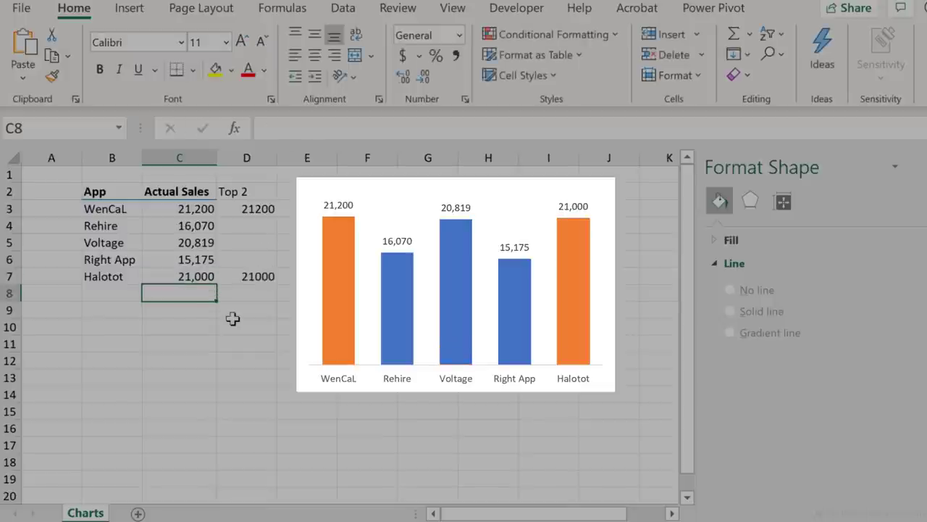
mouse_move(232, 310)
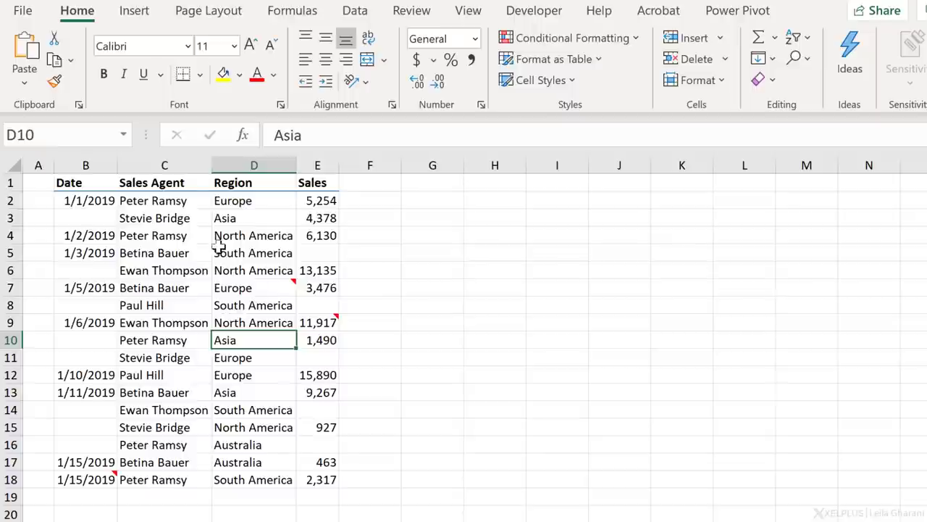
mouse_move(797, 72)
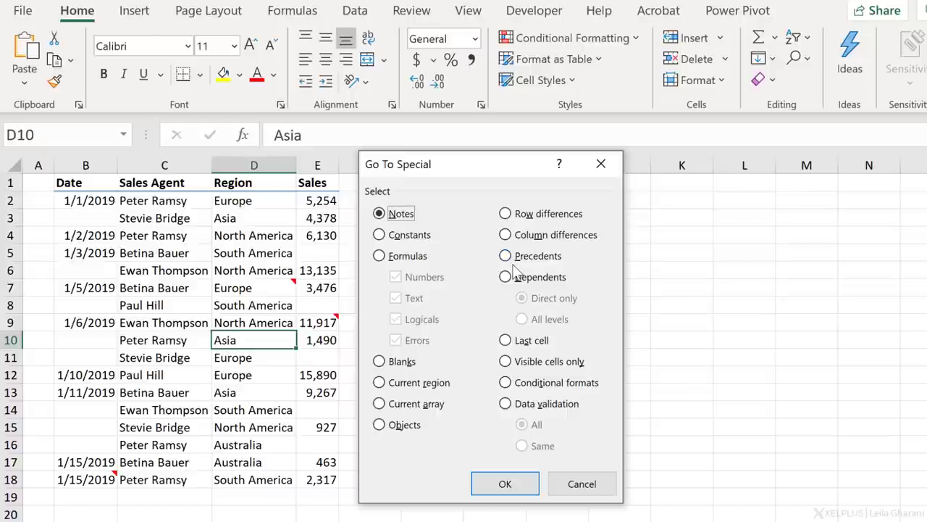
mouse_move(485, 330)
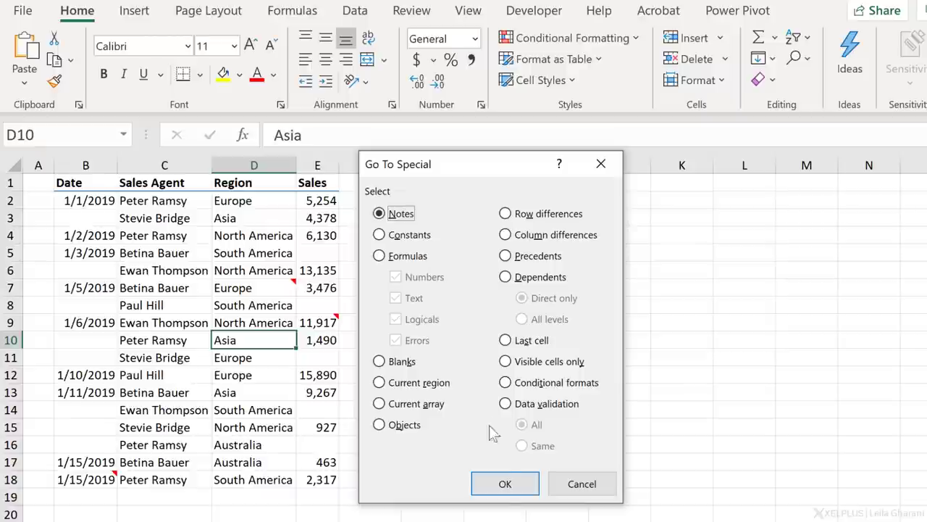
Step: Confirm the Go To Special Notes selection of the note-bearing cells
click(505, 483)
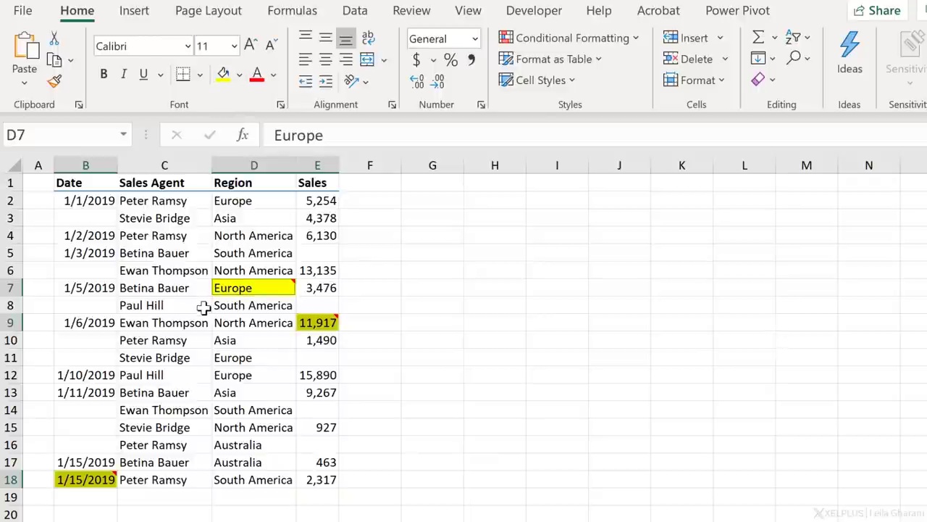
click(85, 479)
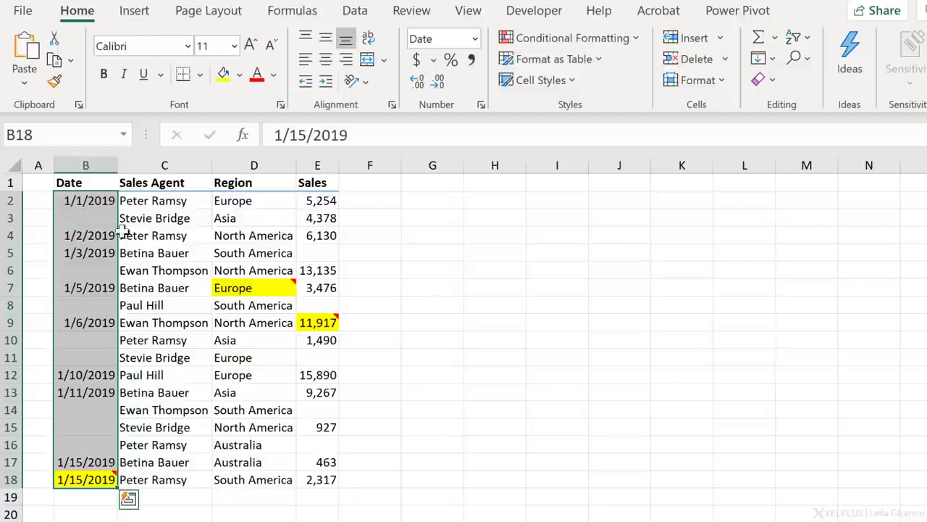
mouse_move(81, 362)
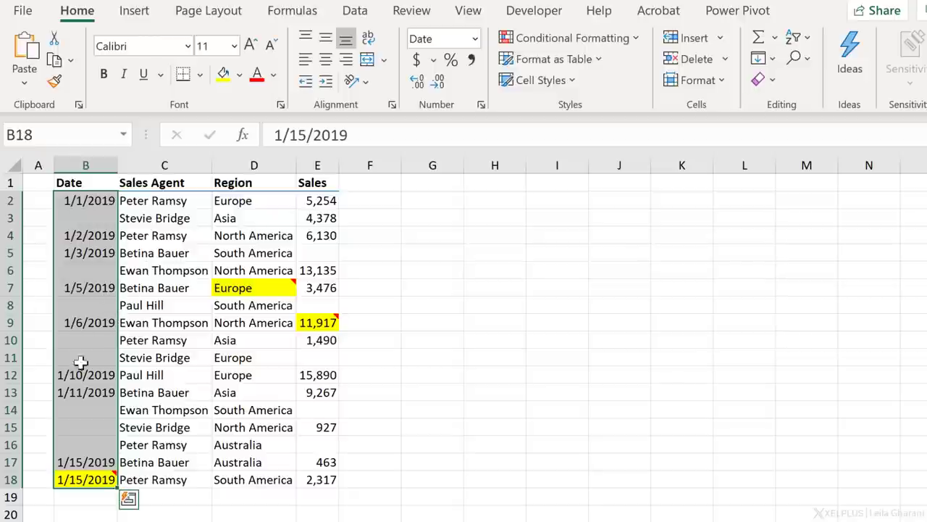
mouse_move(89, 435)
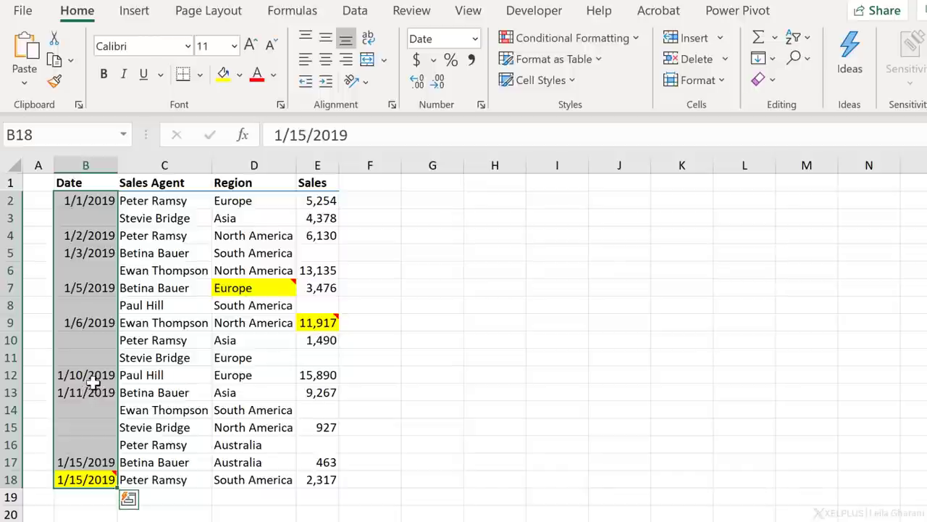
mouse_move(150, 381)
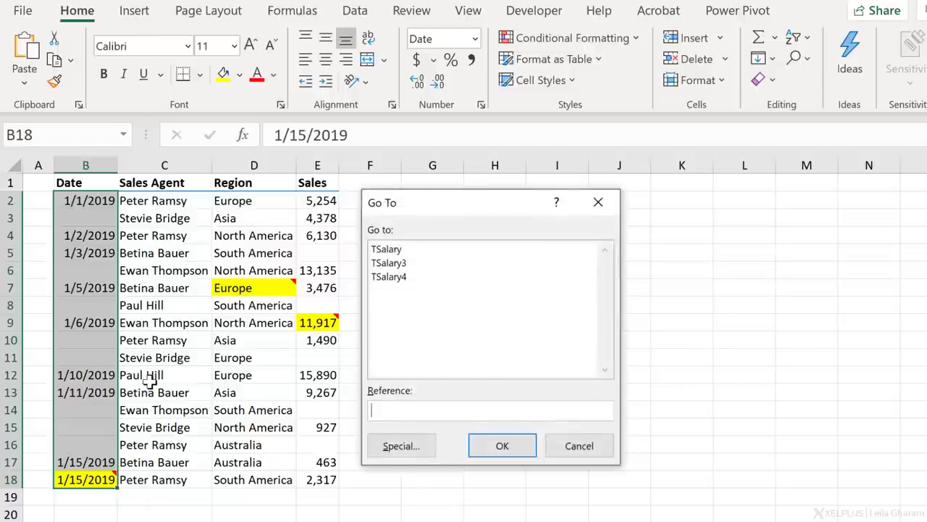
Step: Select the blank cells in the Date column and fill them with =B2
click(401, 445)
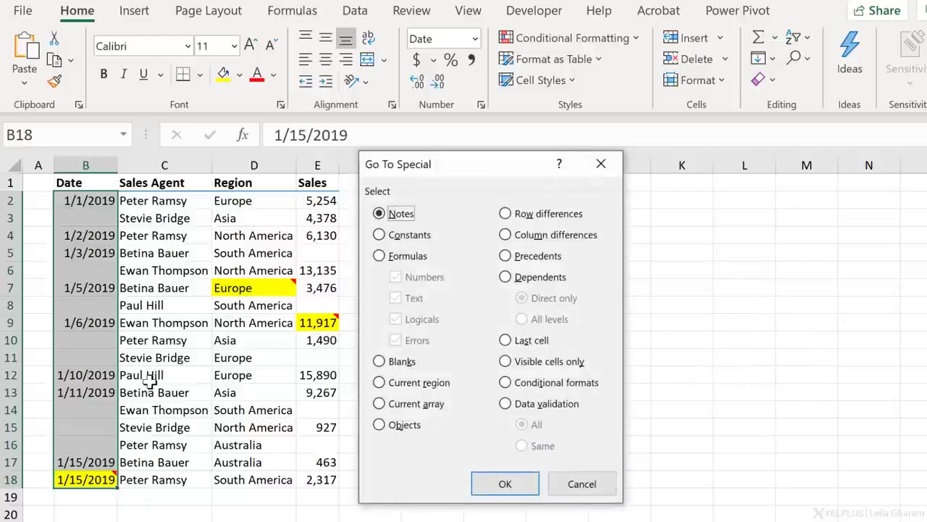
mouse_move(153, 388)
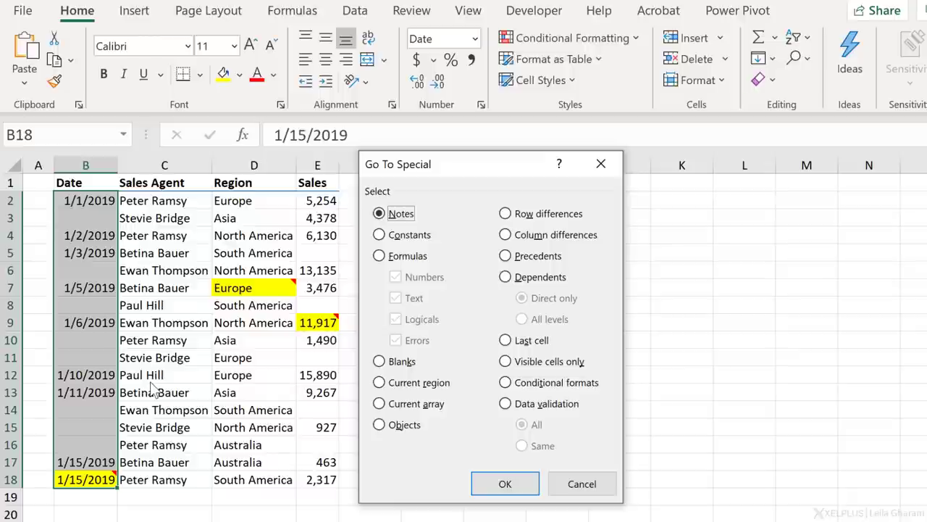
click(379, 361)
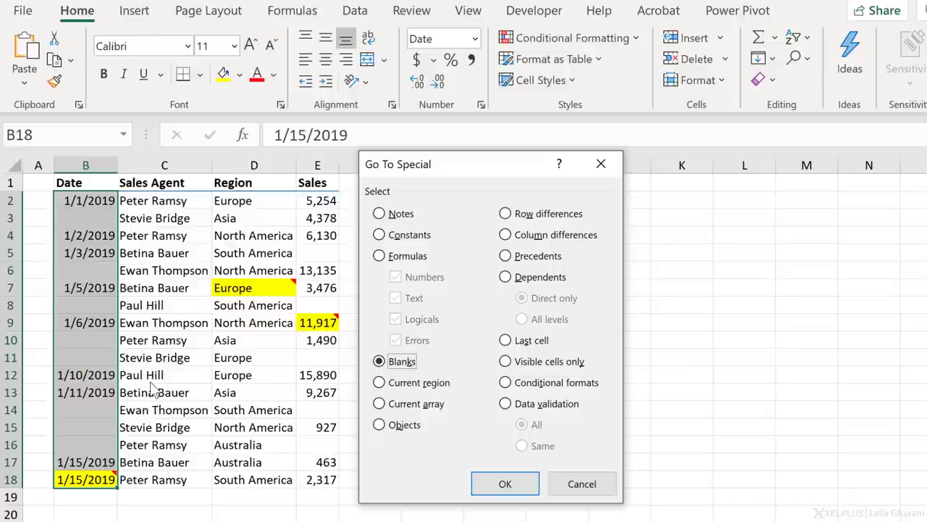
click(505, 483)
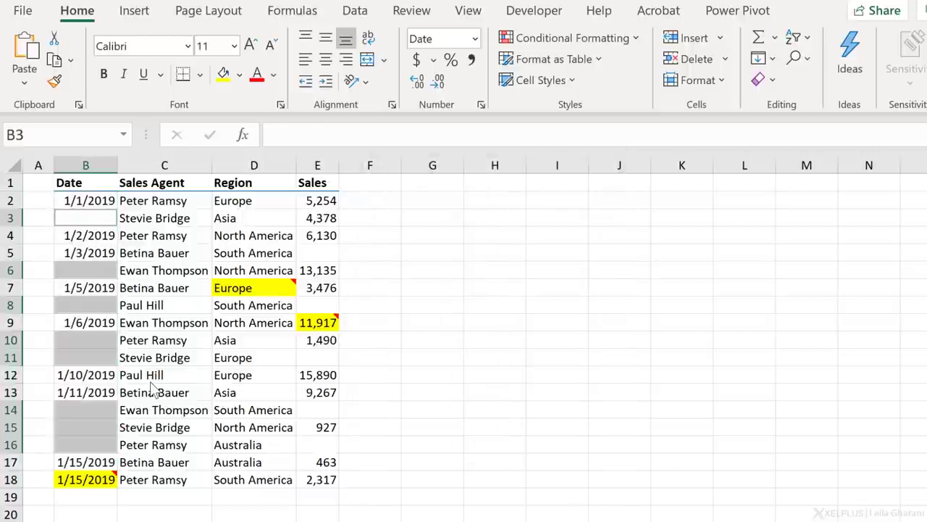
text(=B2)
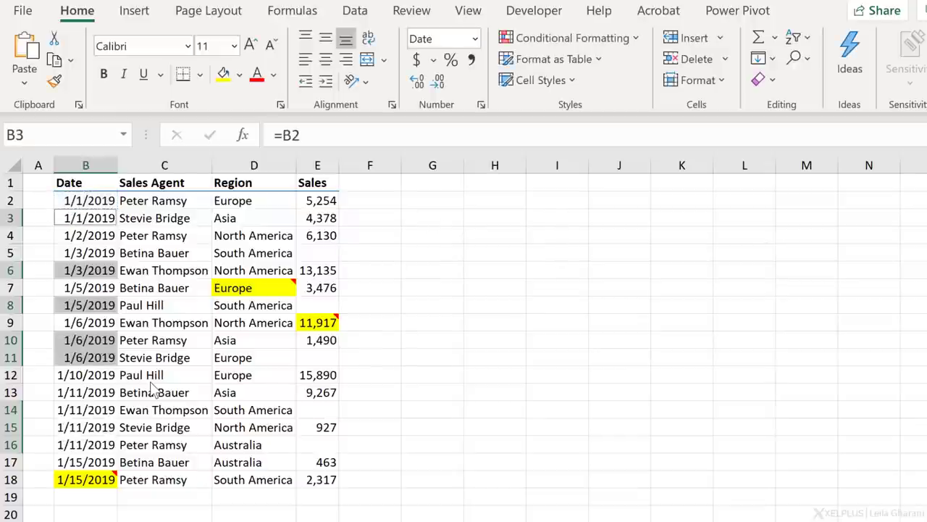
click(82, 511)
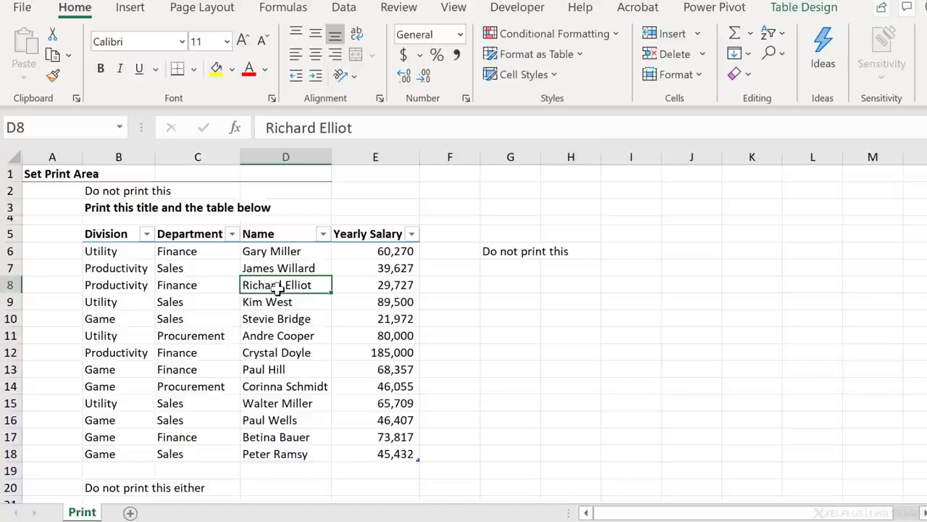
mouse_move(272, 290)
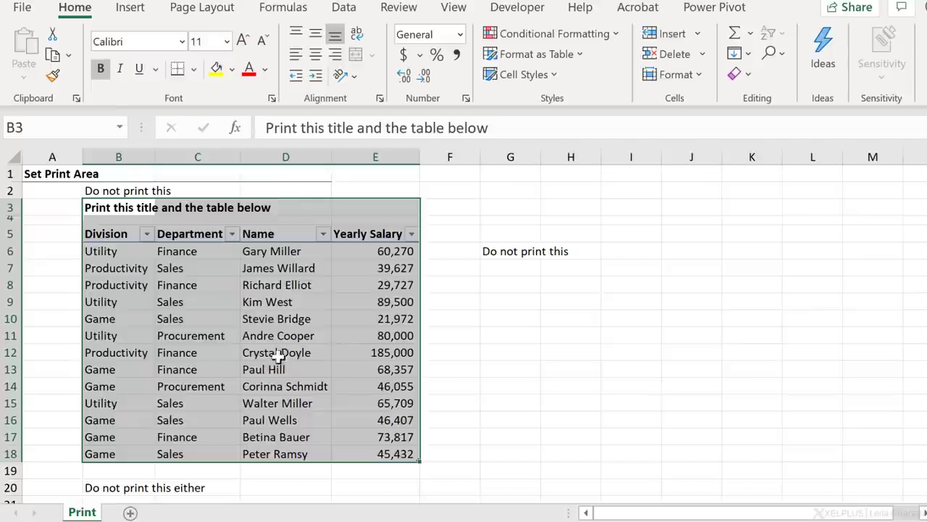
Step: Preview the Print sheet and check the Print Active Sheets option without changing it
click(286, 335)
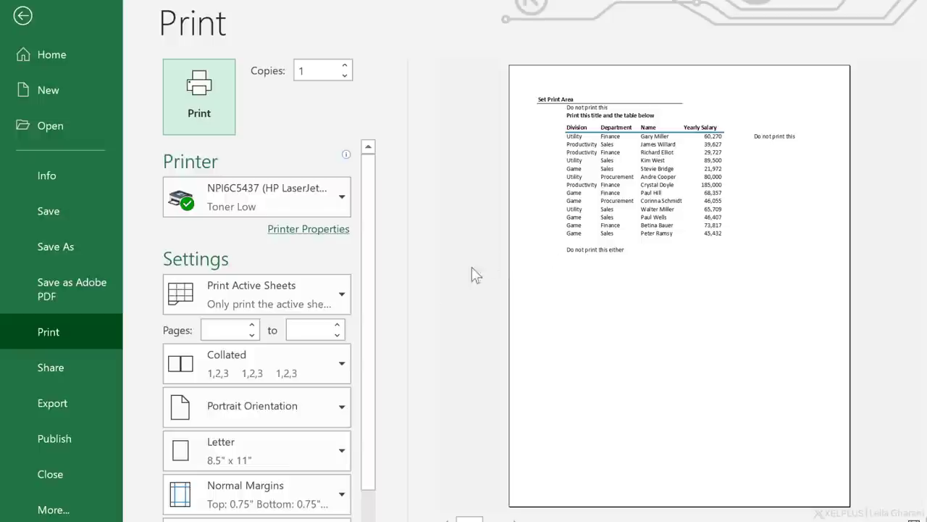
click(257, 294)
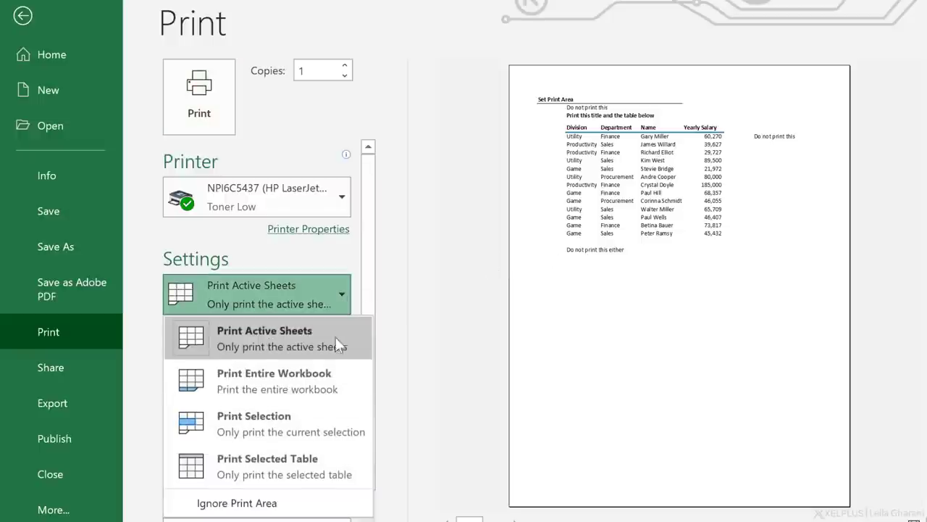
mouse_move(312, 431)
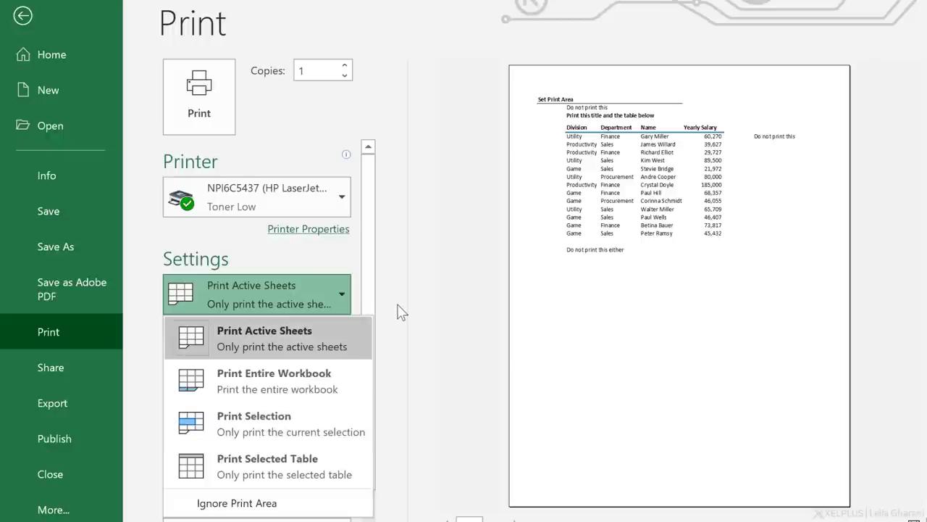
click(265, 337)
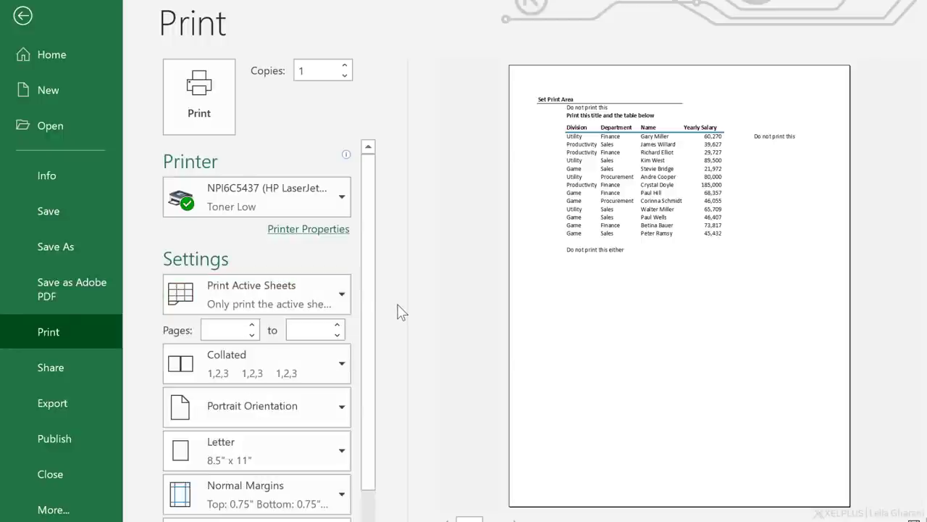
click(23, 15)
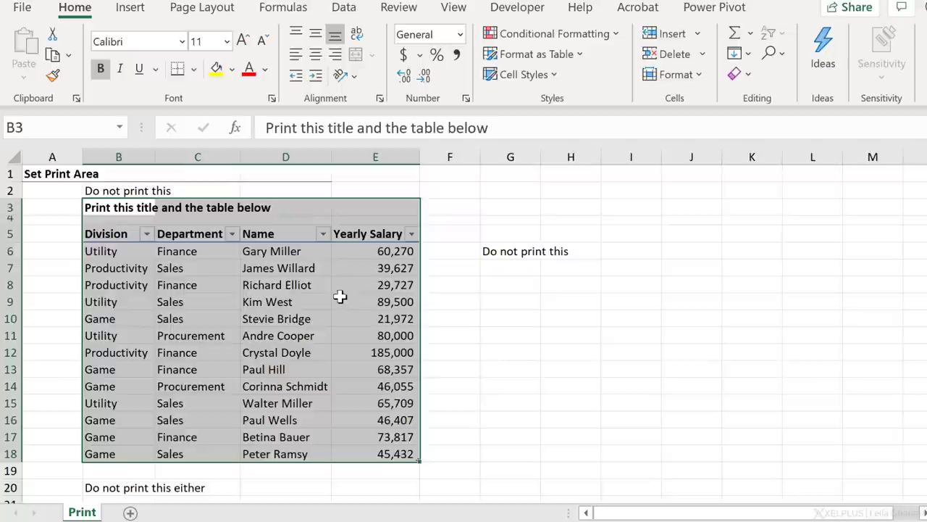
Step: Set the title and salary table as the print area and re-check the preview
click(201, 8)
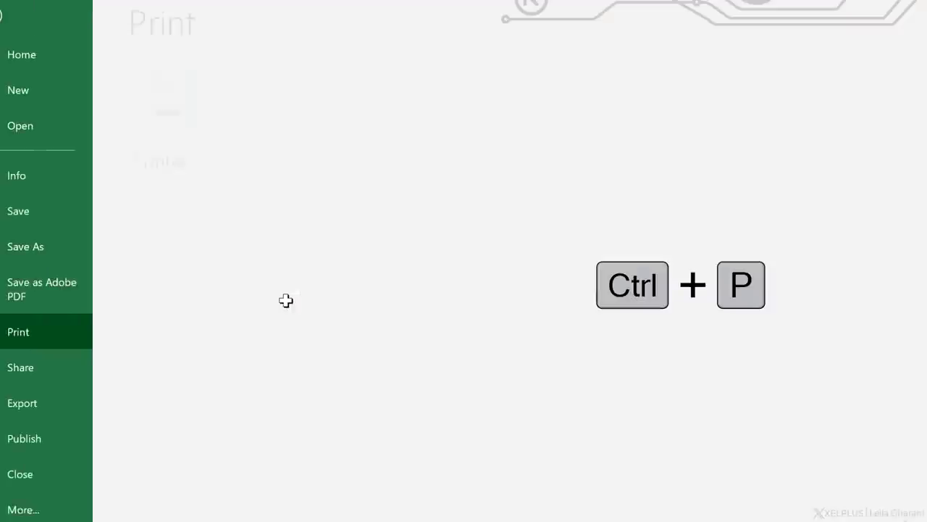
key(ctrl+p)
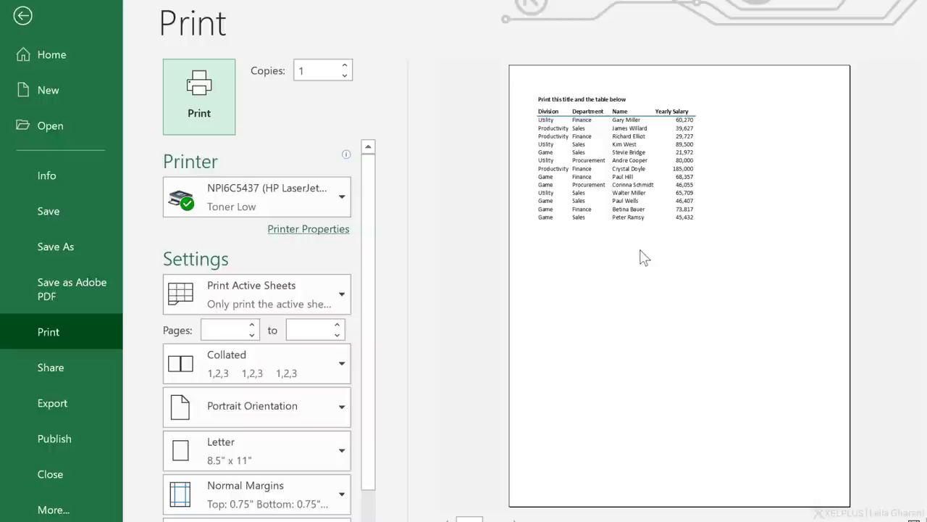
mouse_move(636, 247)
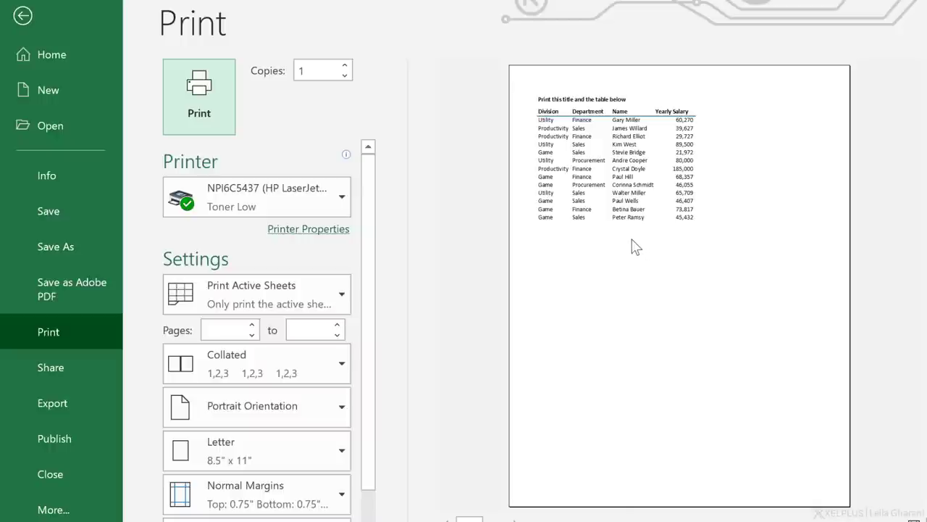
mouse_move(633, 241)
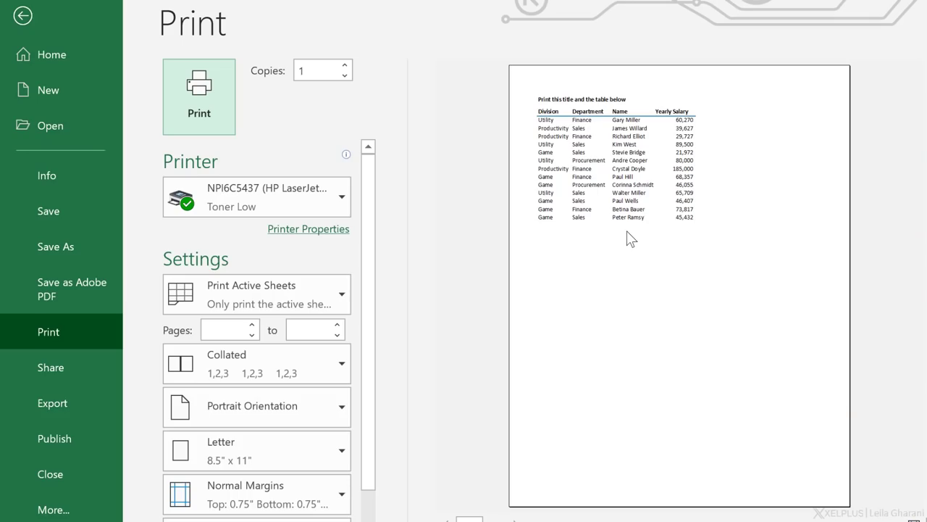
Step: Filter the salary table by Utility, Productivity, then Game in the Division slicer
click(22, 16)
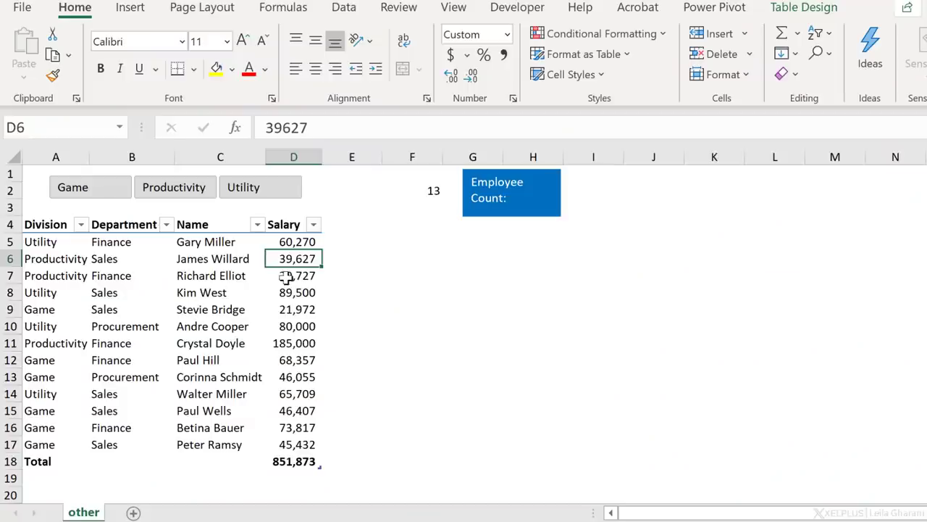
mouse_move(283, 277)
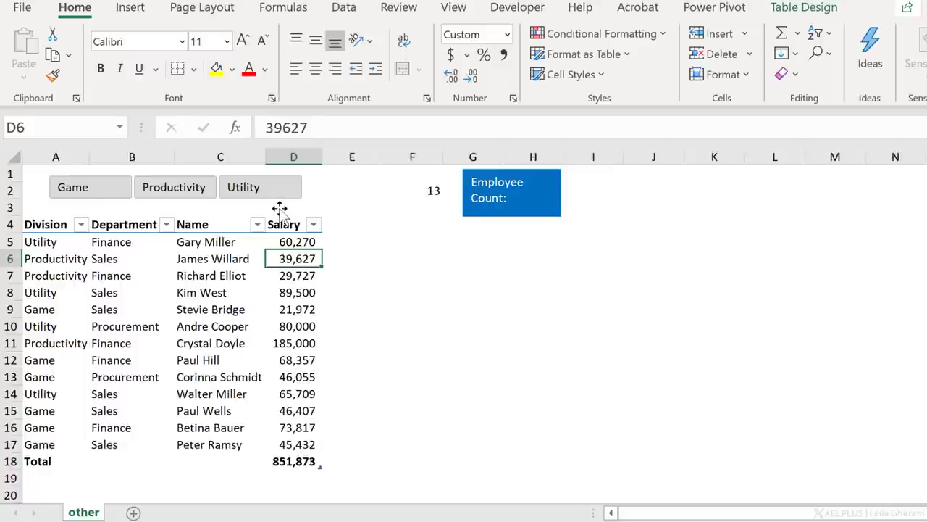
click(260, 187)
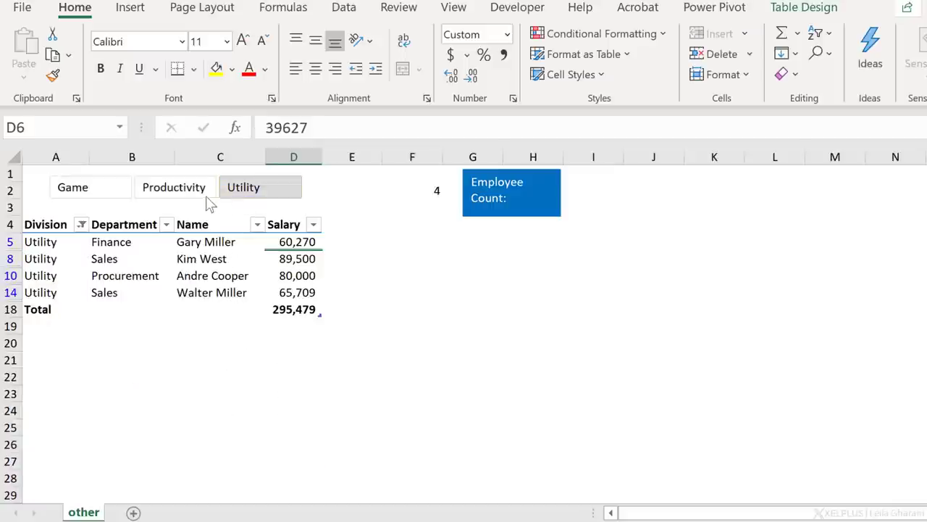
click(174, 187)
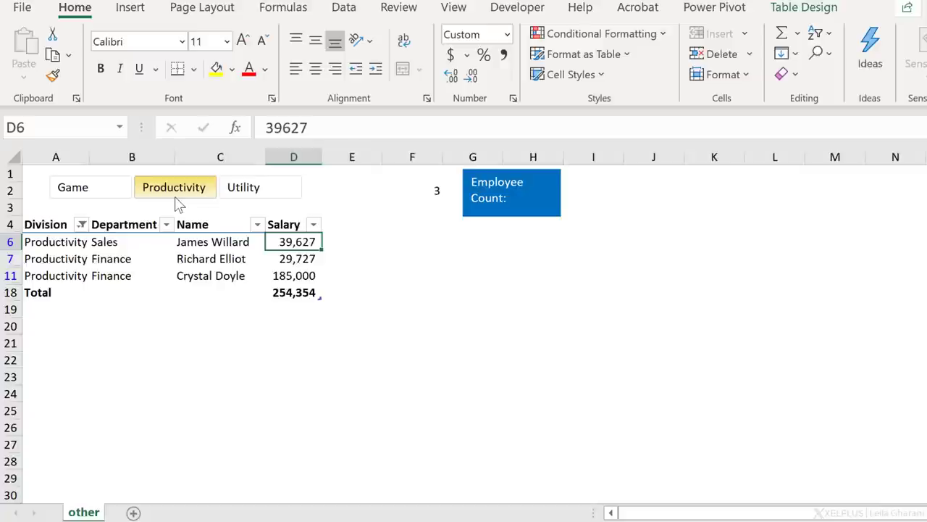
click(73, 187)
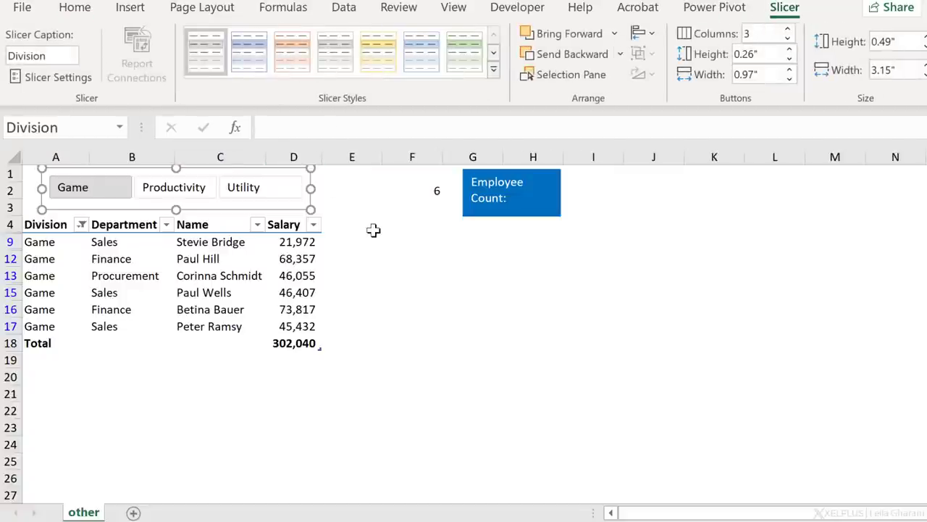
Step: Select the Employee Count box and inspect the count formula in F2
click(412, 242)
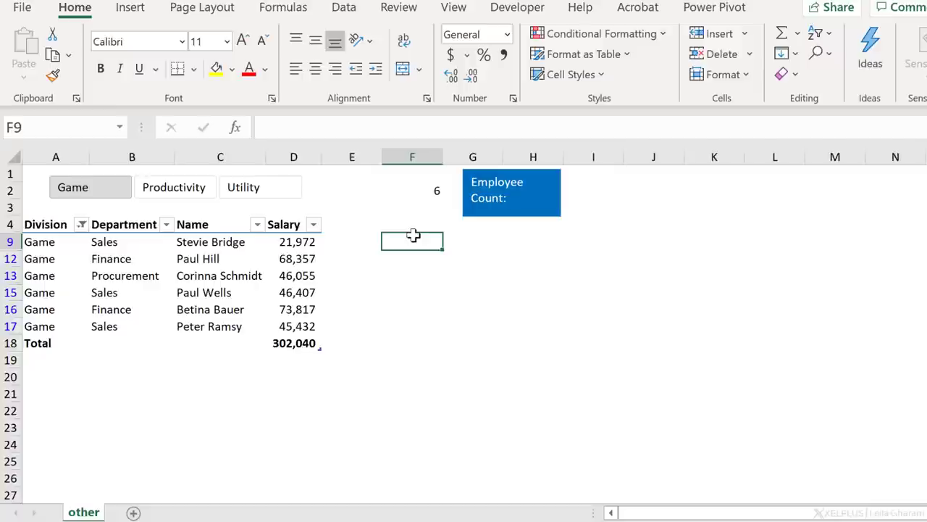
mouse_move(409, 190)
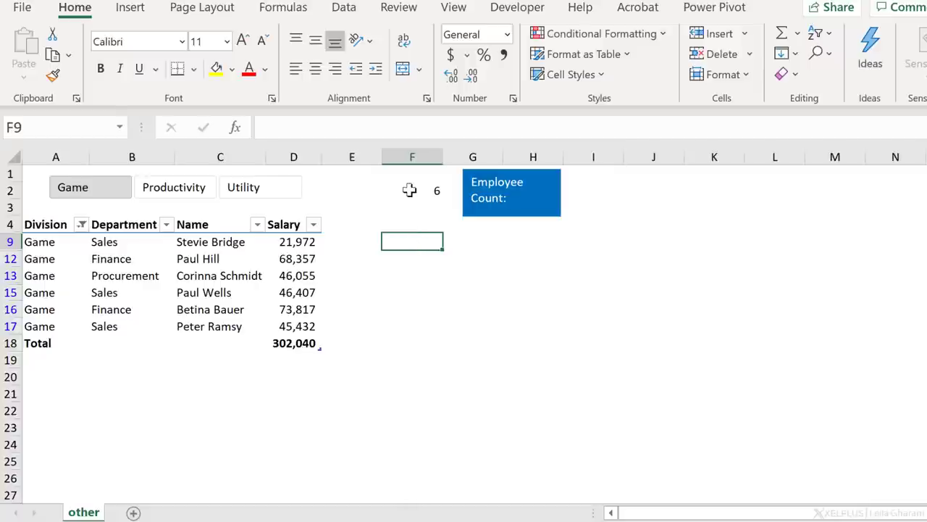
click(511, 192)
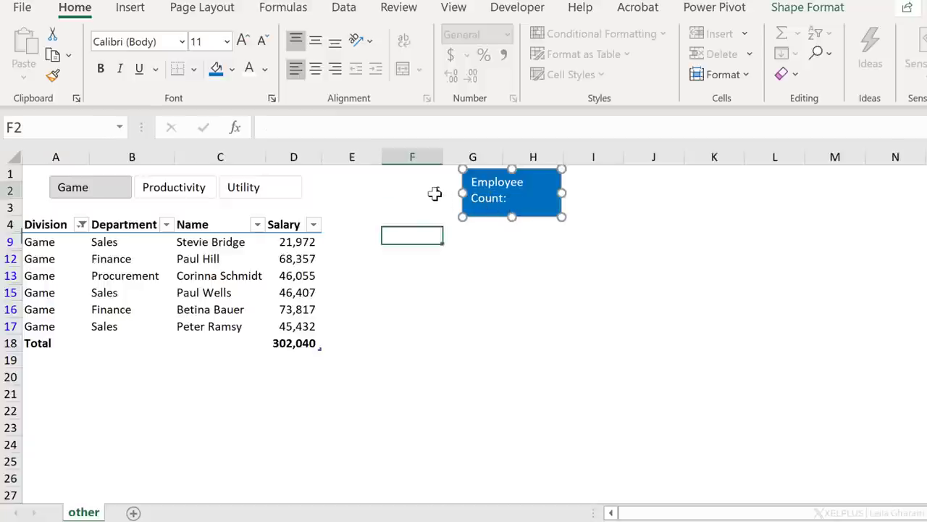
click(412, 189)
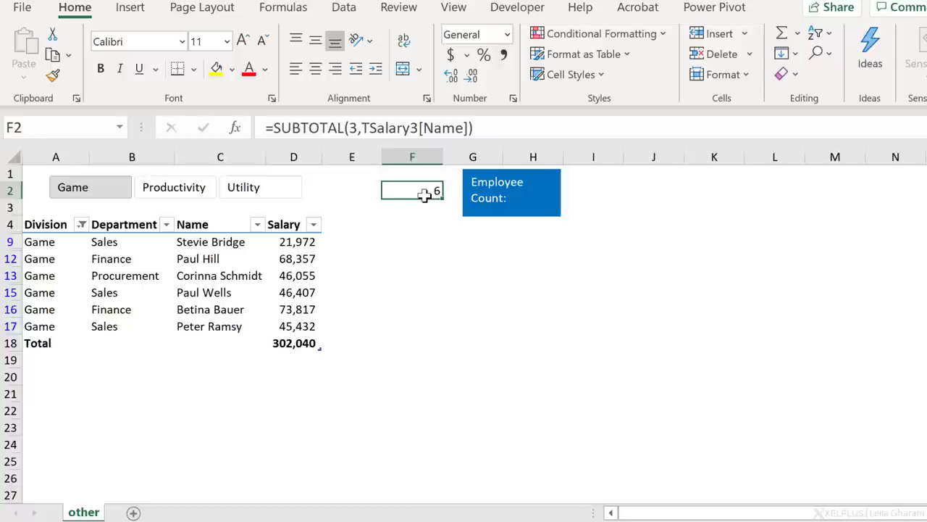
mouse_move(518, 197)
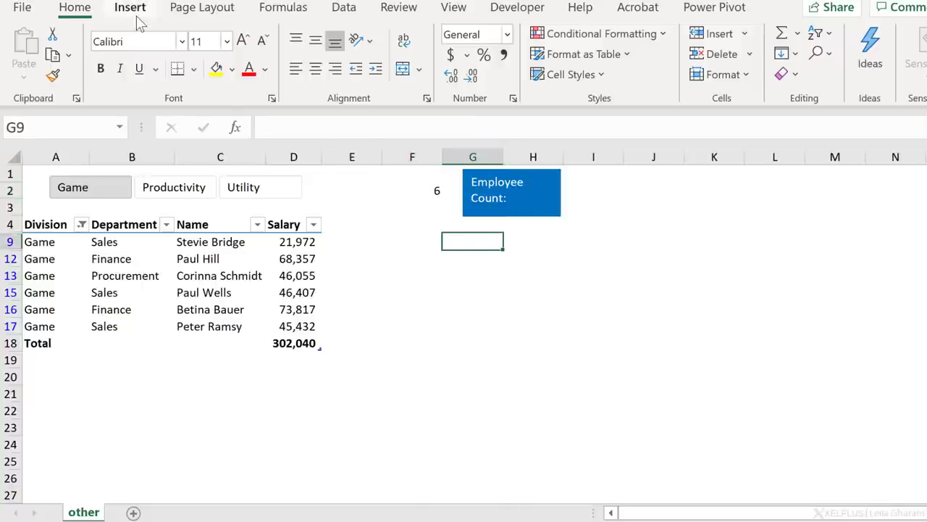
Step: Add a text box linked to F2, then filter the slicer to Utility
click(129, 7)
text(=)
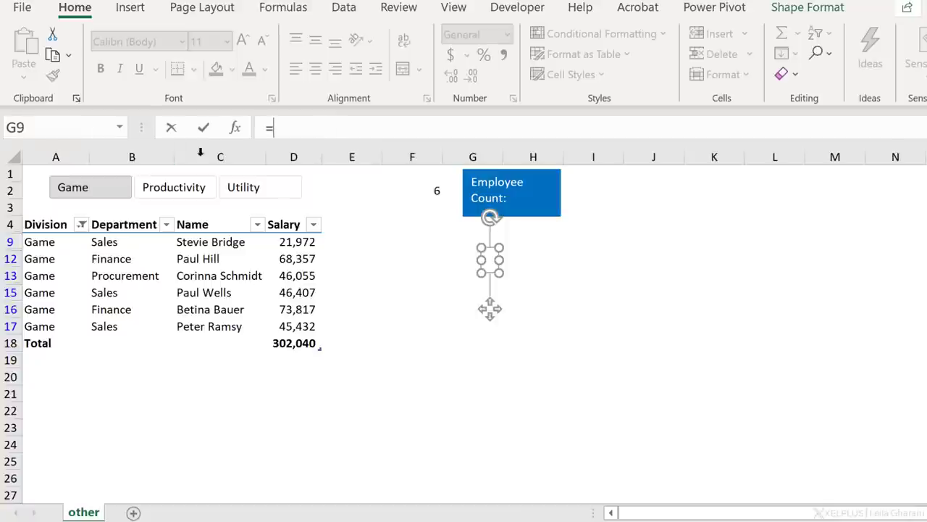
click(425, 190)
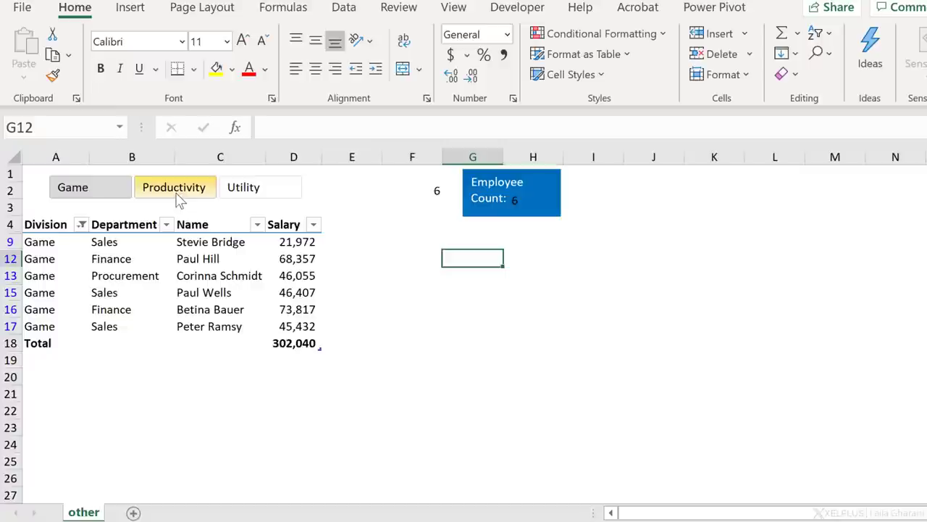
click(260, 187)
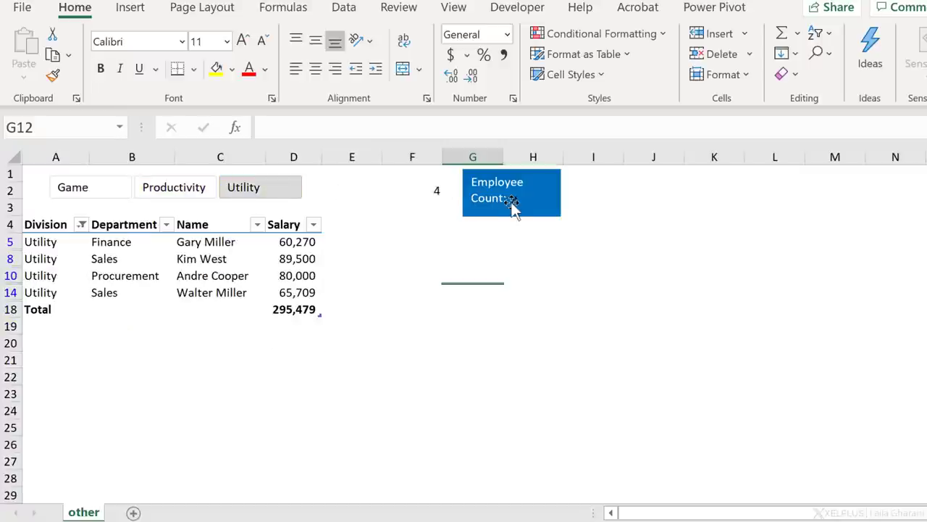